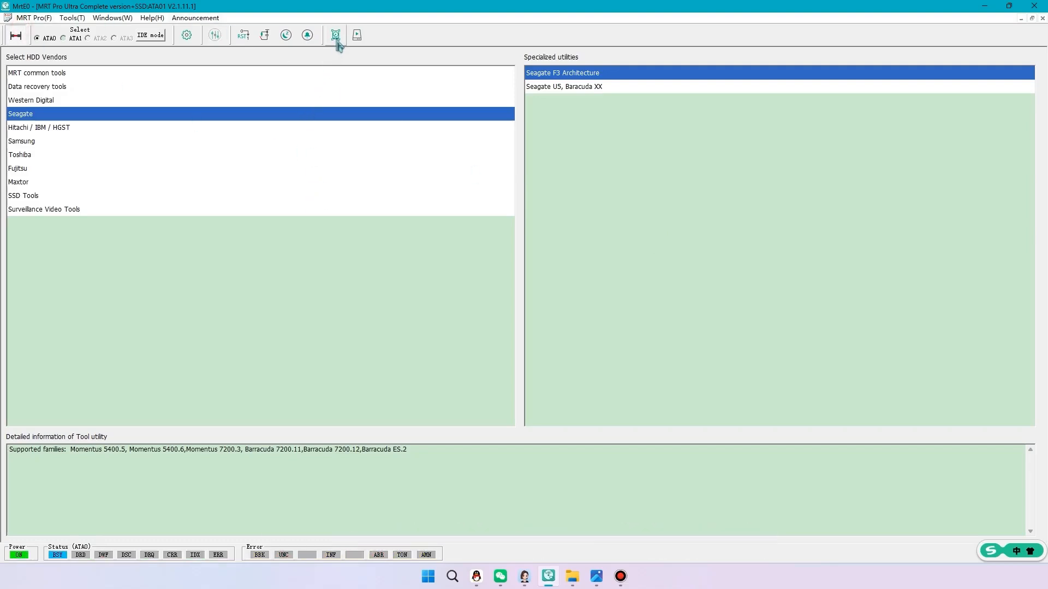
mouse_move(335, 35)
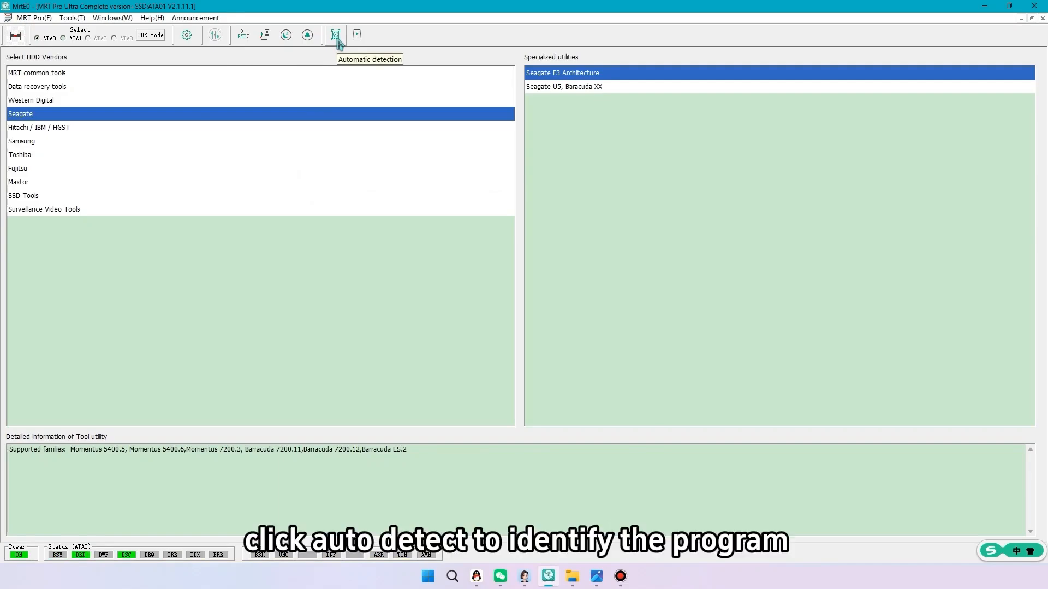
mouse_move(346, 51)
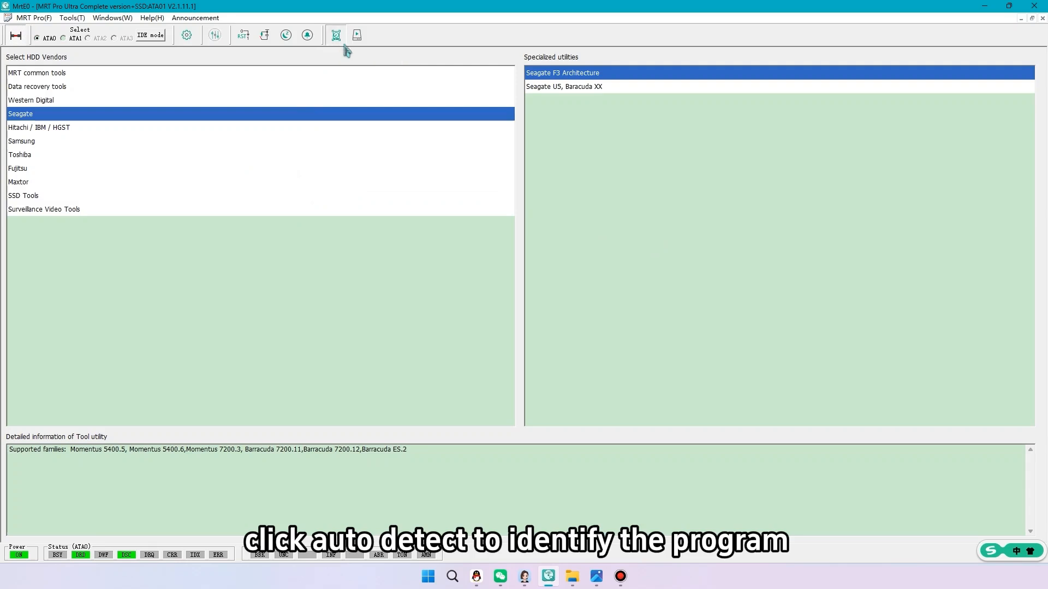
Auto-detect the connected drive, launching the Seagate F3 Architecture utility
click(335, 34)
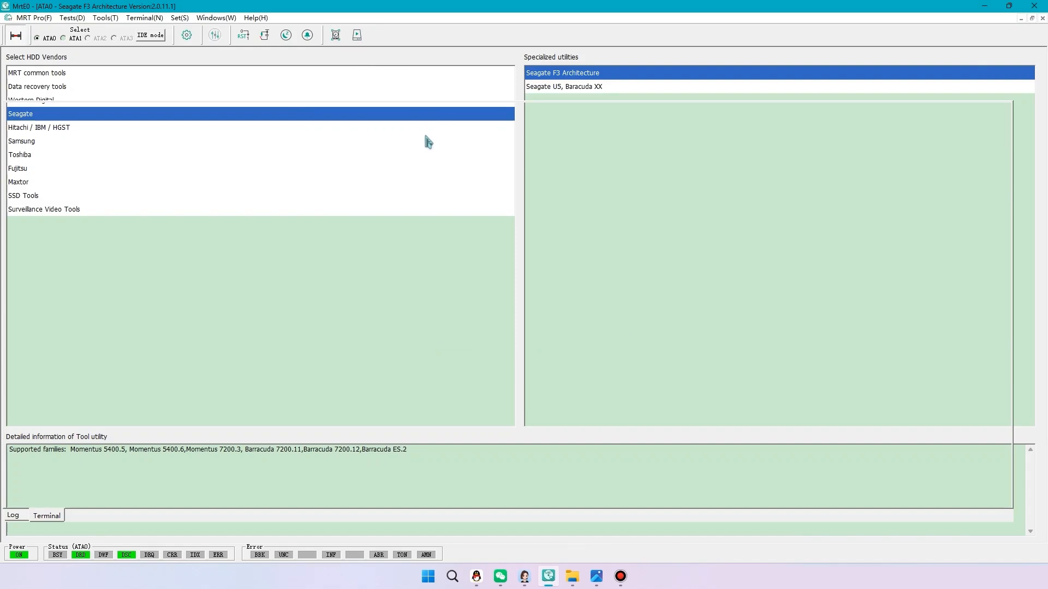
Launch the Seagate F3 Architecture utility and wait for the family selection dialog
double_click(562, 73)
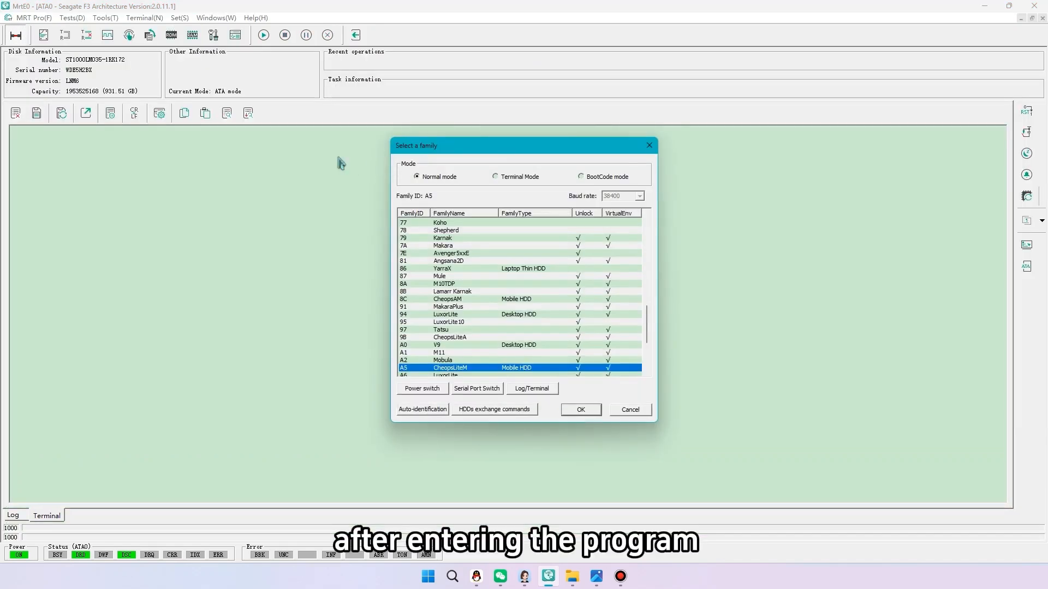
mouse_move(106, 79)
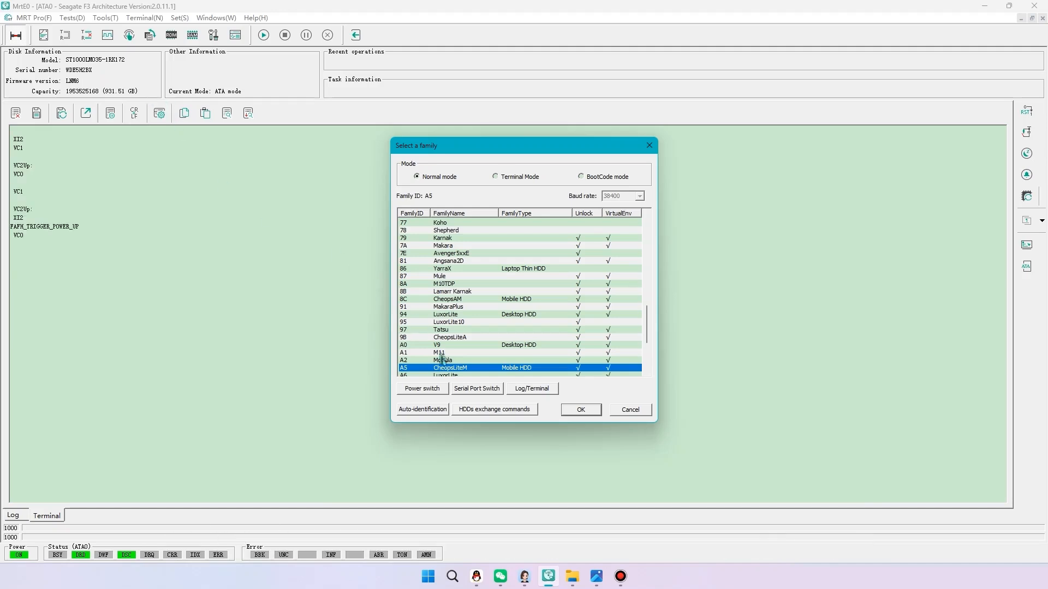
Connect the terminal through the Prolific PL2303GC USB Serial COM Port (COM27)
click(476, 389)
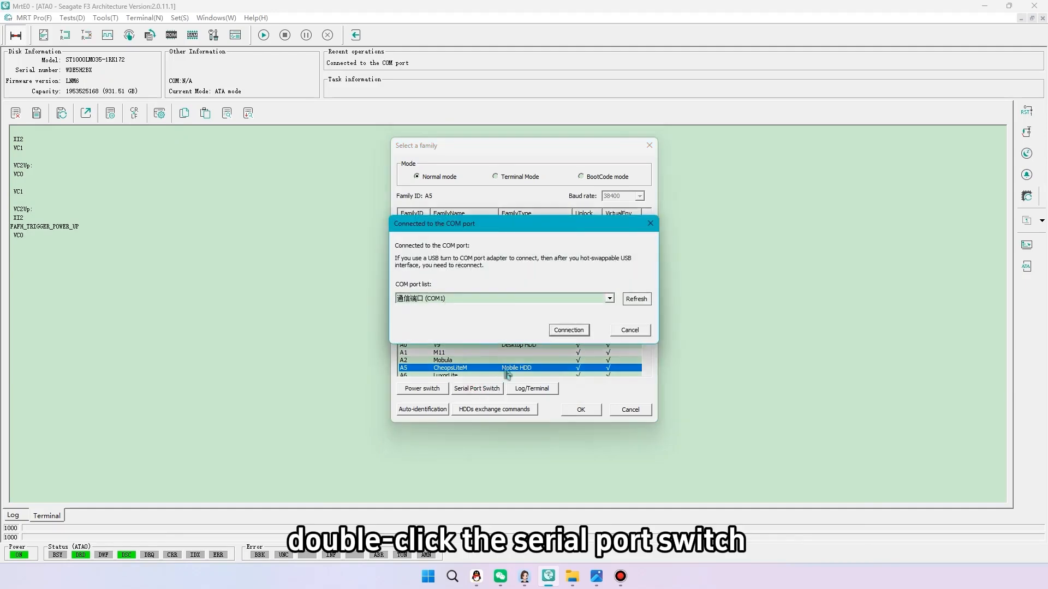
click(607, 298)
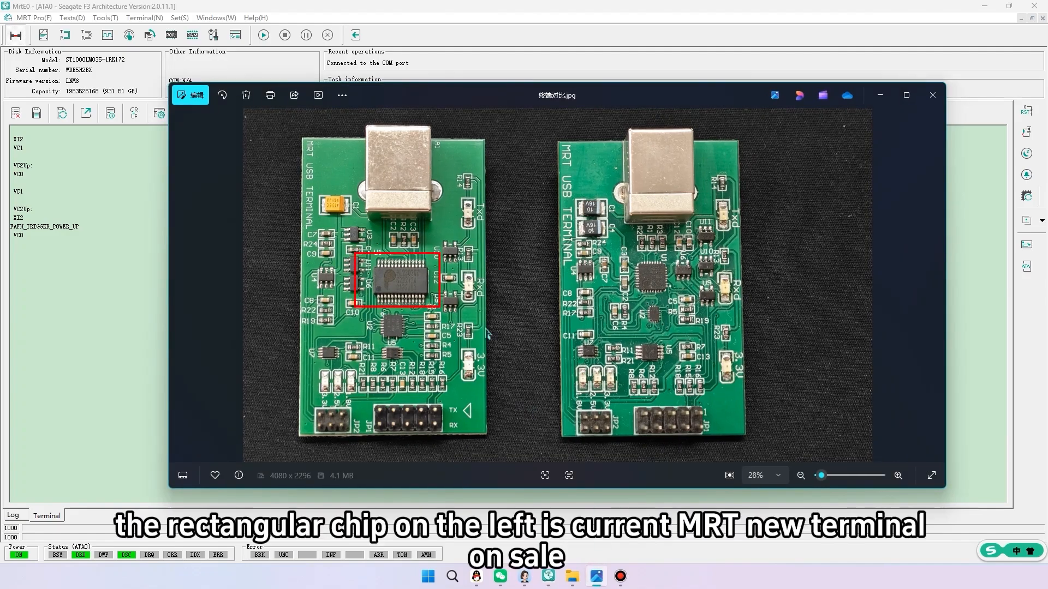
mouse_move(506, 340)
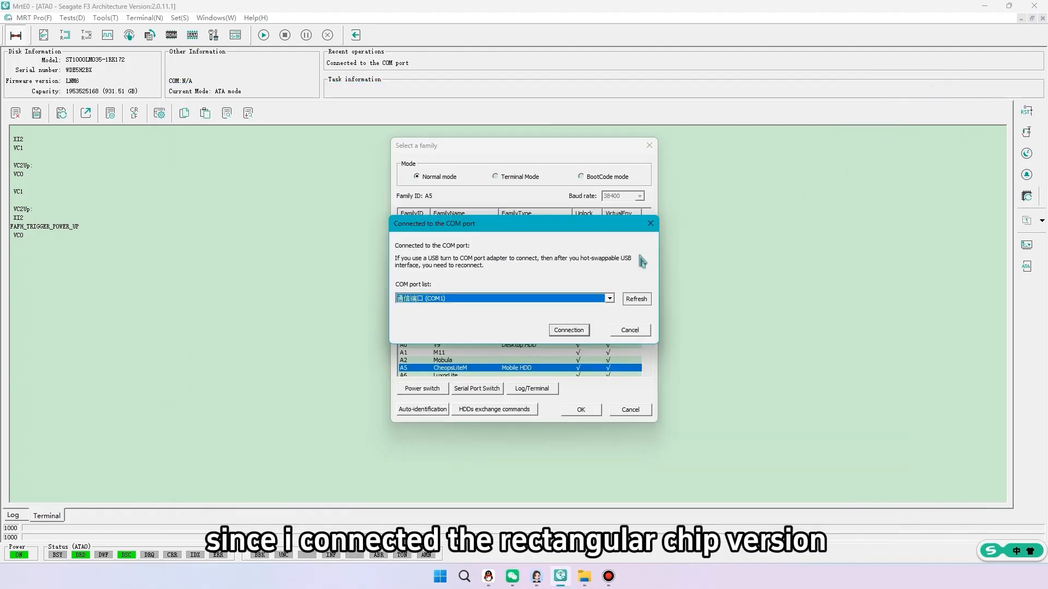
click(608, 298)
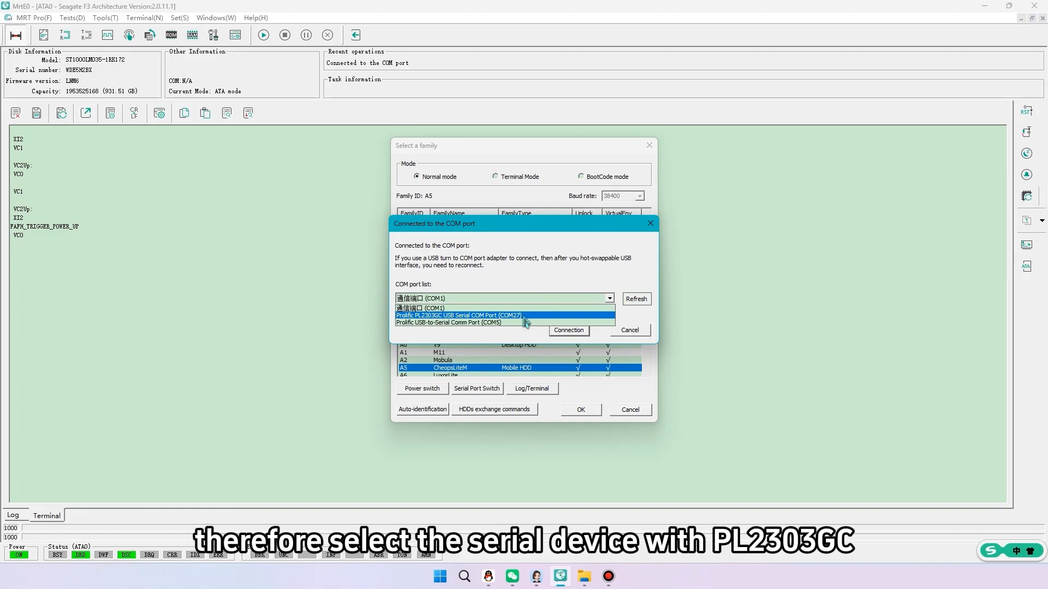
click(458, 315)
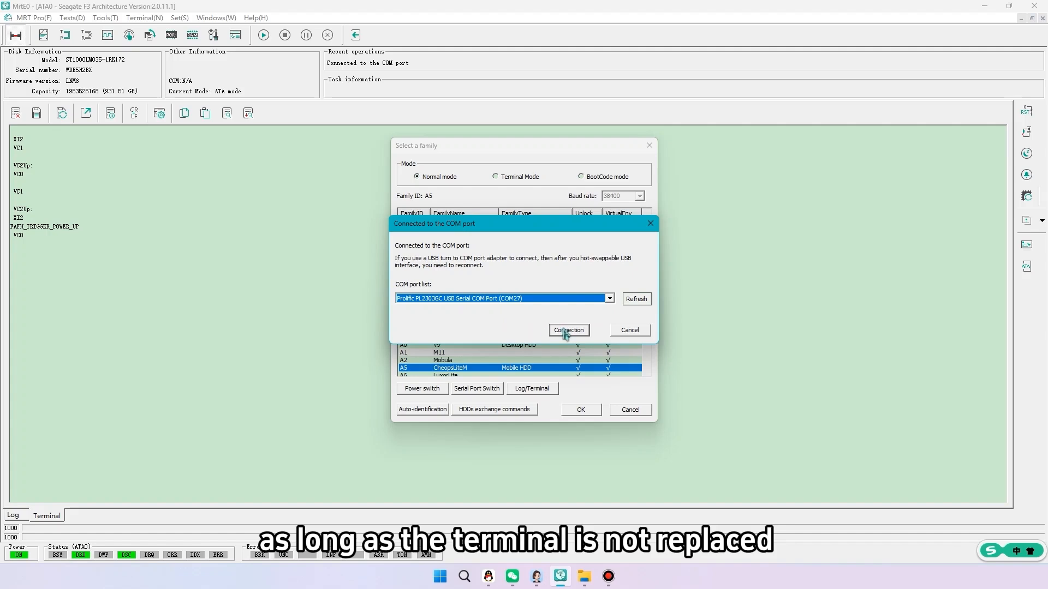
click(567, 330)
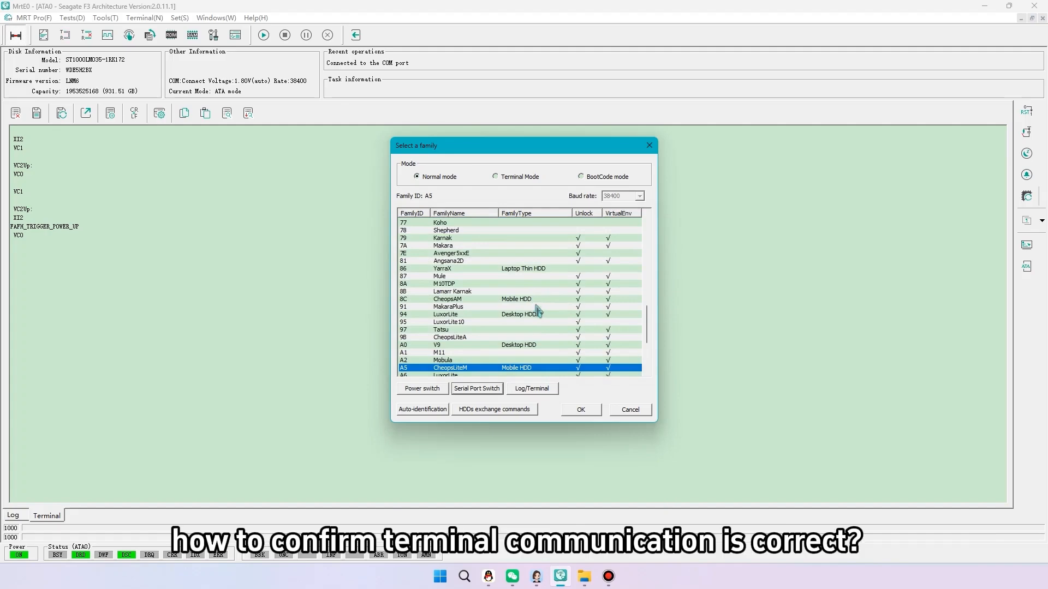
mouse_move(422, 394)
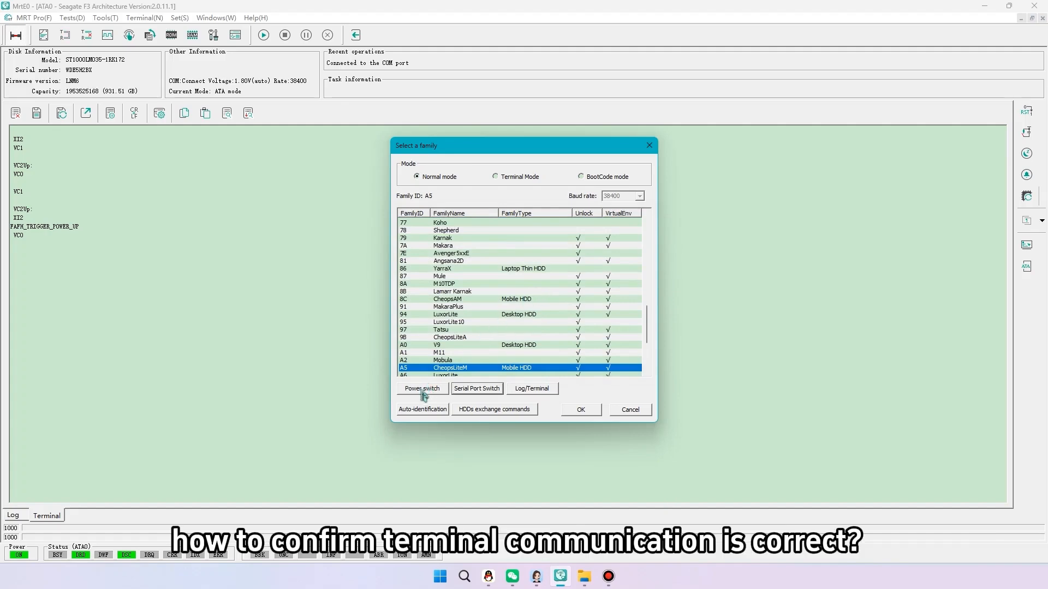
mouse_move(393, 337)
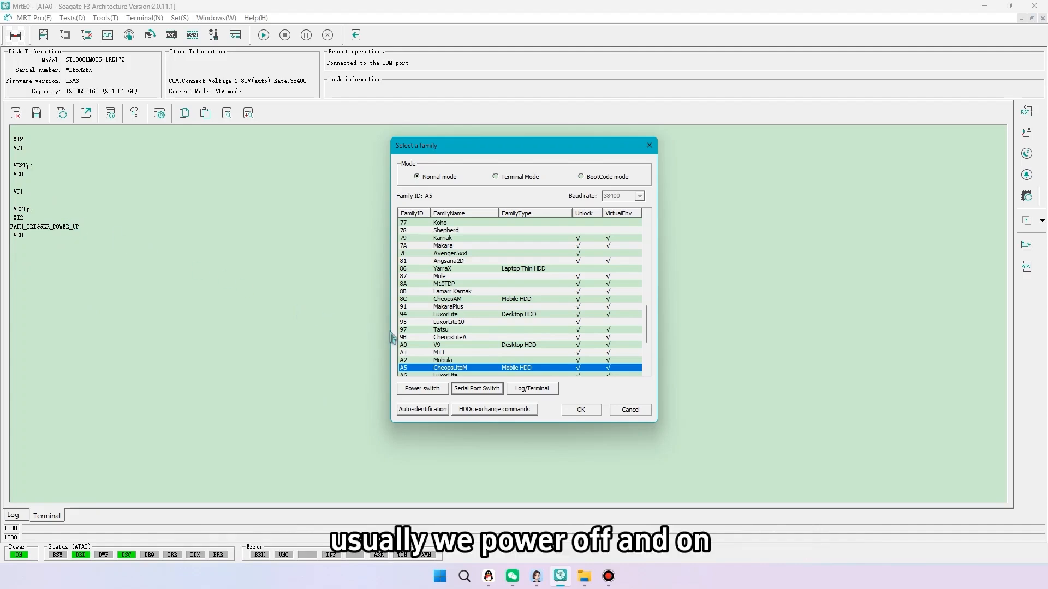
Power the drive off and on for boot output, then auto-identify family A5 (F3 Arch)
click(421, 388)
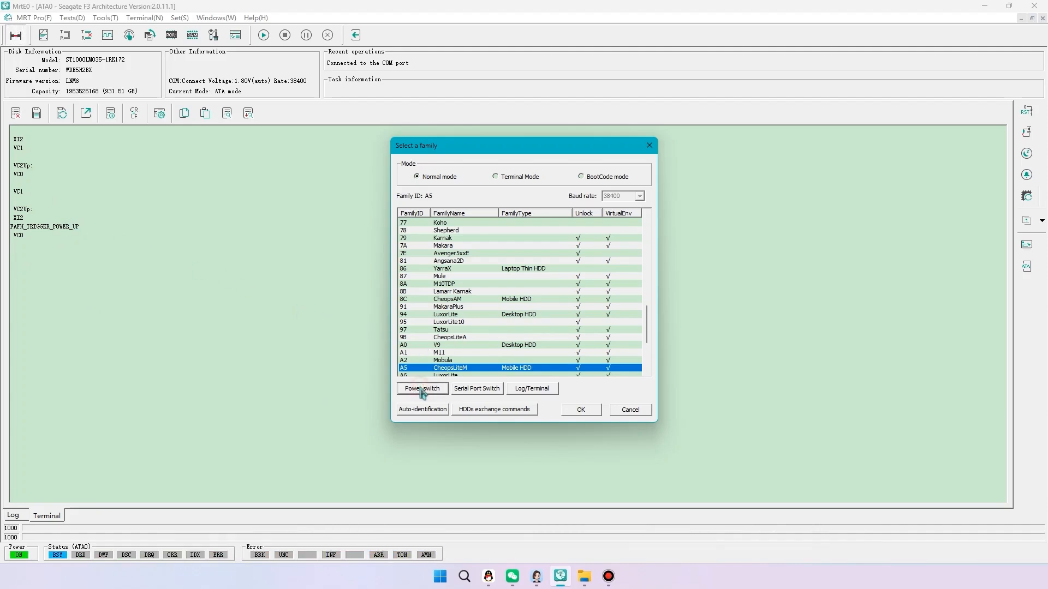
click(421, 388)
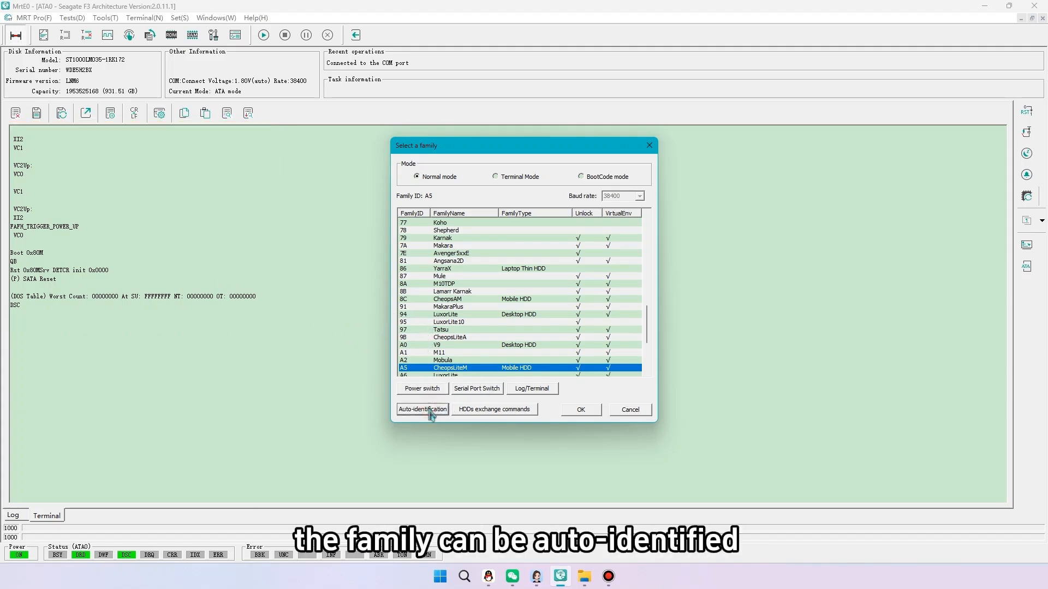
click(422, 409)
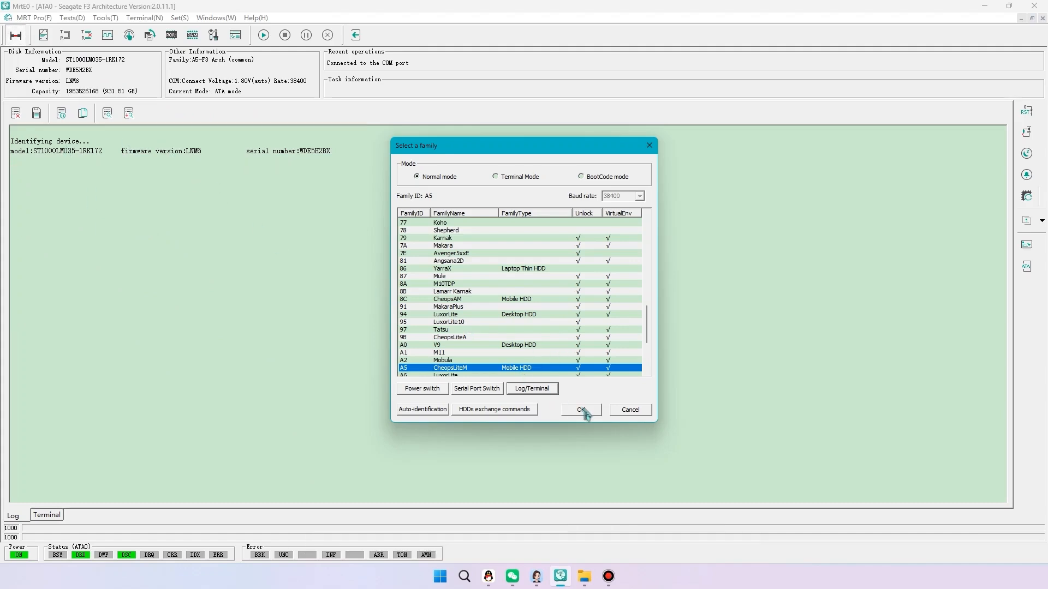
Accept family A5 CheopsLiteM and the proposed data folder, letting identification run
click(579, 409)
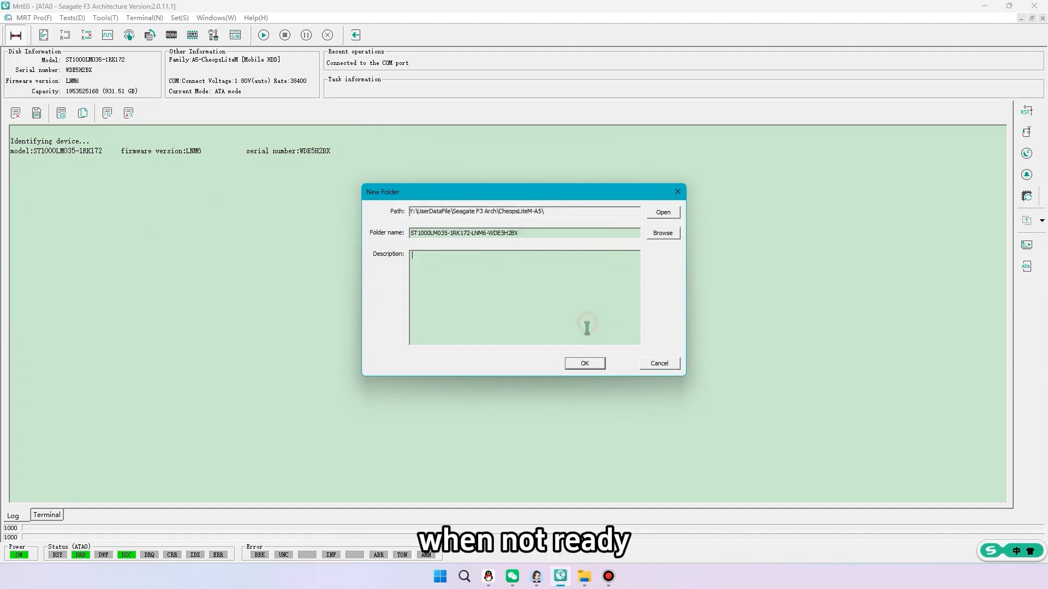
click(584, 362)
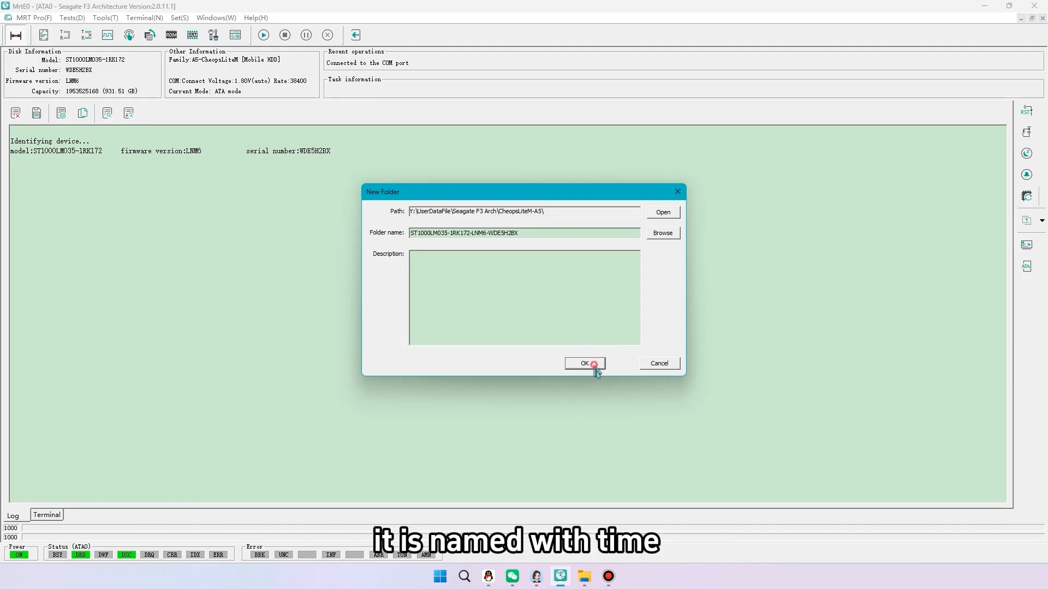
click(584, 362)
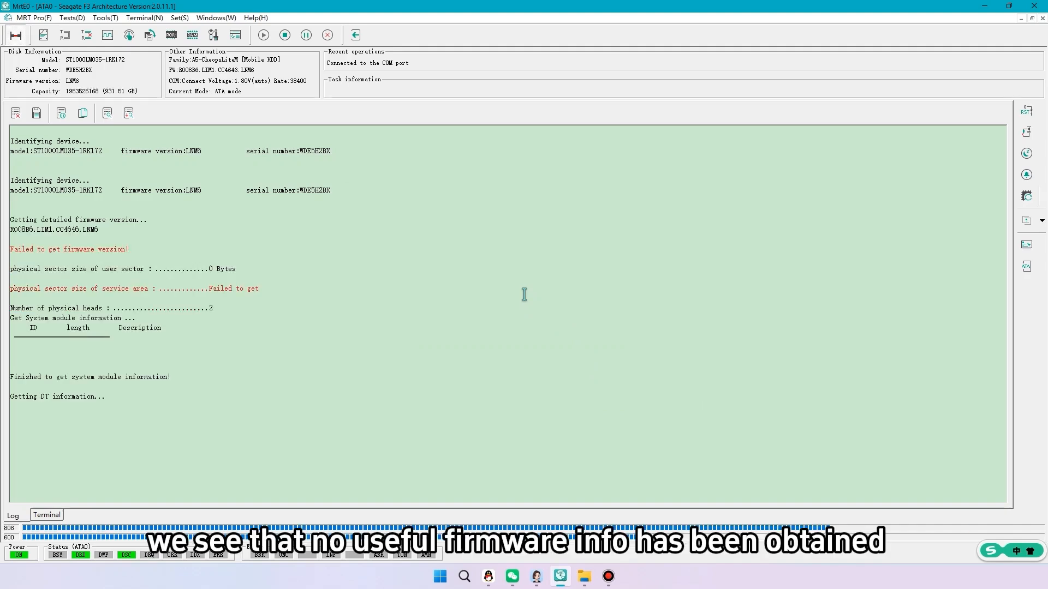
scroll(down, 3)
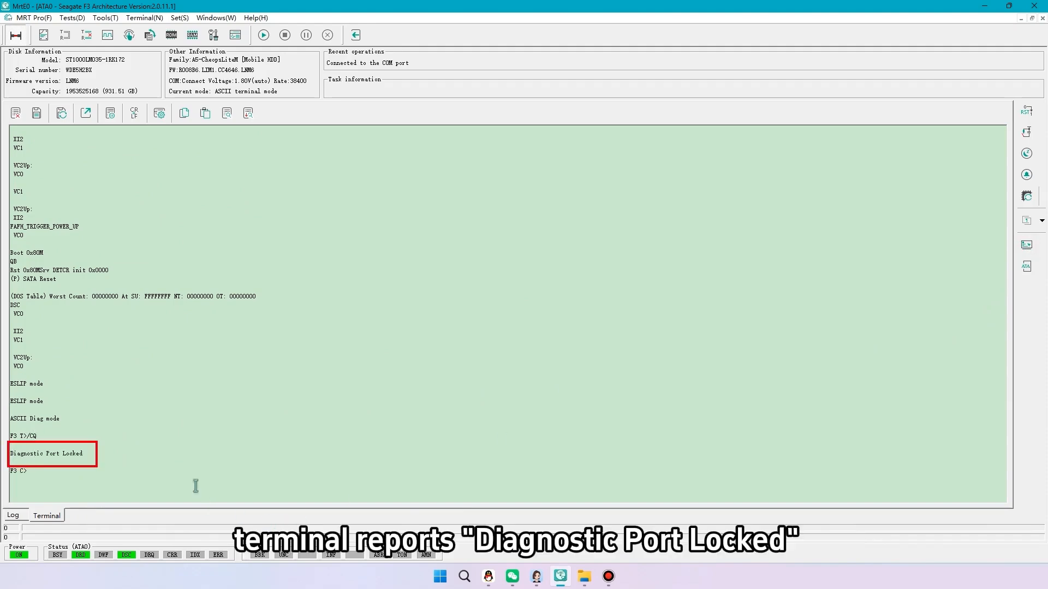
Mark the 'Diagnostic Port Locked' line at the F3 prompt in the Terminal tab
double_click(45, 454)
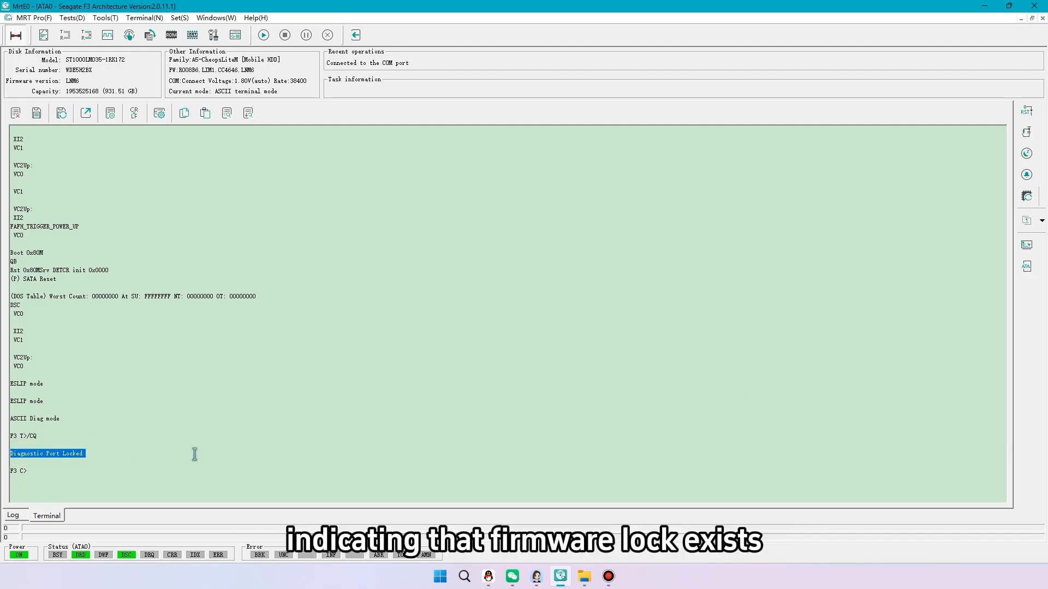
mouse_move(183, 427)
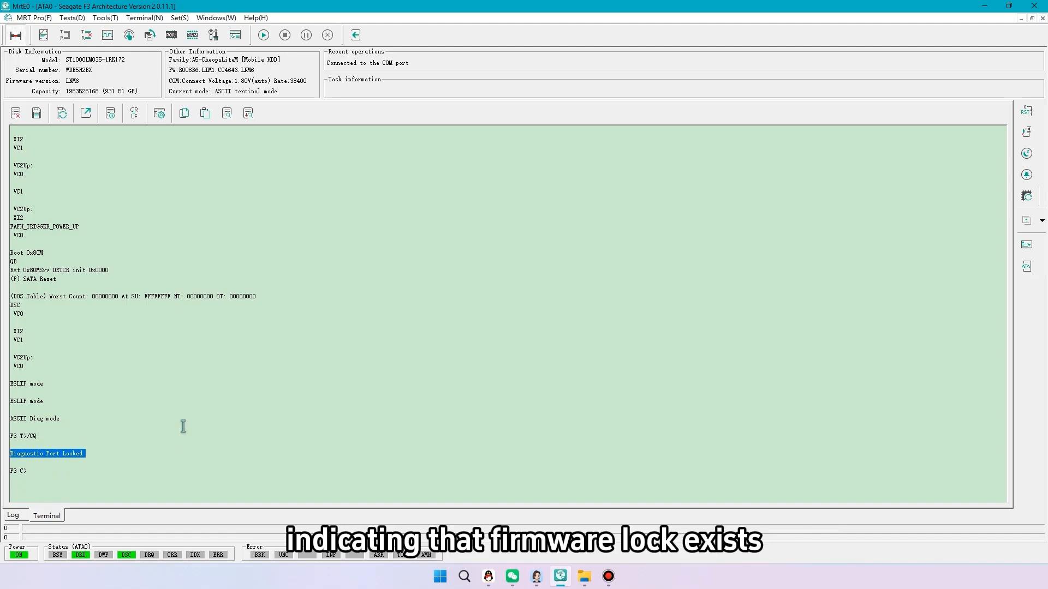
Read the ROM via ROM tools > Edit ROM File in BootCode mode at 460800 baud
click(170, 35)
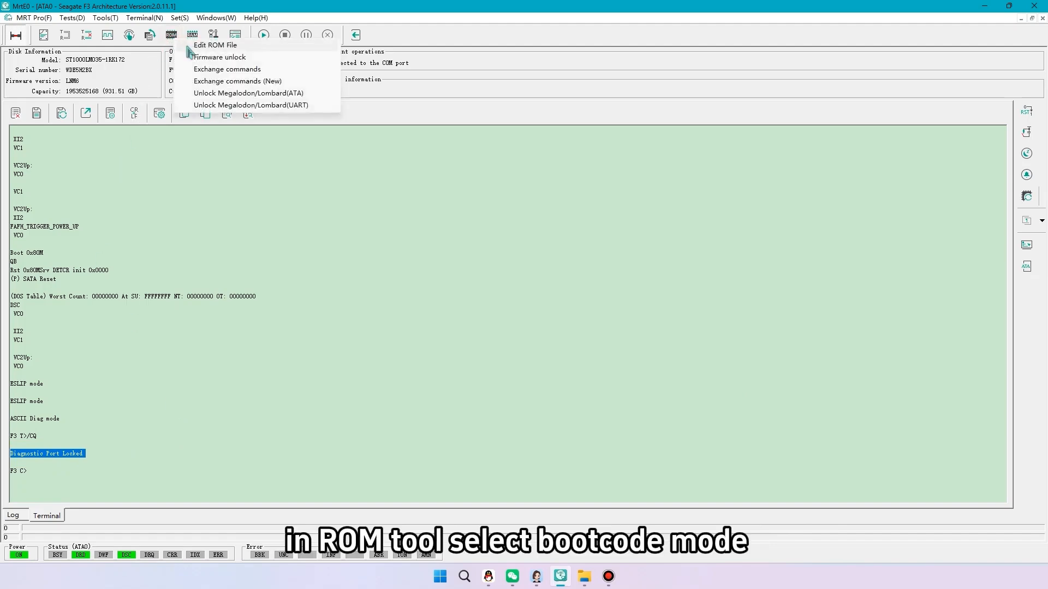
click(215, 44)
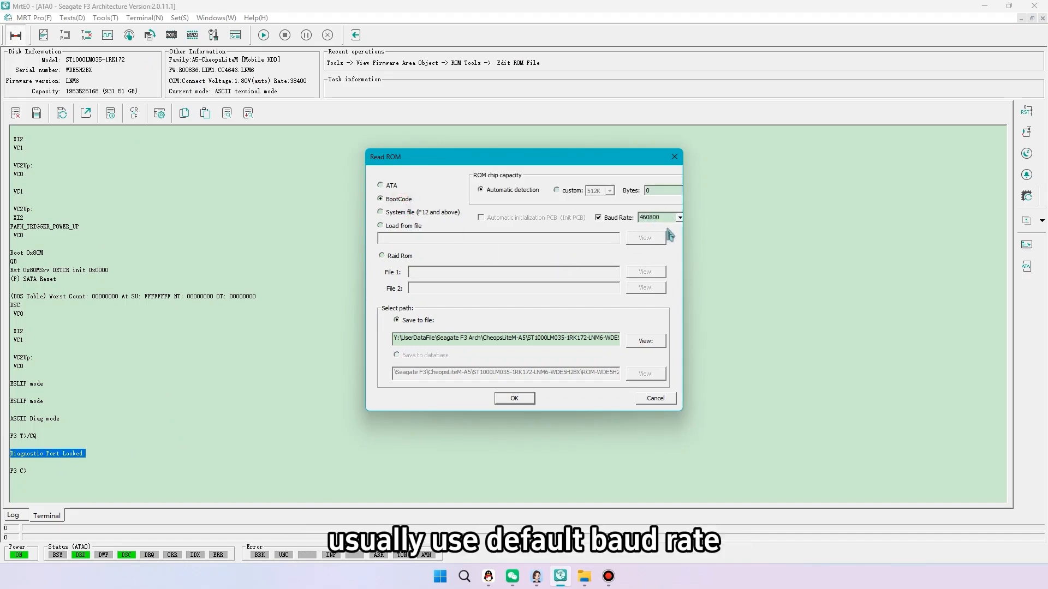
mouse_move(676, 229)
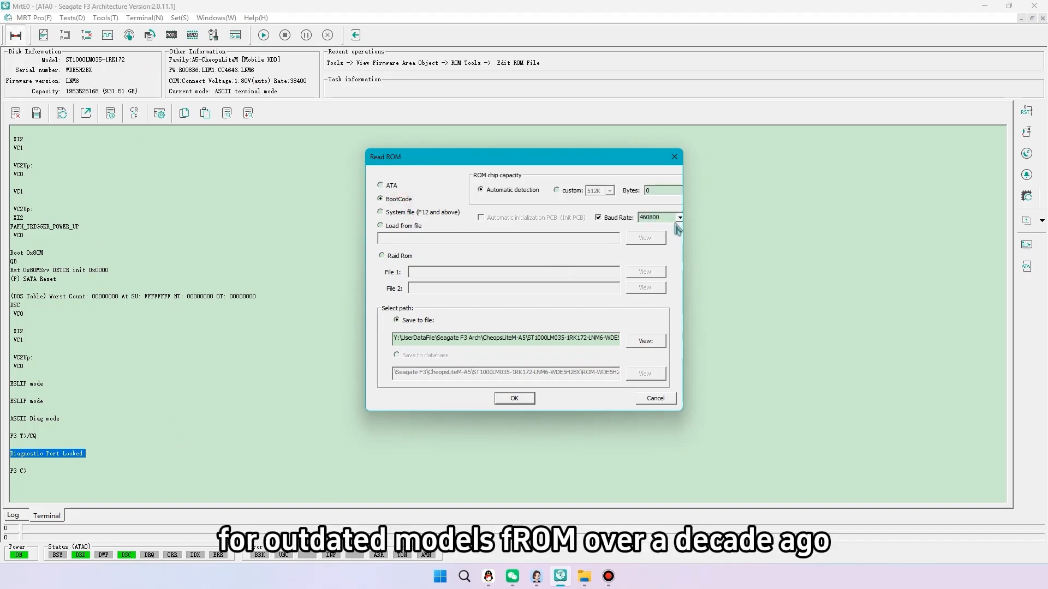
click(678, 217)
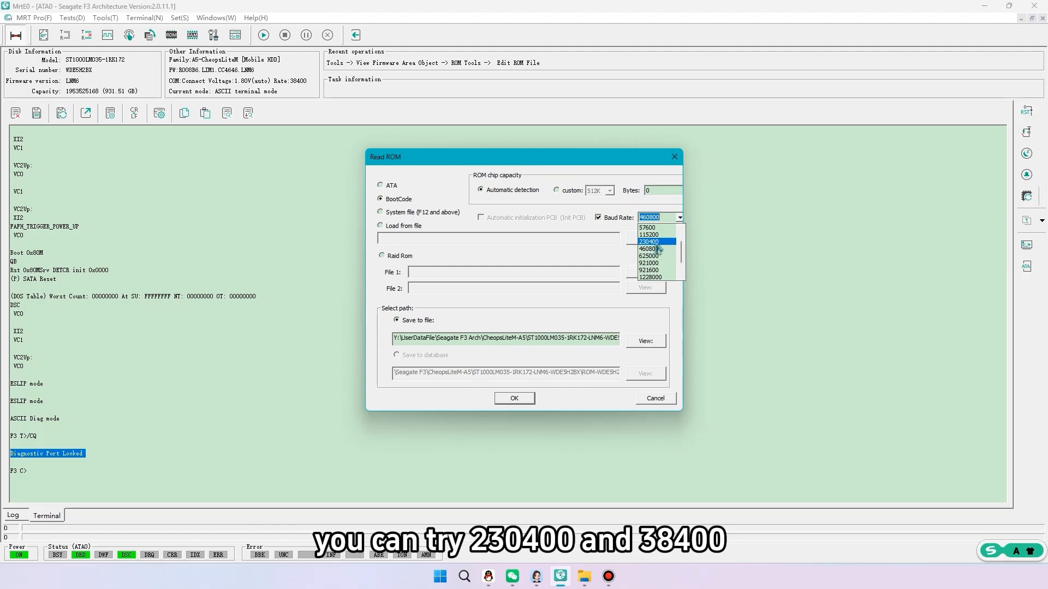
scroll(up, 3)
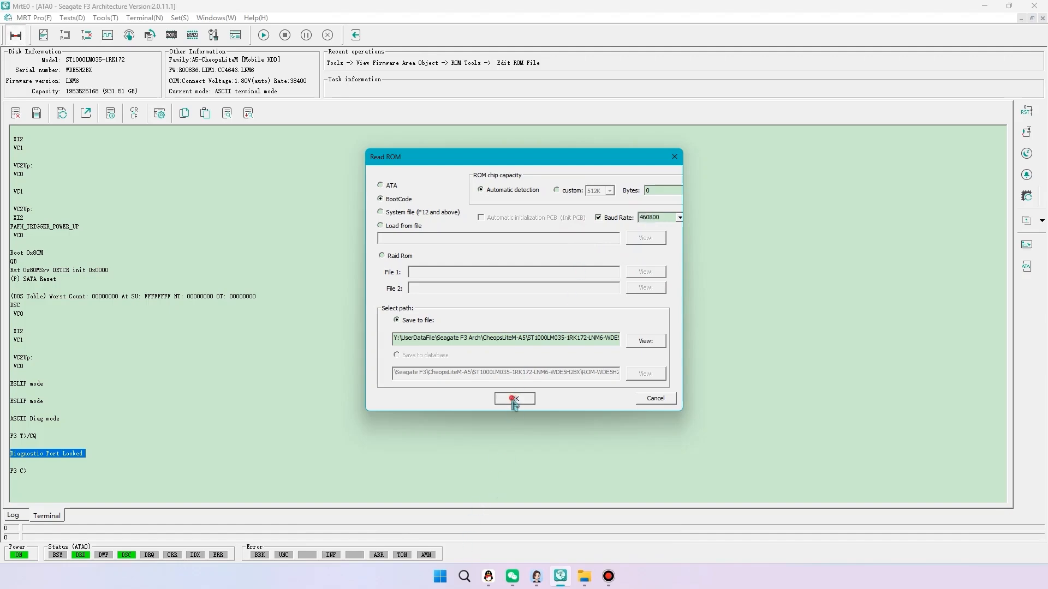
click(514, 398)
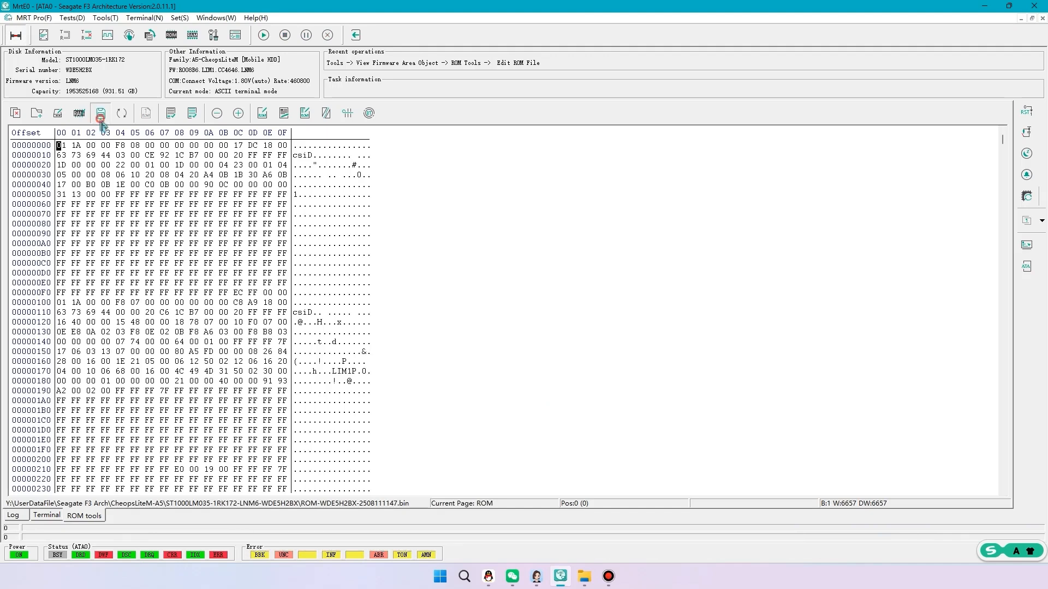
Save a backup copy of the original ROM as 'ROM BACKCUP.bin' in the drive's folder
click(101, 112)
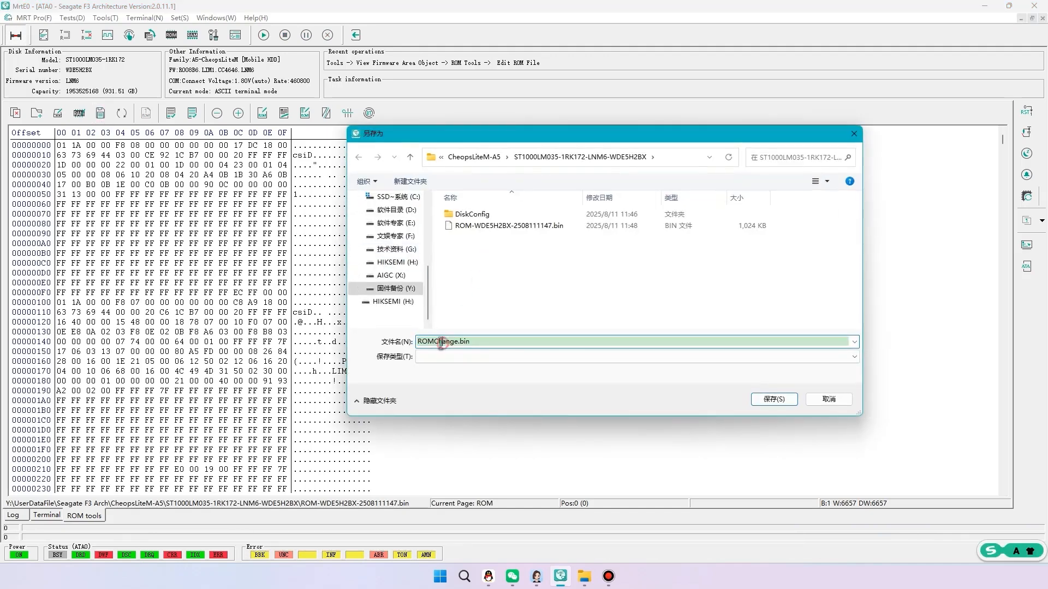
double_click(443, 342)
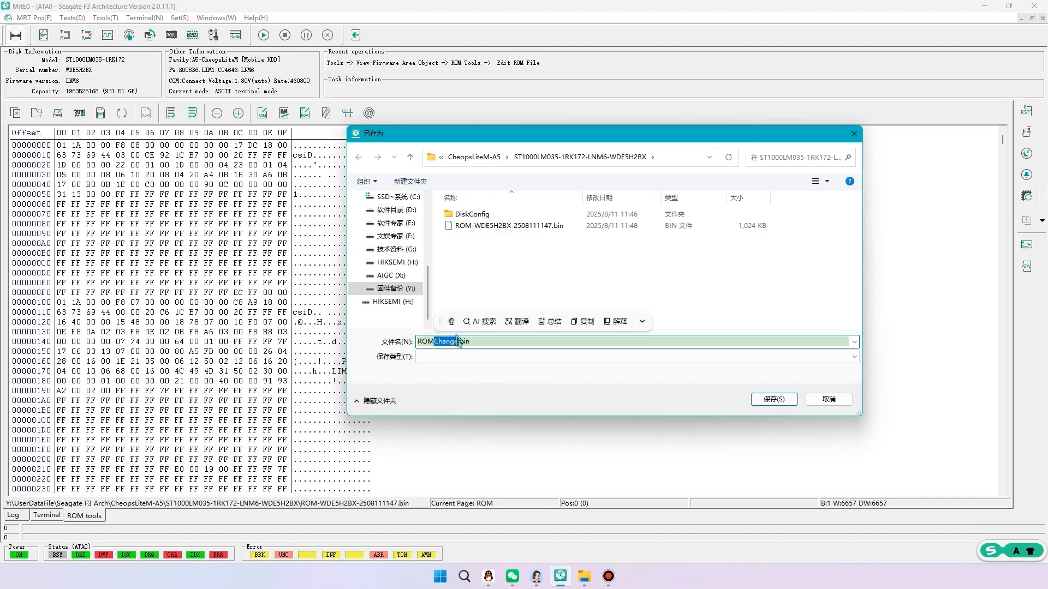
text(ROM BAKCUP)
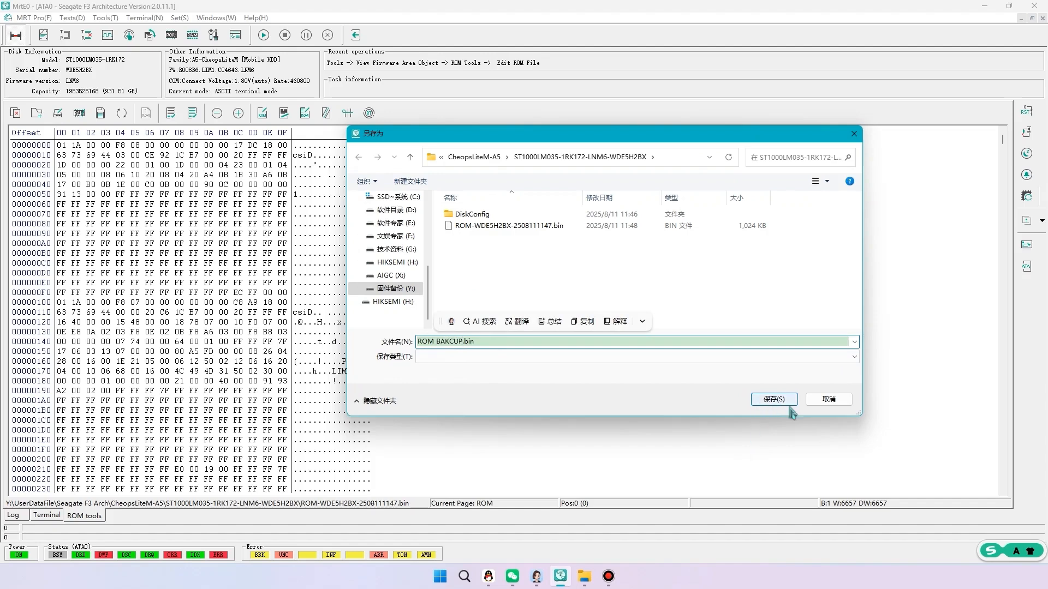
click(772, 400)
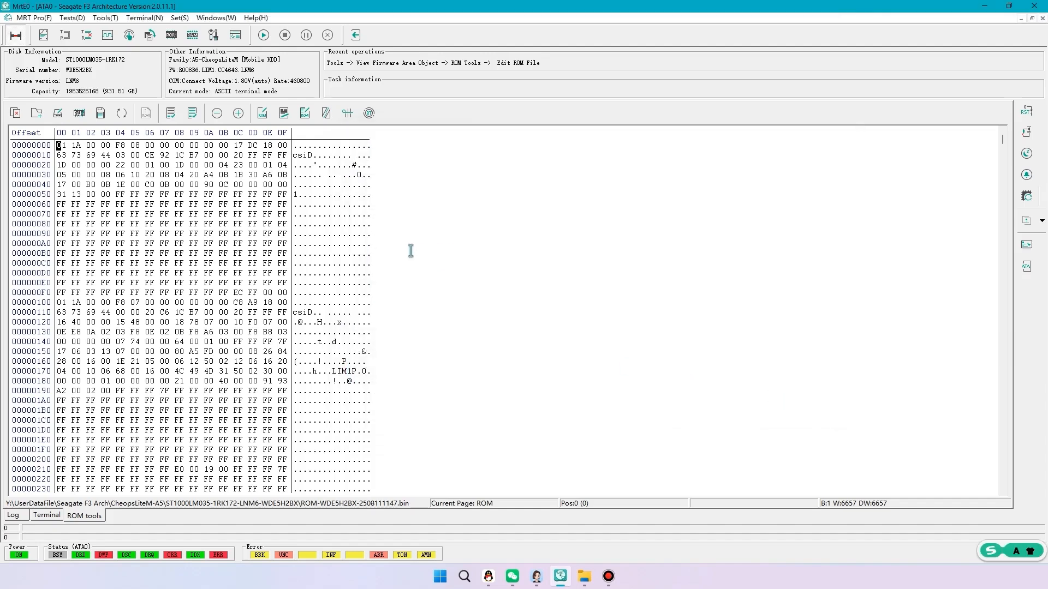
click(347, 113)
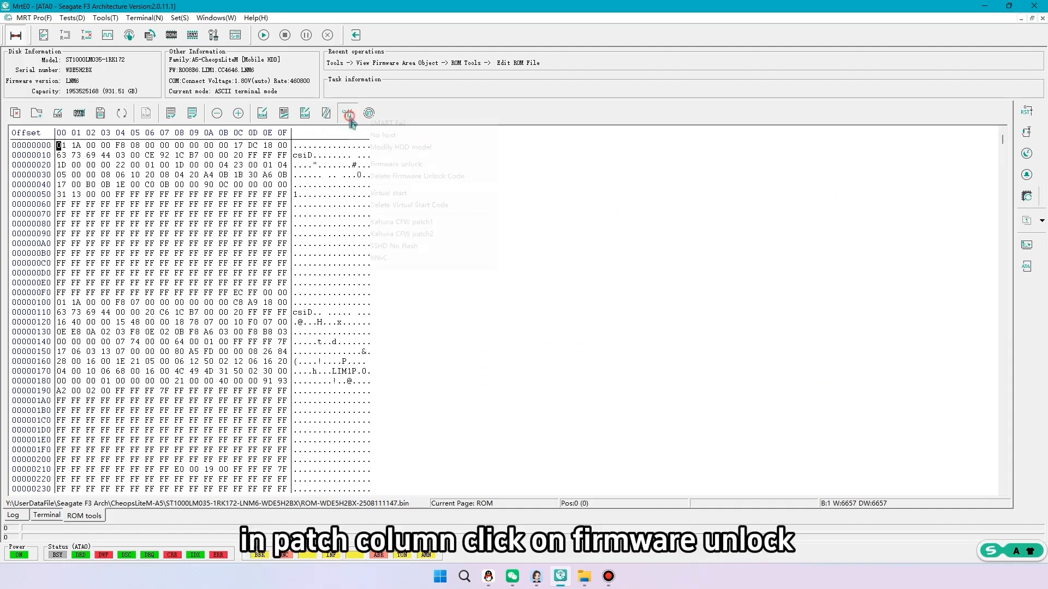
Apply the Firmware Unlock patch and save the result as 'ROM UNLOCK.bin'
click(347, 113)
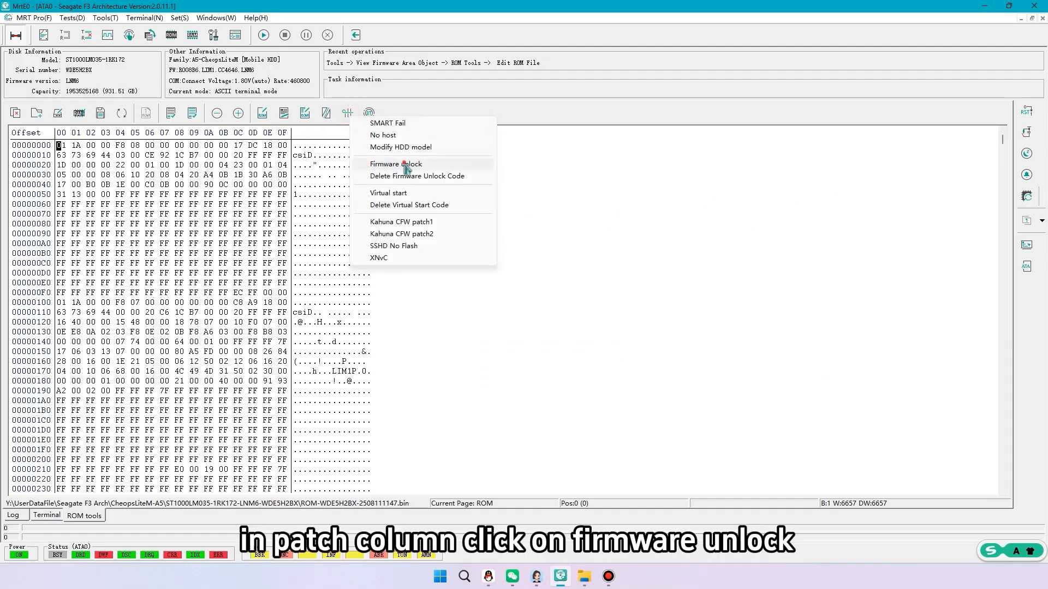
click(395, 164)
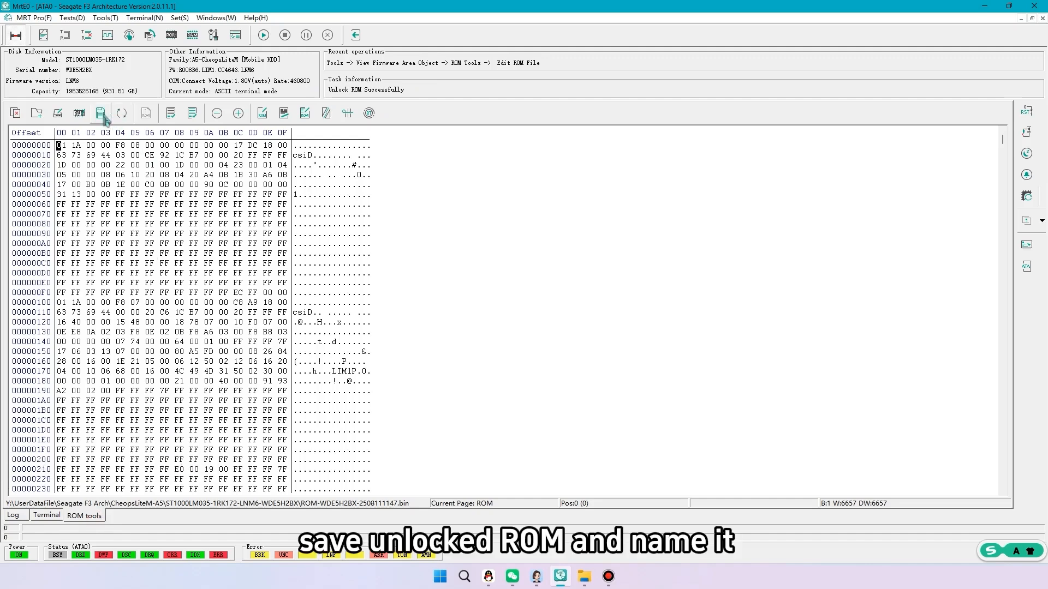
click(100, 112)
text(ROM UNLOCK.bin)
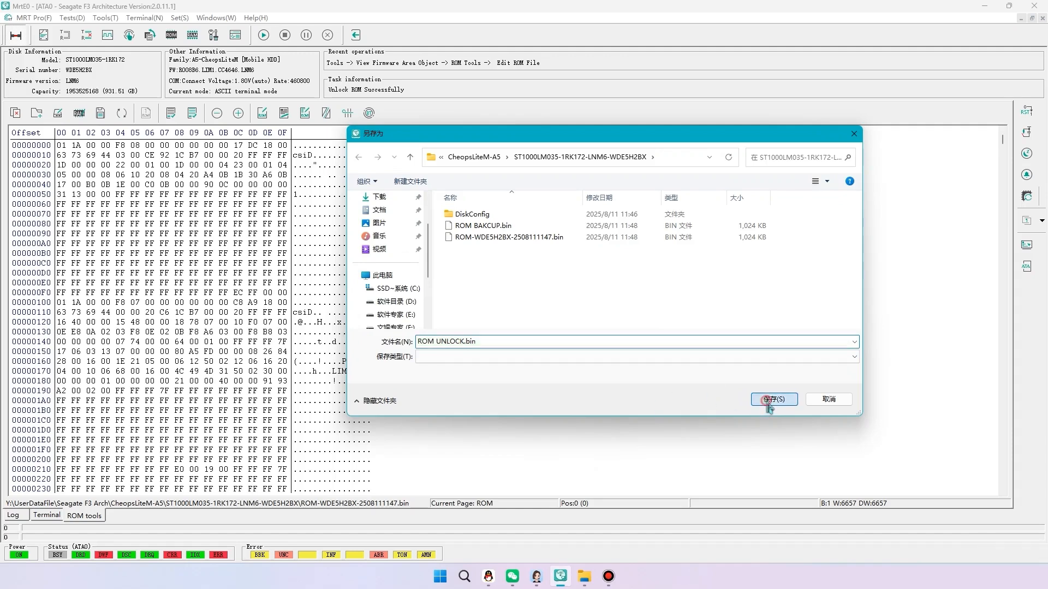
click(773, 399)
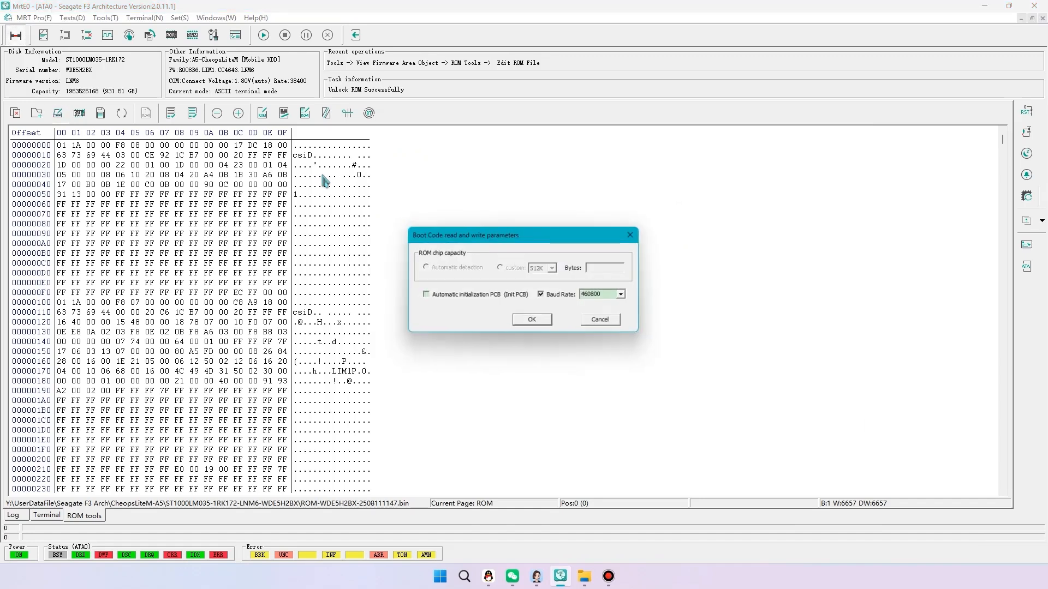
Write the unlocked ROM to the drive at 460800 baud and acknowledge 'Succeed to write!'
click(530, 319)
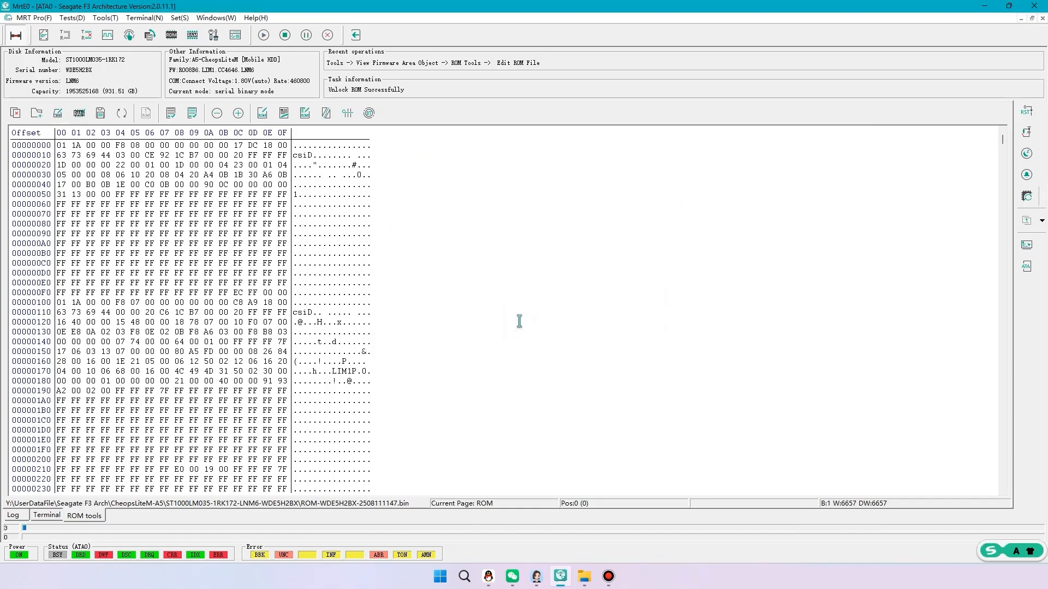
click(60, 145)
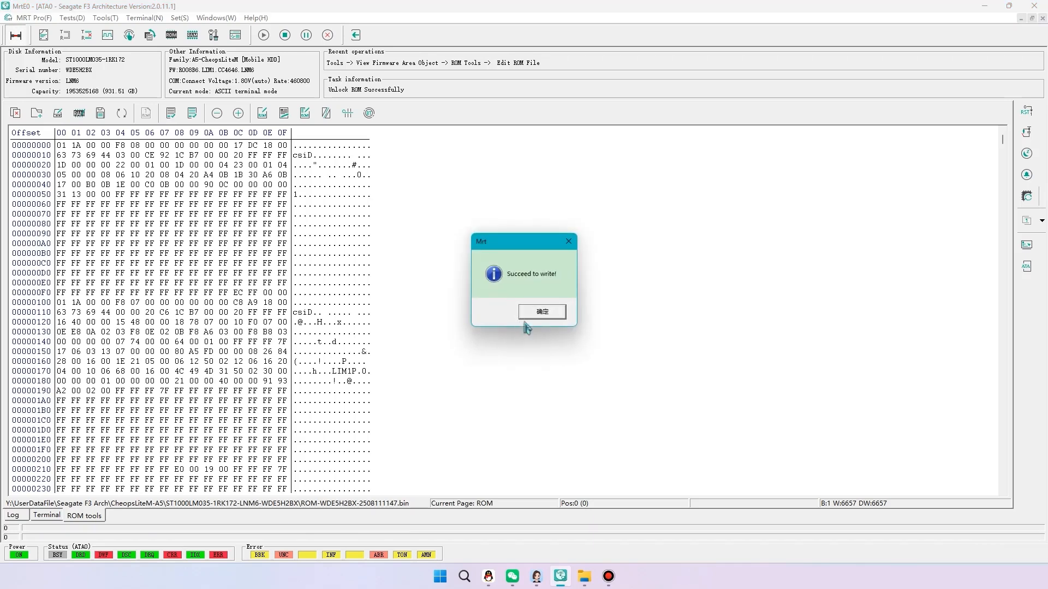
click(541, 311)
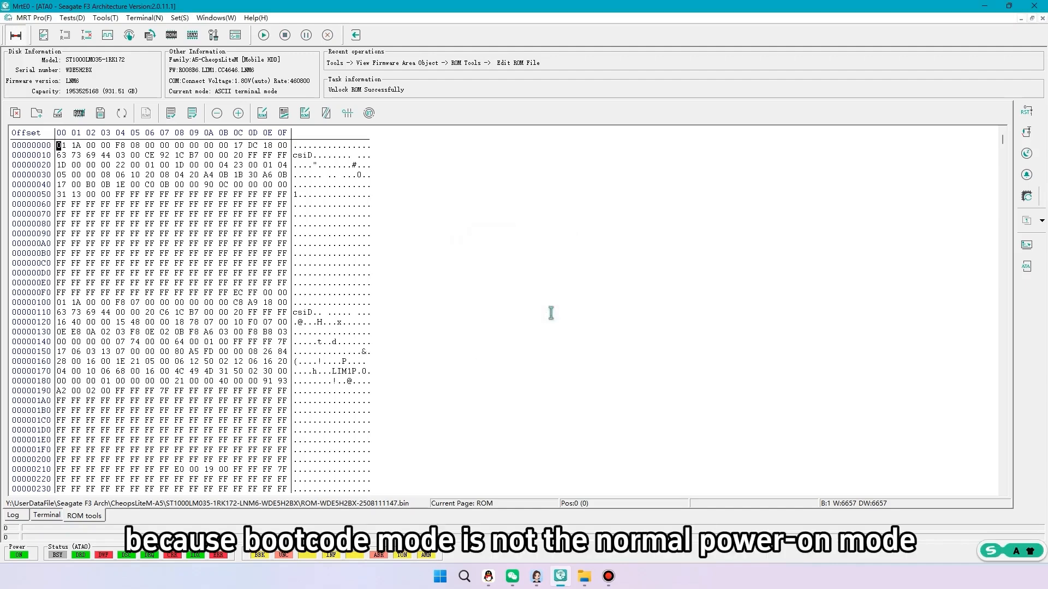
mouse_move(90, 568)
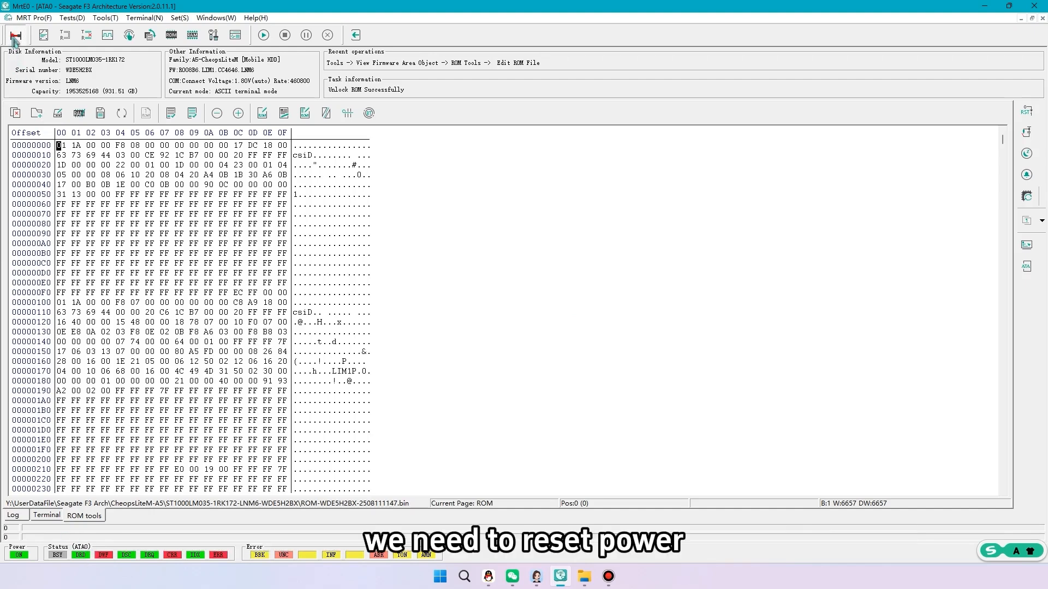
Power-cycle the drive out of boot code mode and exchange unlock commands with it
click(46, 514)
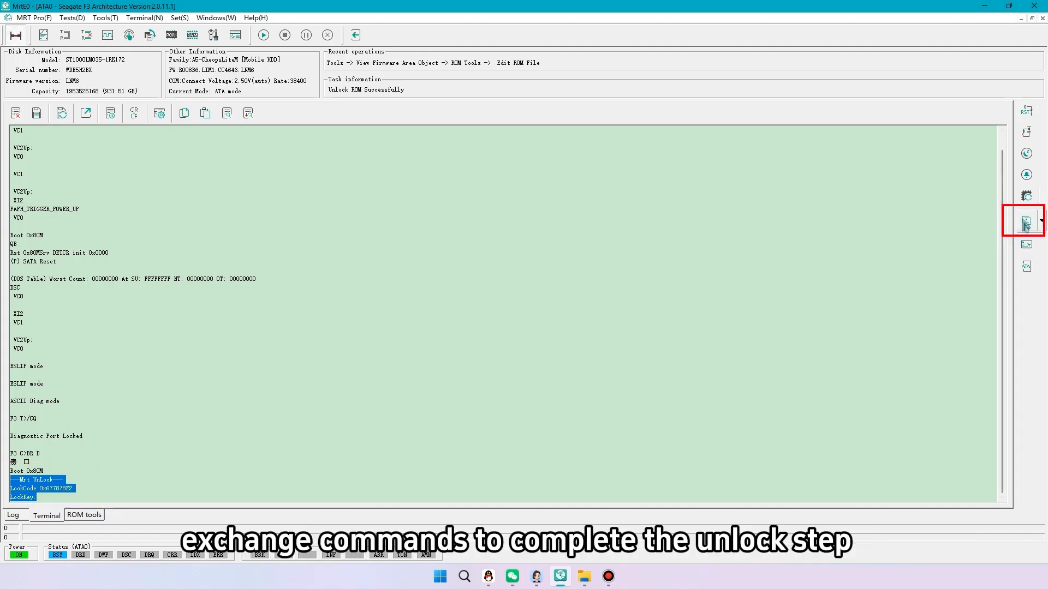
click(1027, 221)
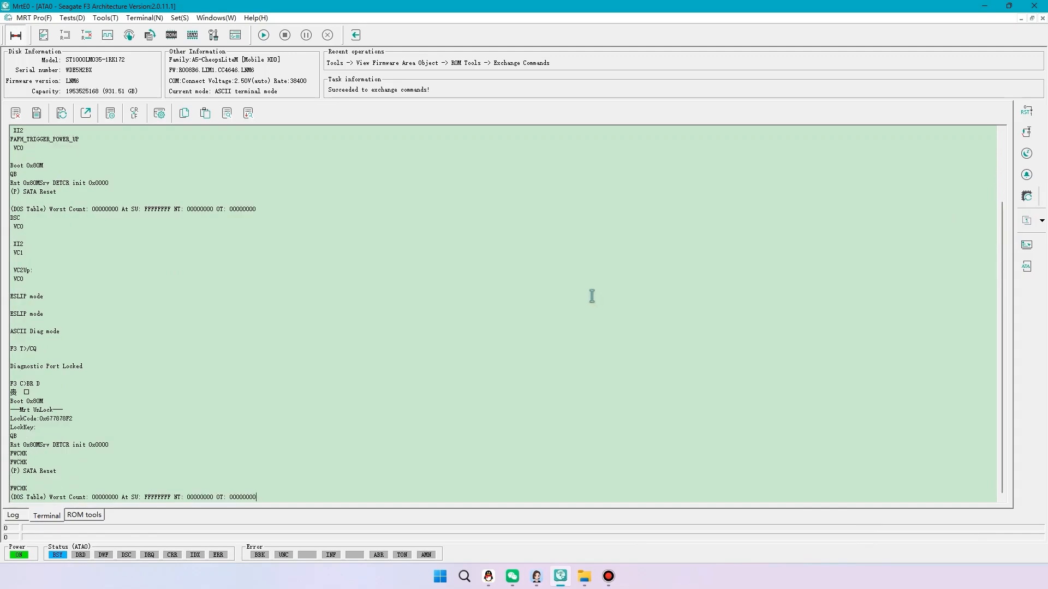
scroll(down, 3)
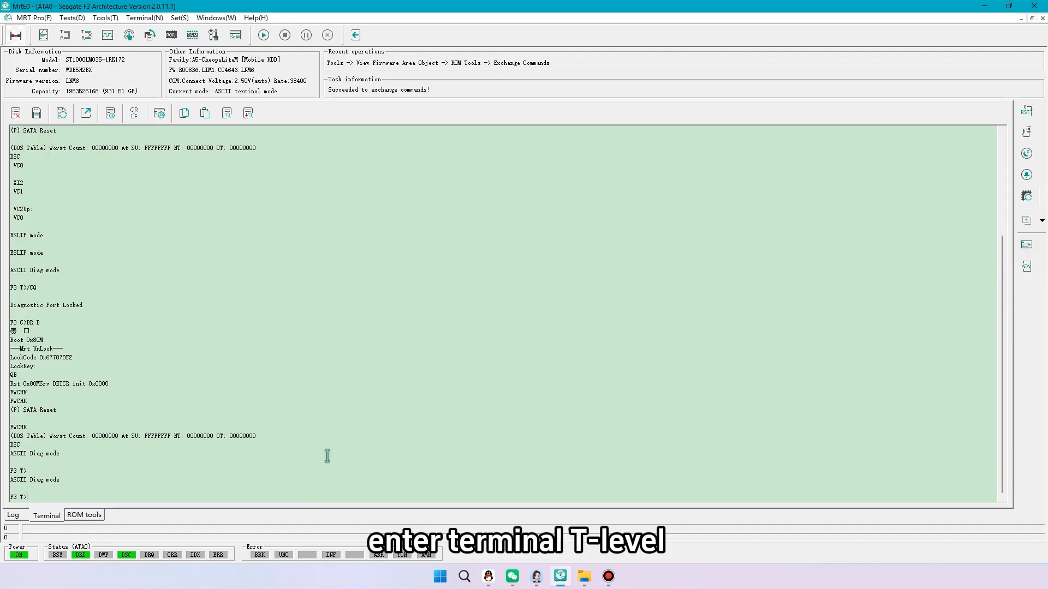
List the available diagnostic commands at the F3 T> prompt with /C
text(/C)
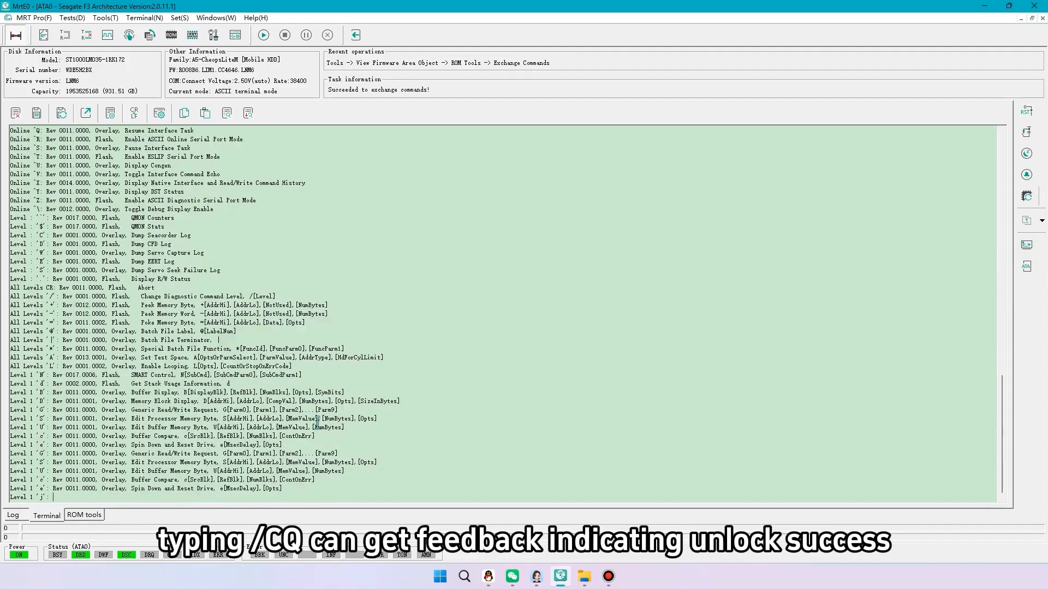
scroll(down, 3)
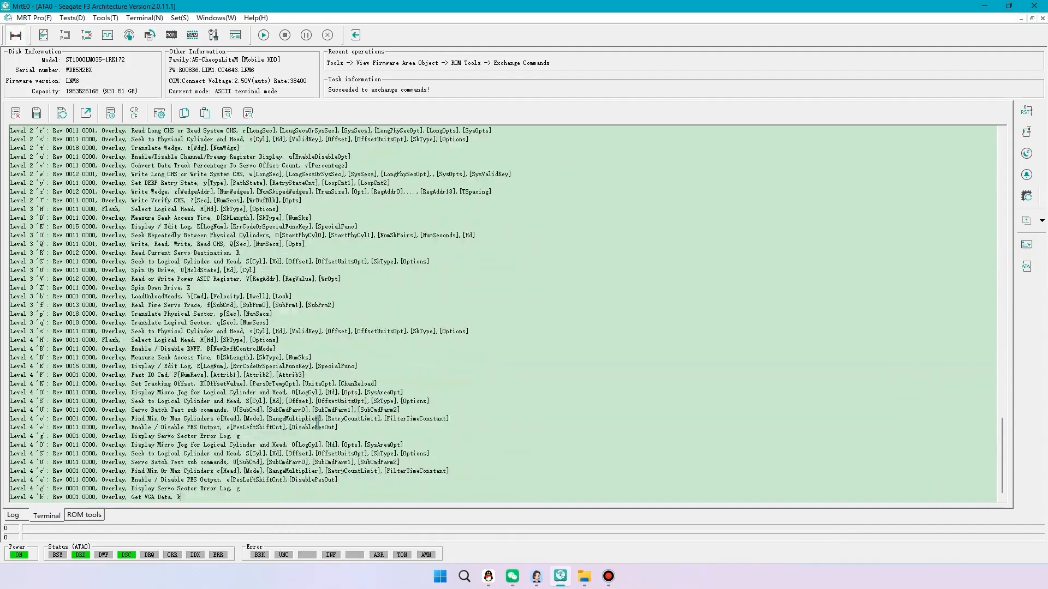
scroll(down, 3)
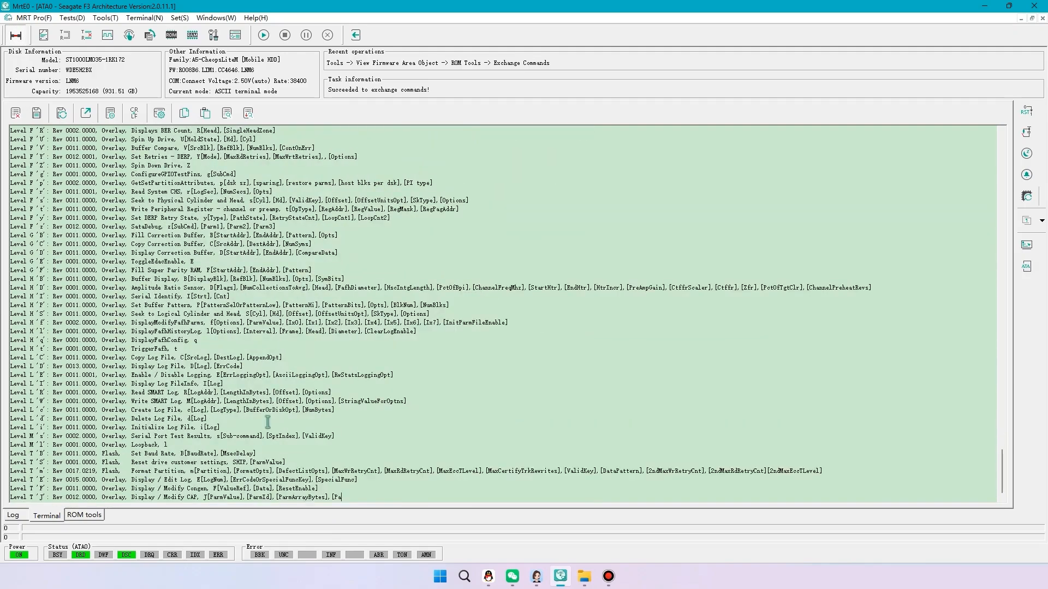
scroll(down, 3)
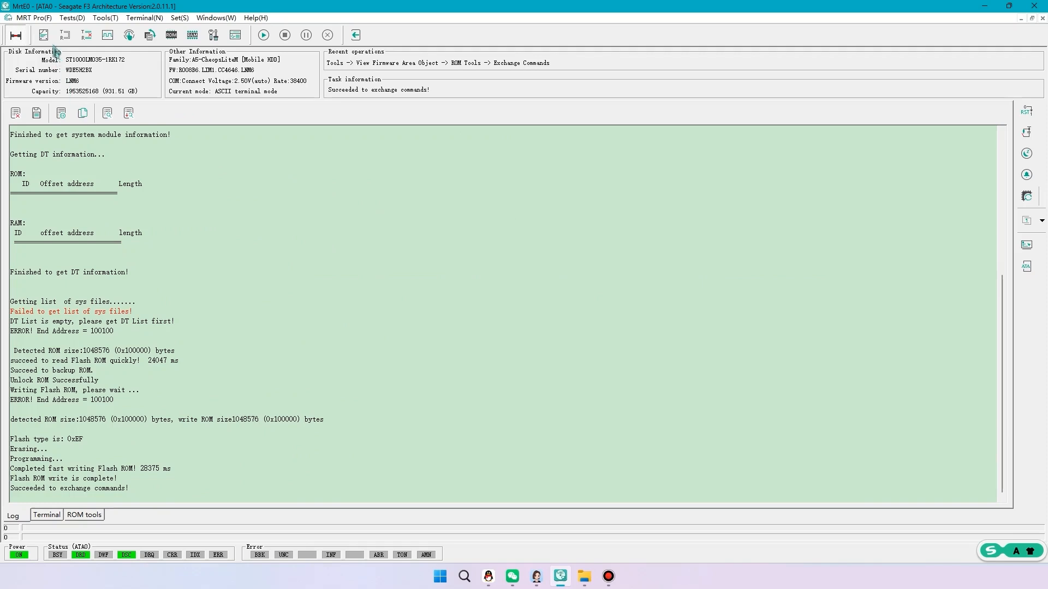
Refresh the firmware package version, sector sizes and head count in View Basic Information
click(43, 35)
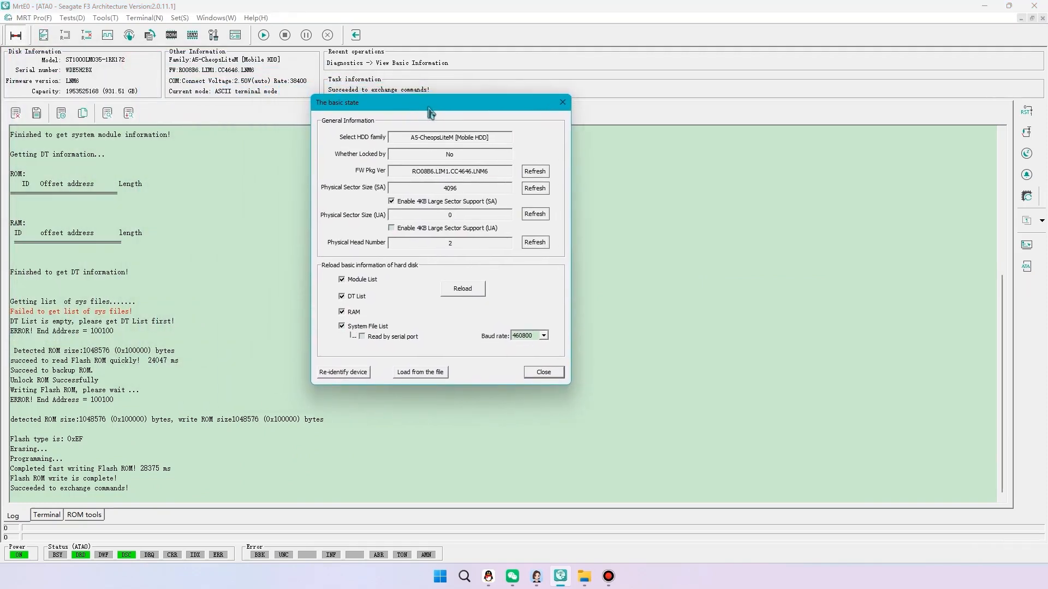
click(534, 171)
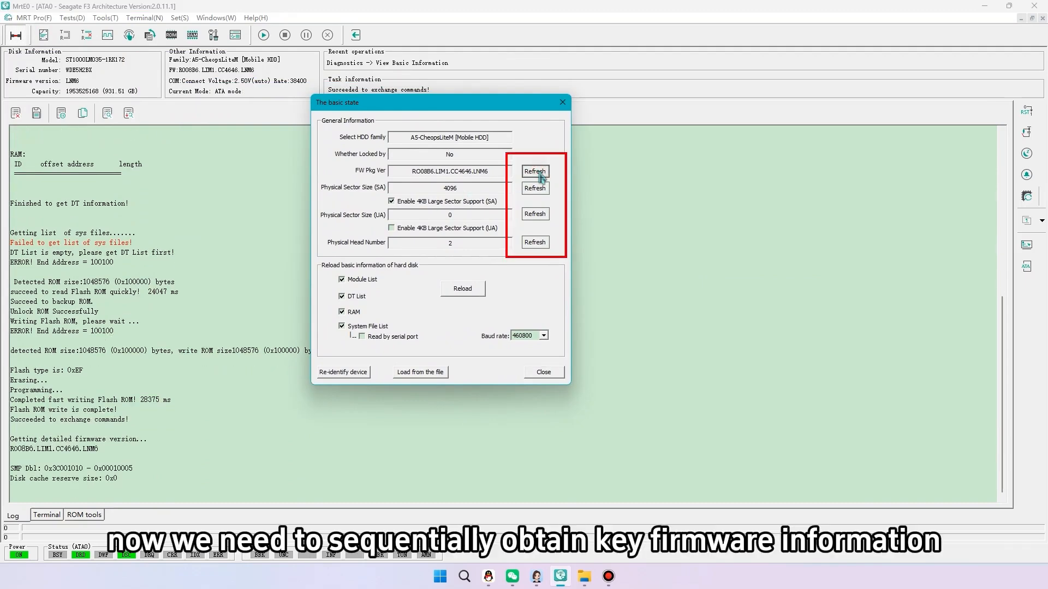
click(533, 214)
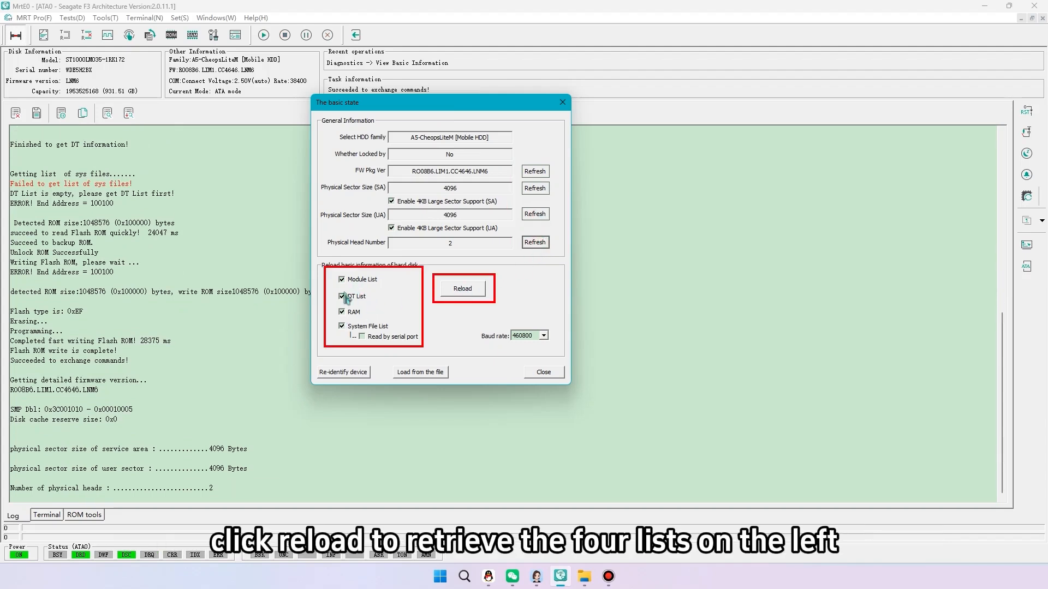
Reload the module, DT, RAM and system file lists, then close the summary
click(462, 288)
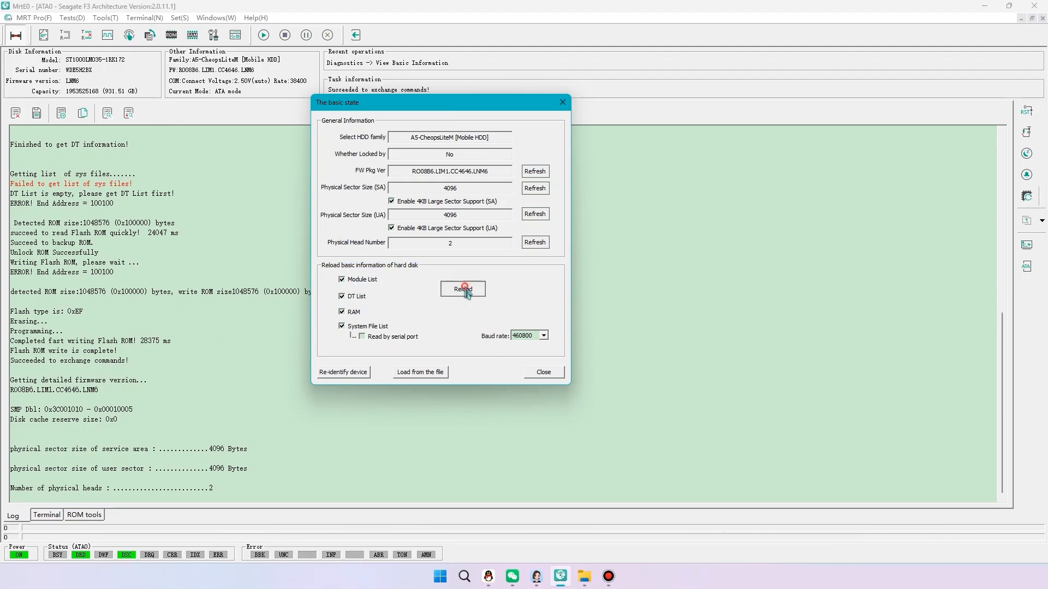
click(462, 288)
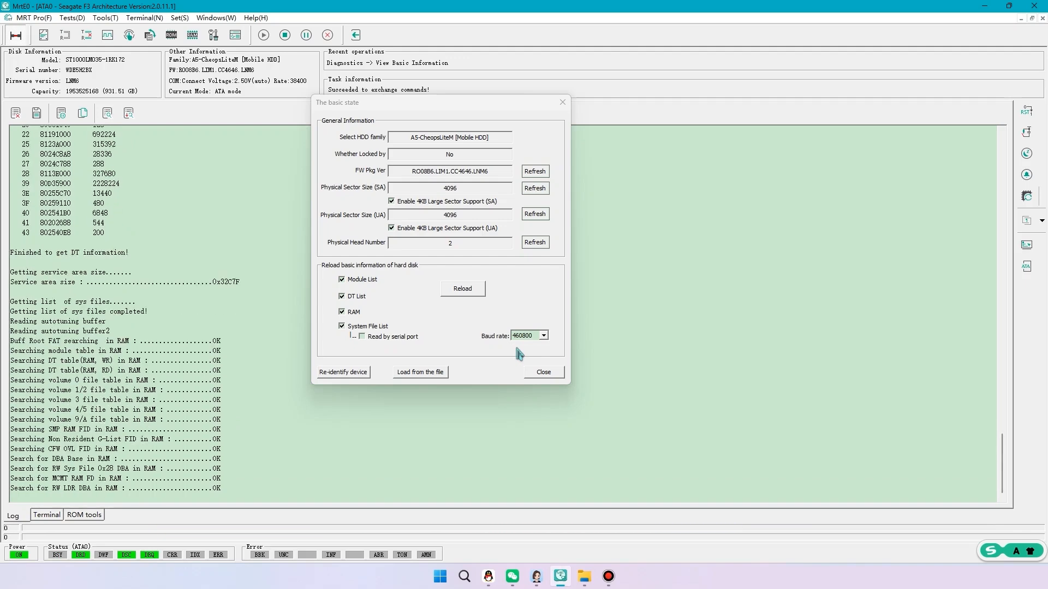
click(543, 372)
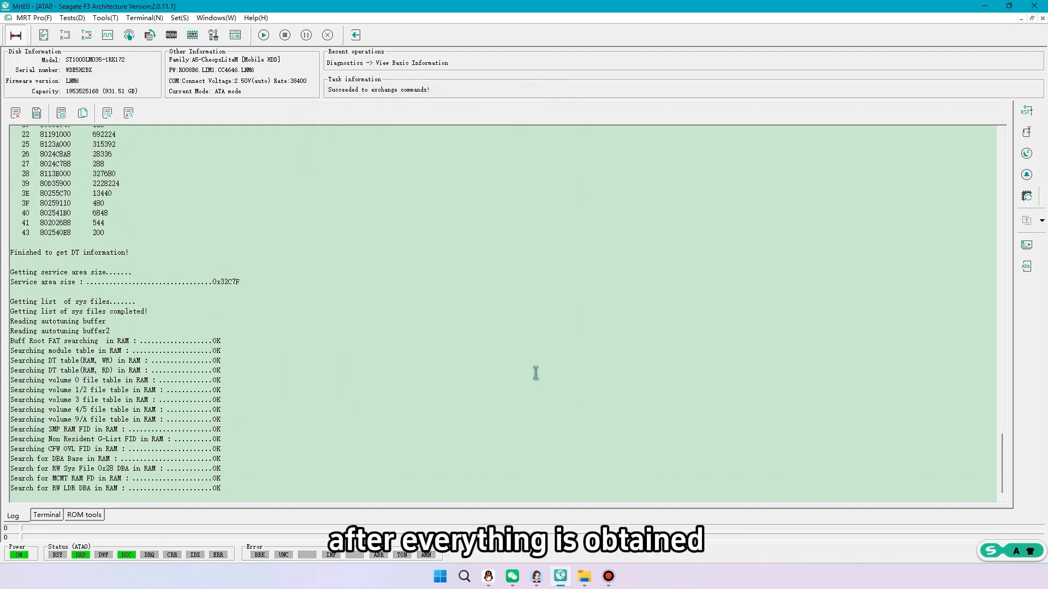
click(104, 18)
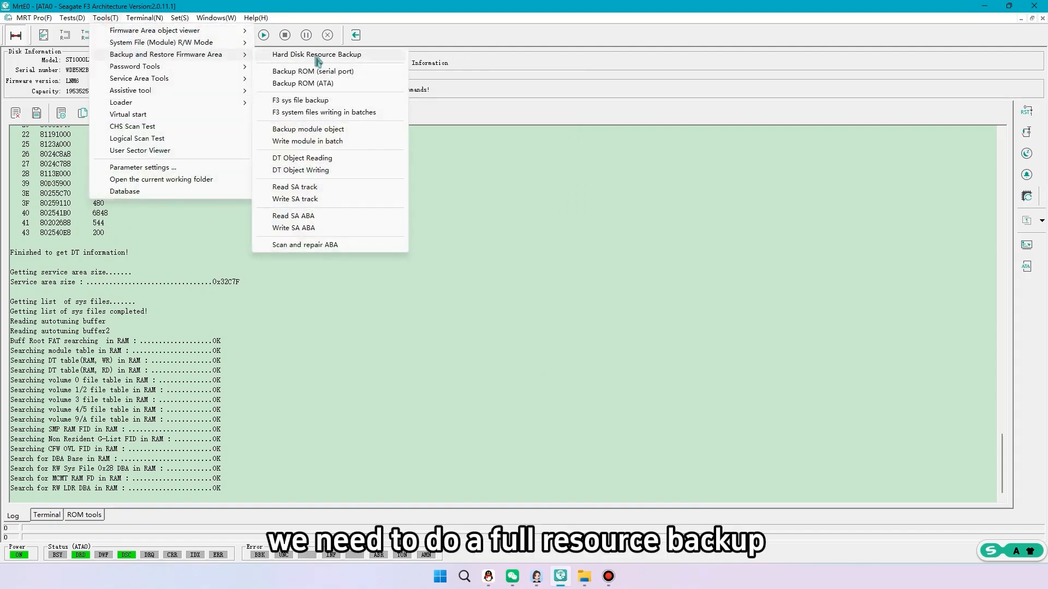
Start a Hard Disk Resource Backup excluding modules C, 26, 2F and system files
click(316, 55)
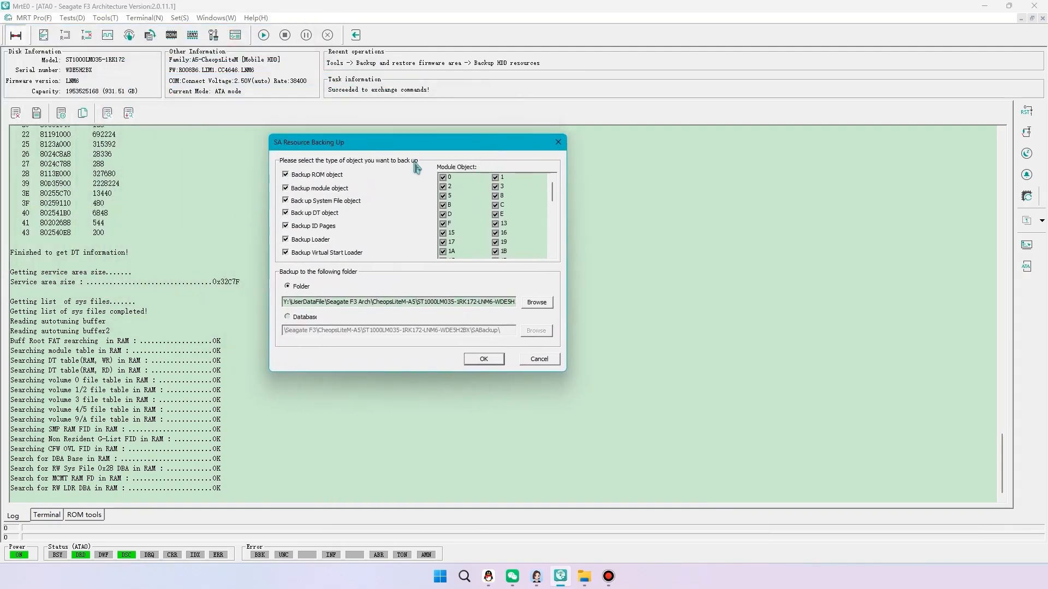
mouse_move(331, 199)
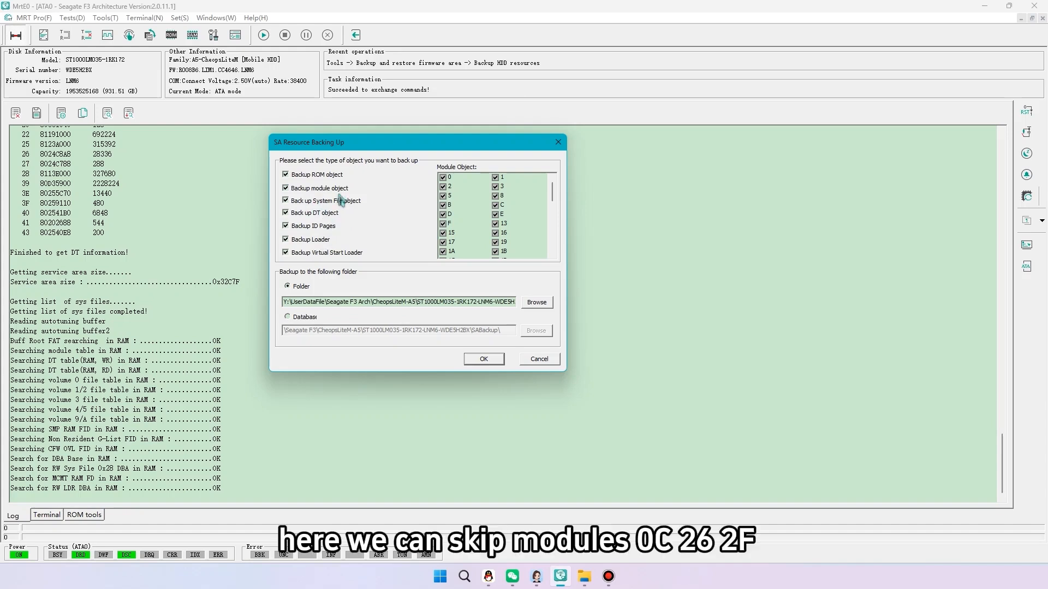
click(496, 204)
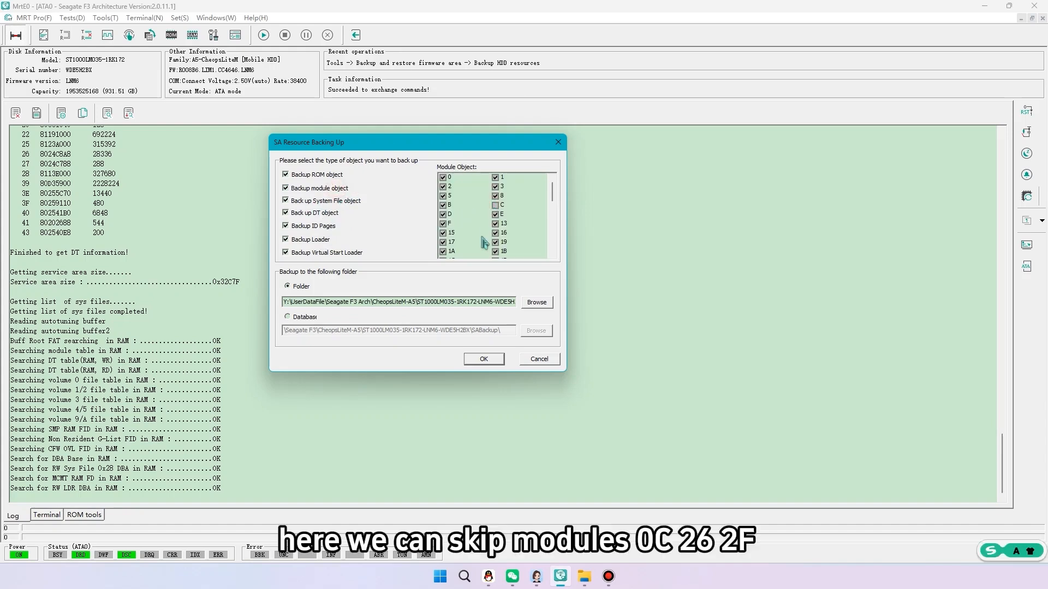
scroll(down, 3)
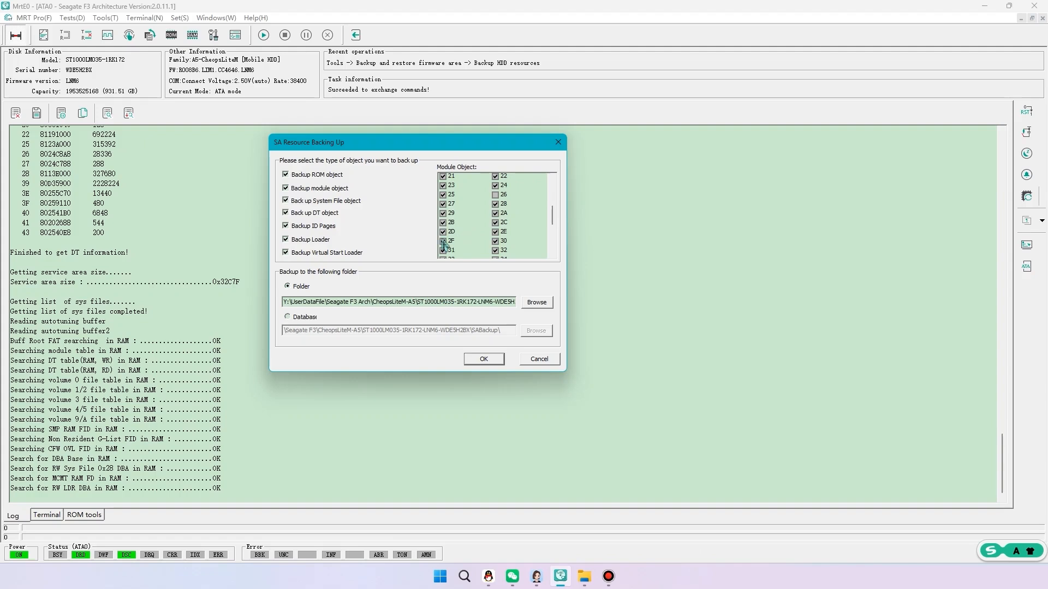
click(442, 240)
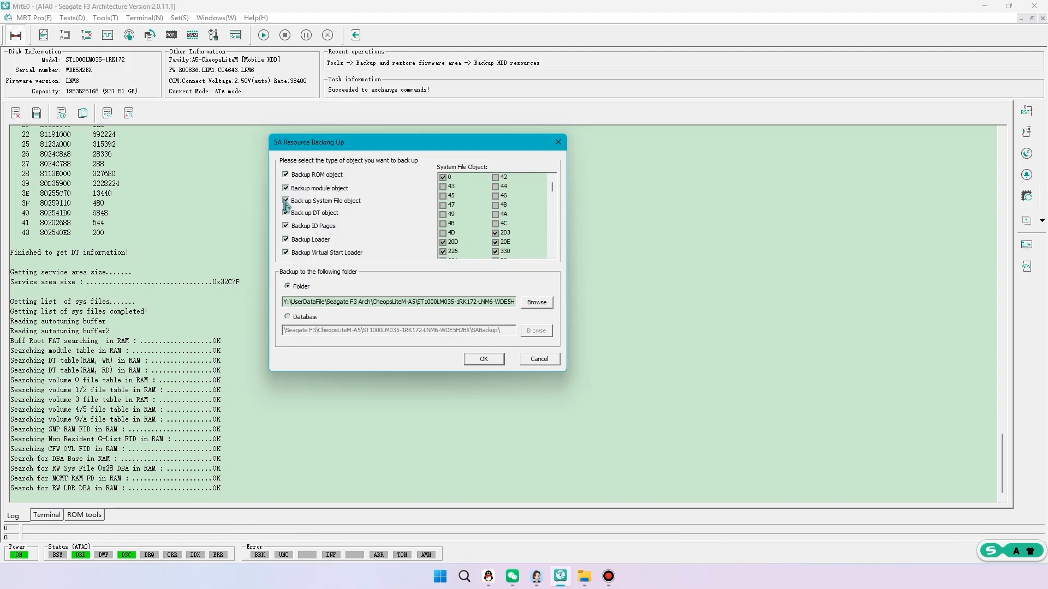
click(285, 201)
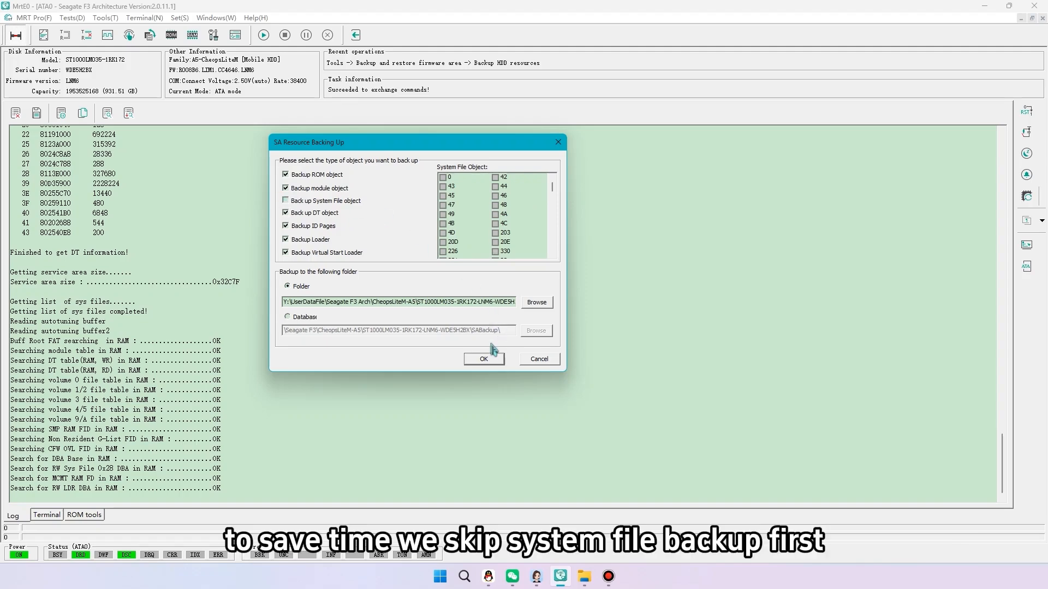
click(483, 359)
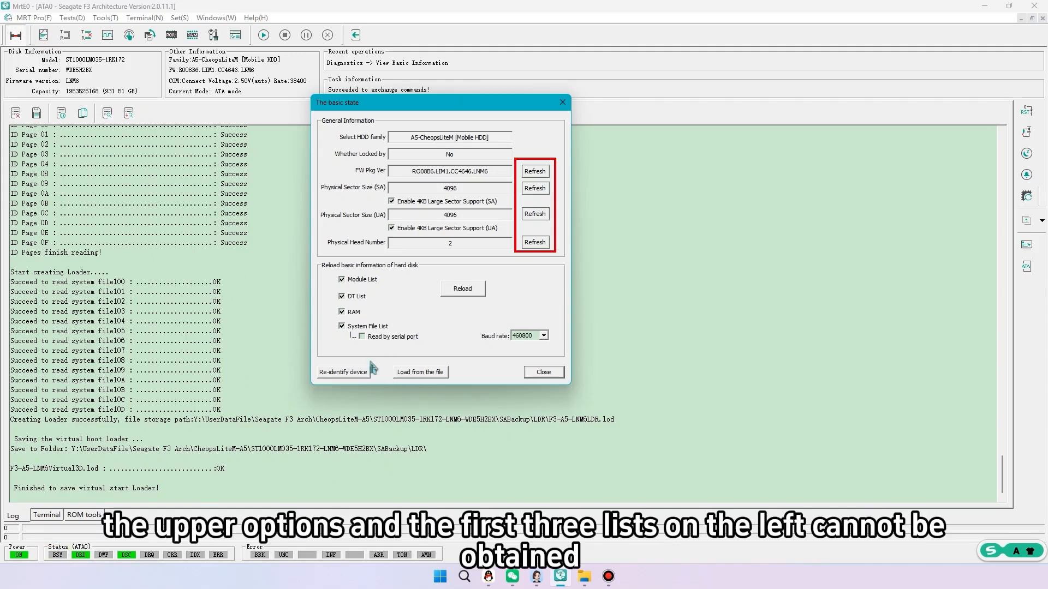
mouse_move(520, 224)
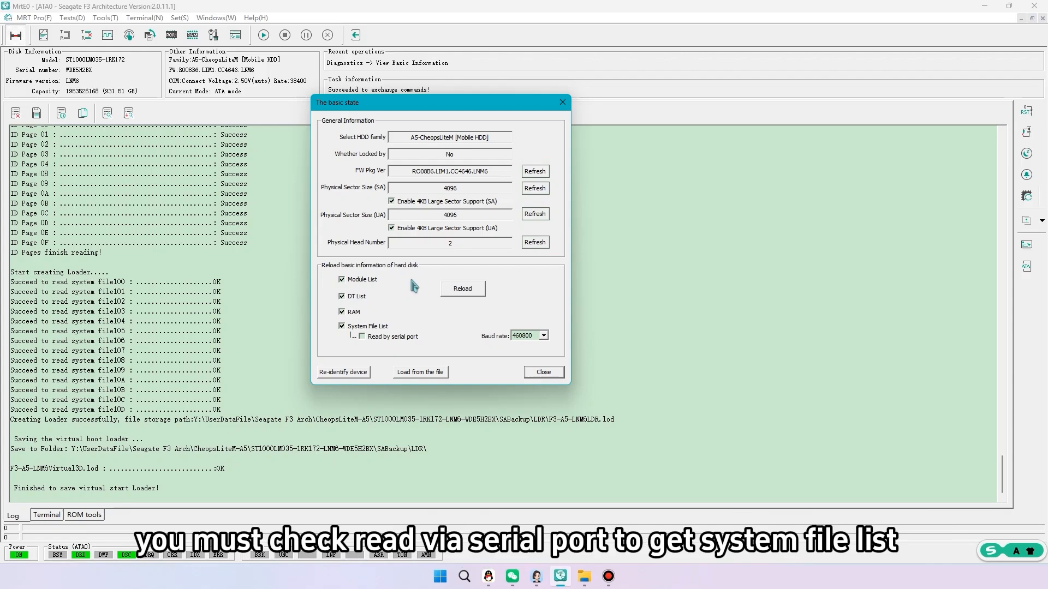
Set the system file list to read by serial port at 460800 baud
click(362, 336)
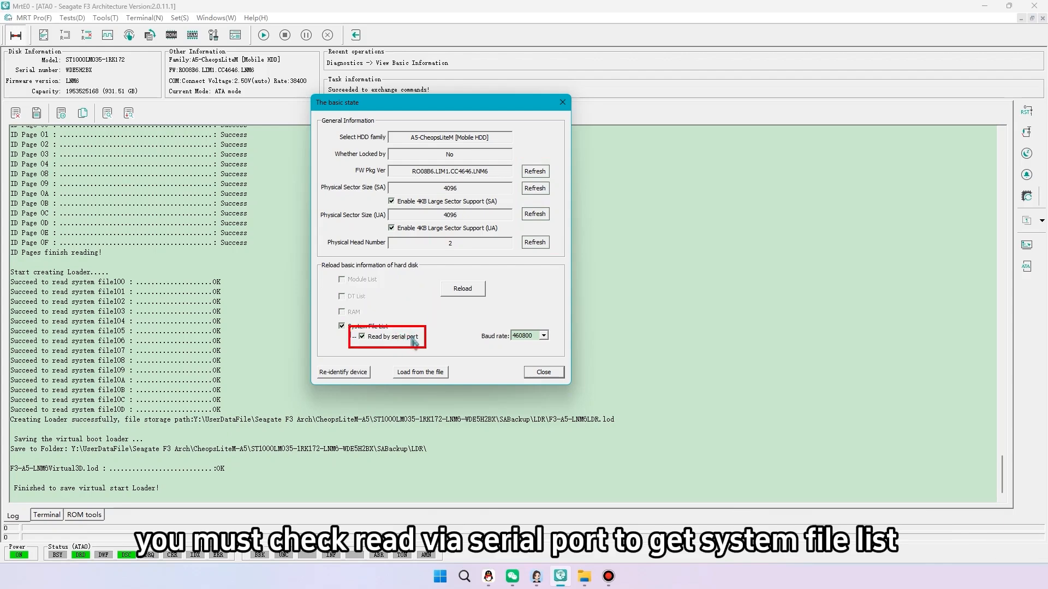
click(544, 335)
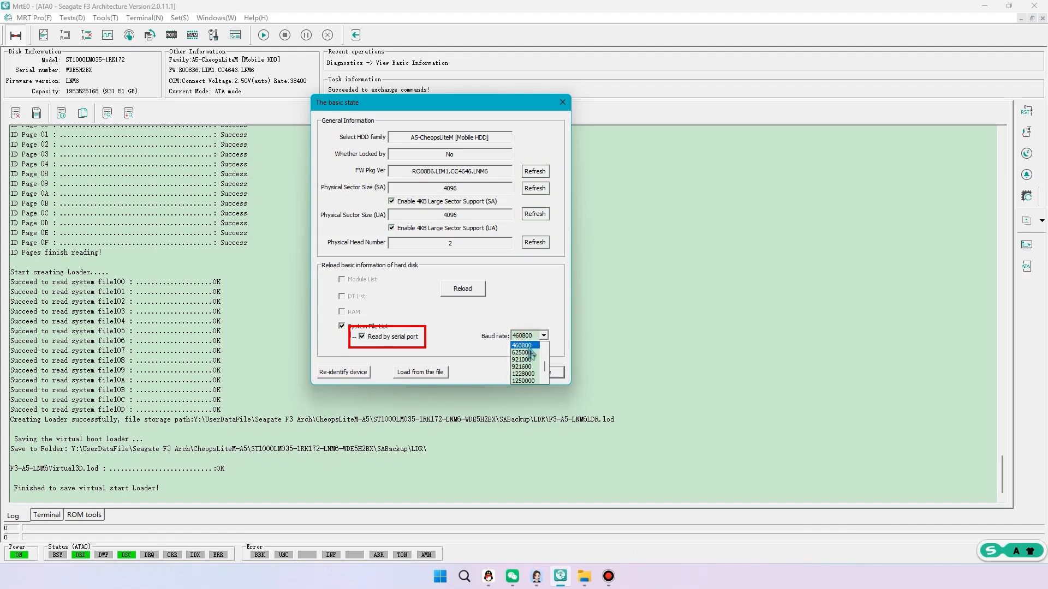
click(523, 345)
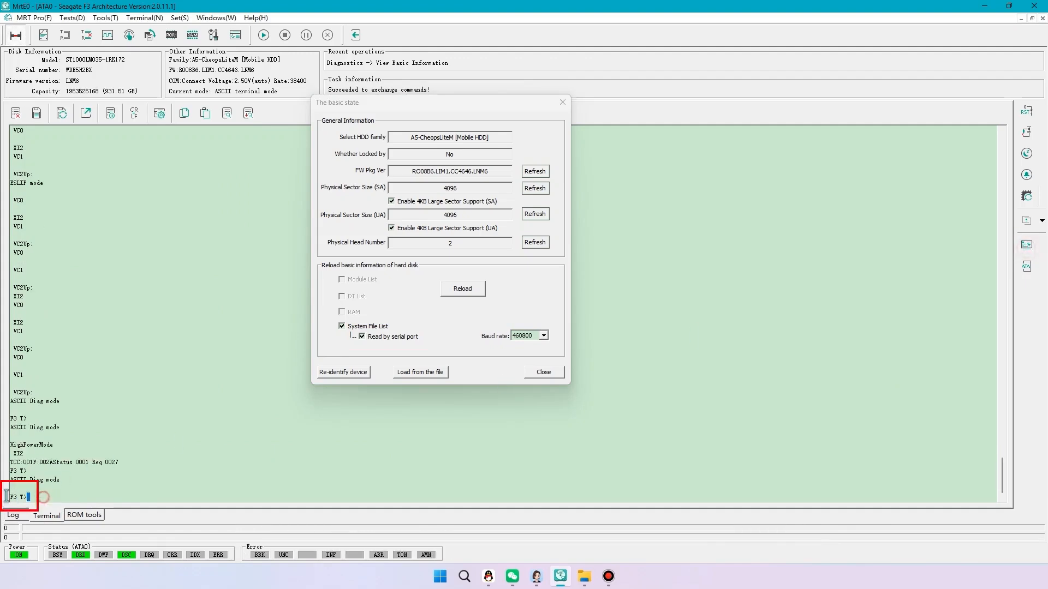
Reload the drive's system file list and close the basic state window
click(462, 288)
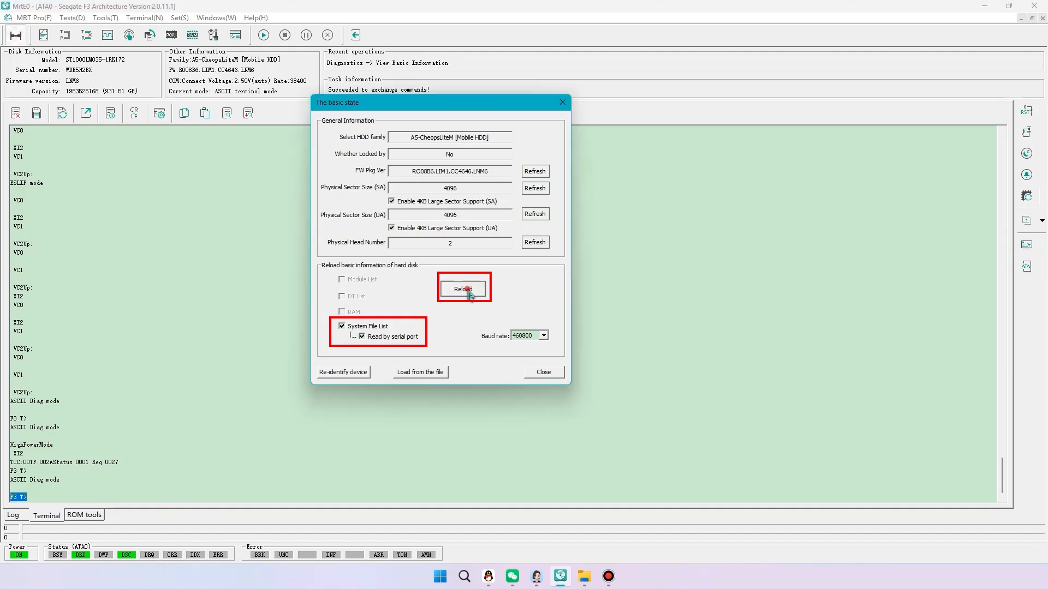
click(462, 288)
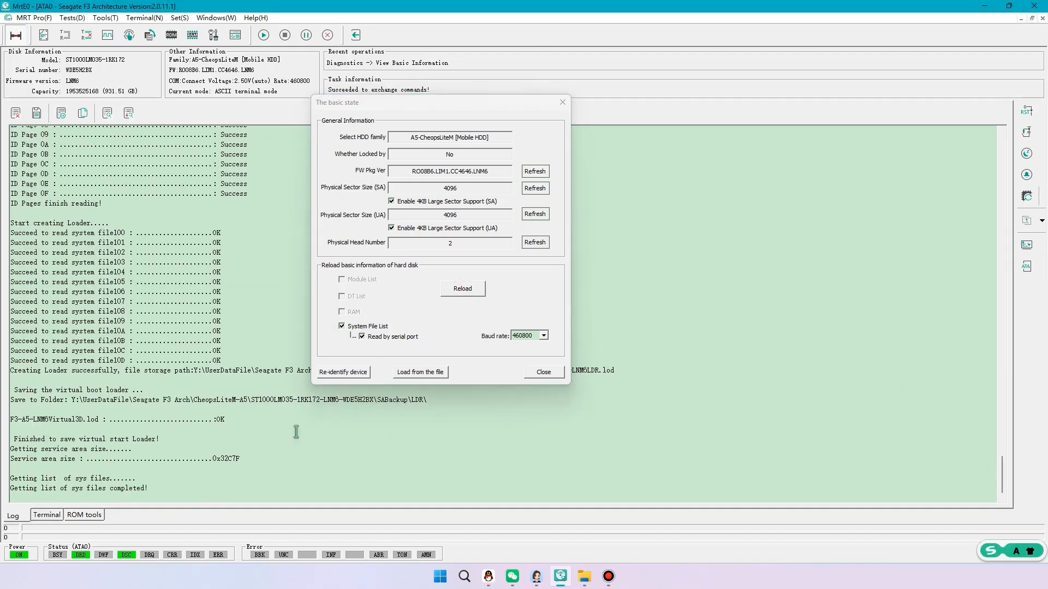
double_click(79, 488)
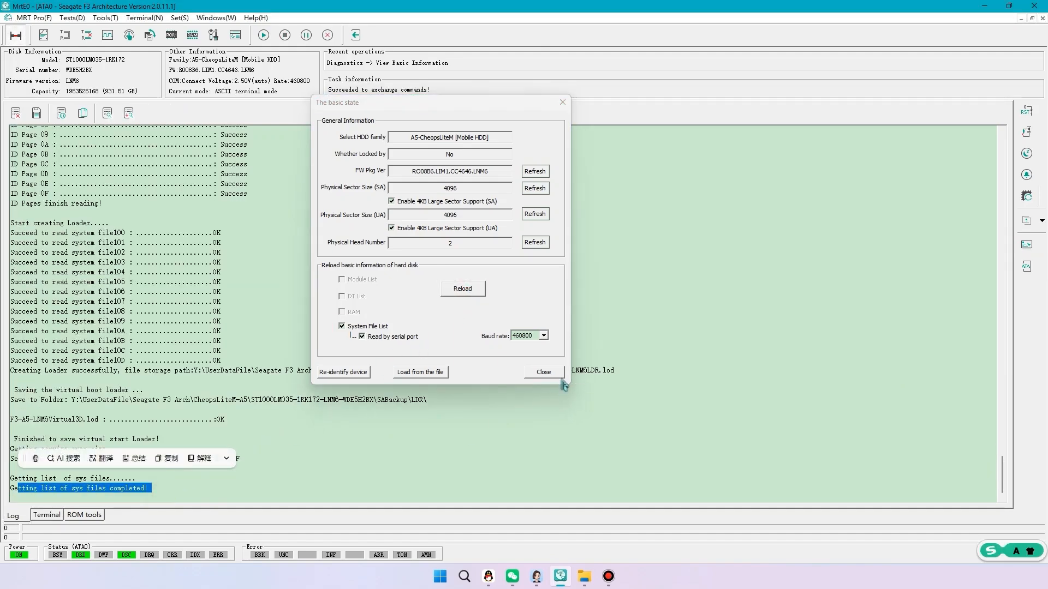
click(542, 371)
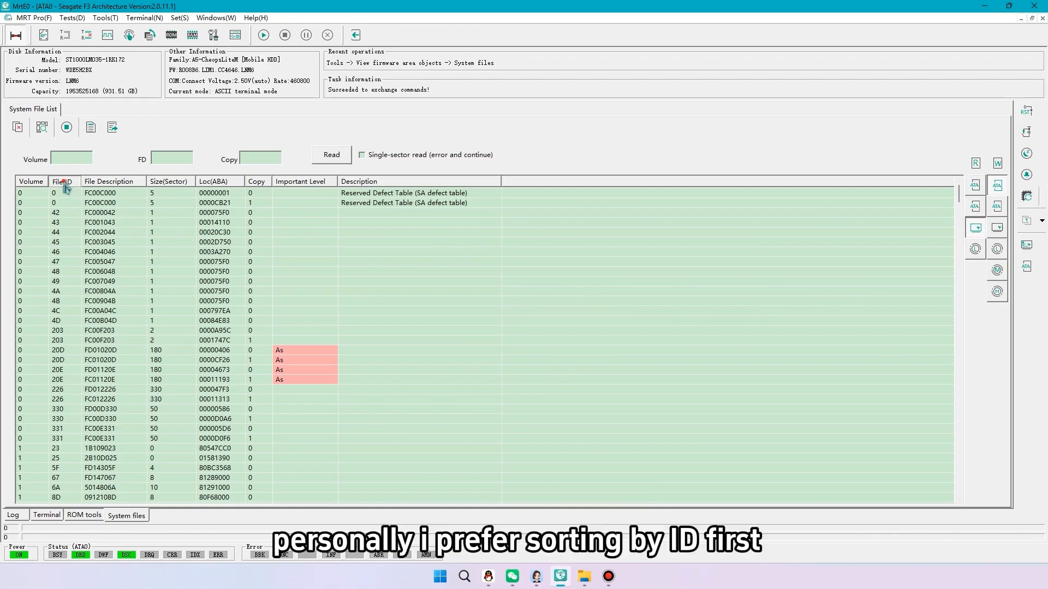
Sort system files by file ID, select Volume 3 file 1B and set COM rate 460800
click(62, 181)
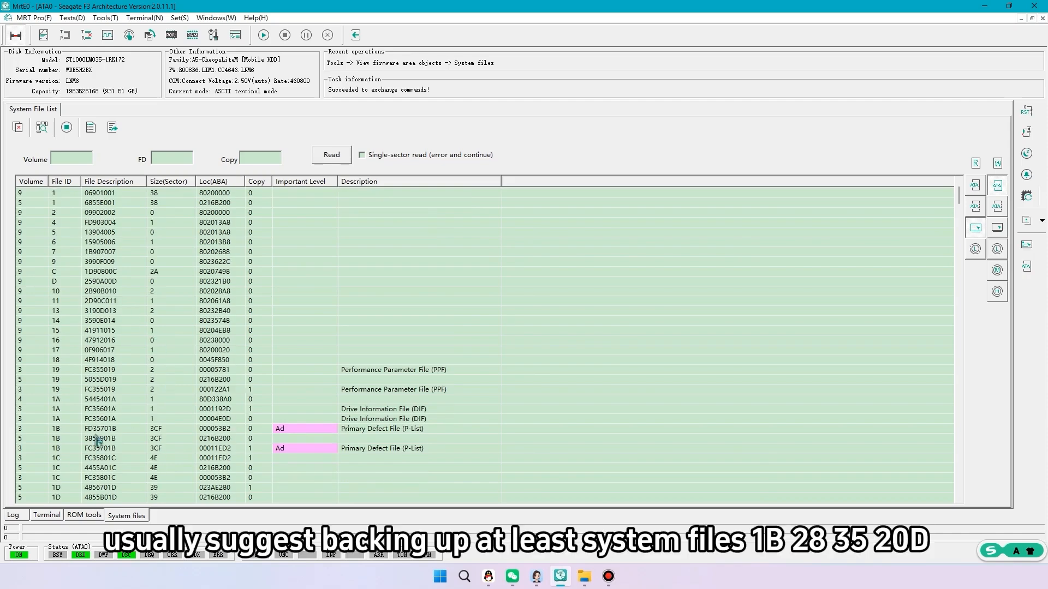
click(100, 428)
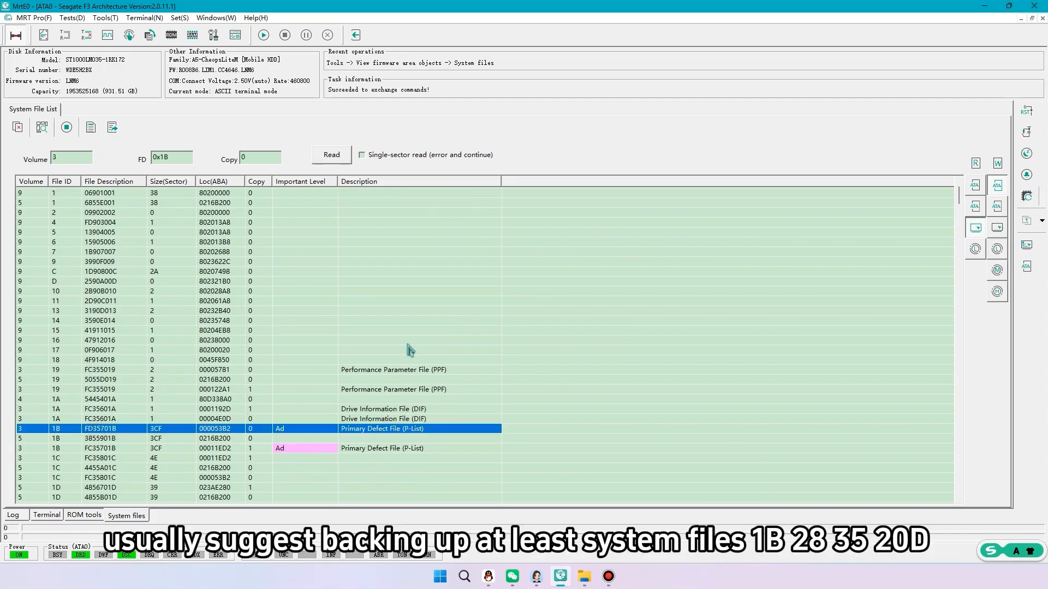
mouse_move(974, 231)
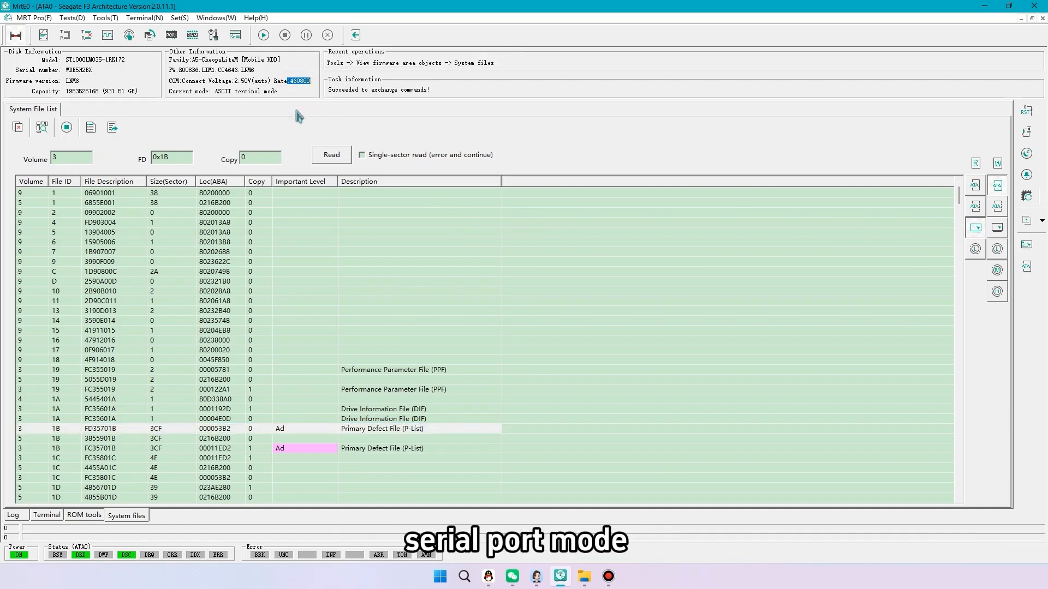
click(129, 35)
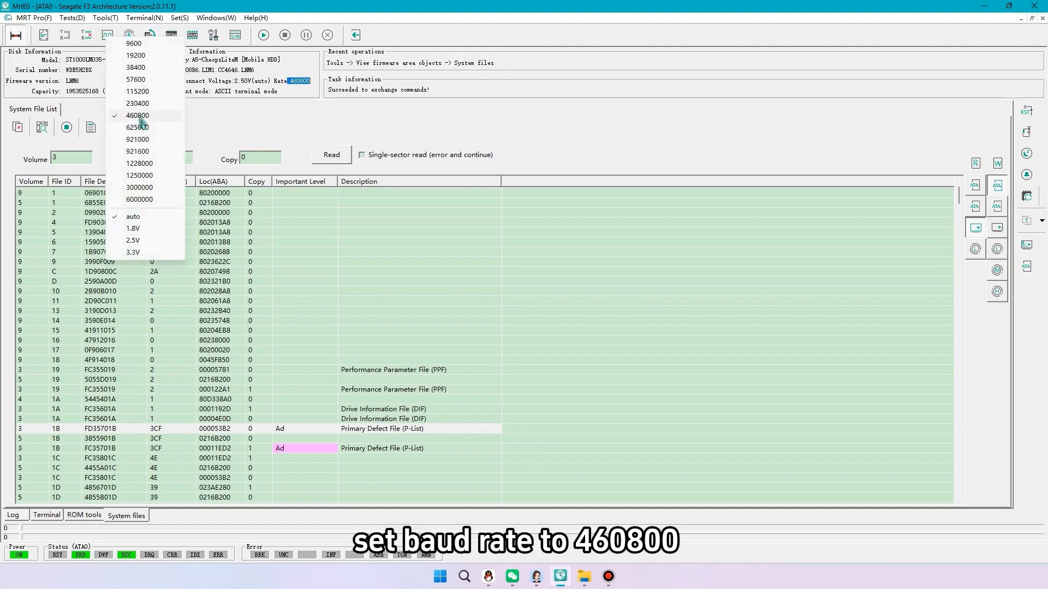
click(138, 114)
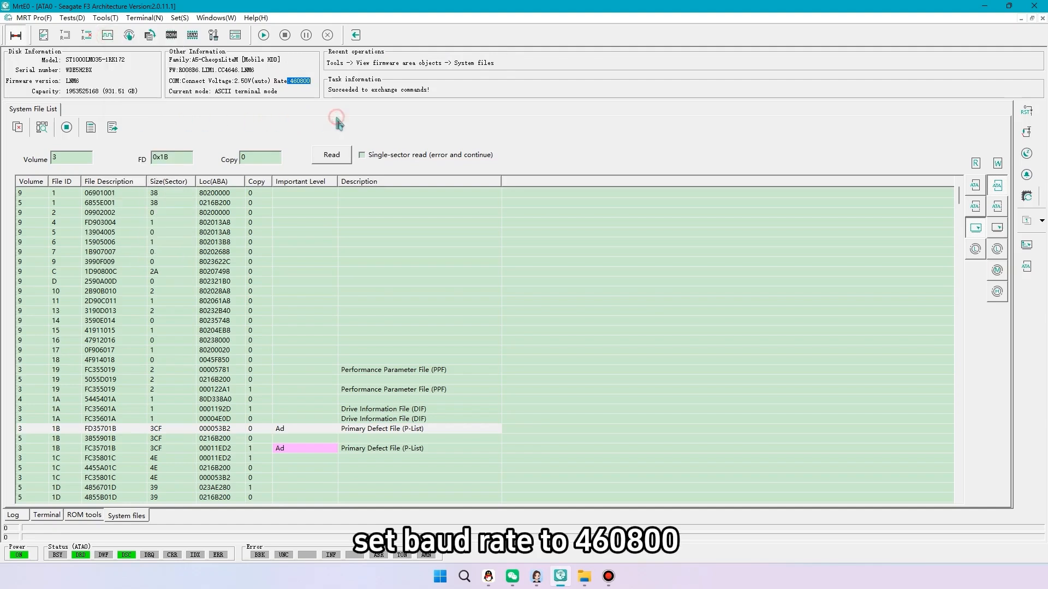
mouse_move(396, 240)
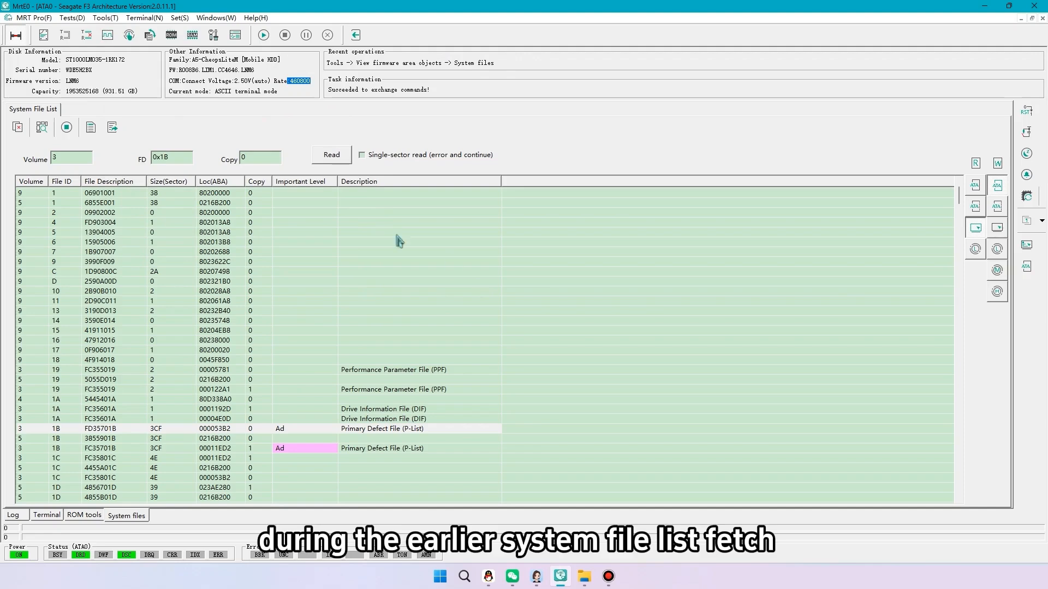
mouse_move(258, 435)
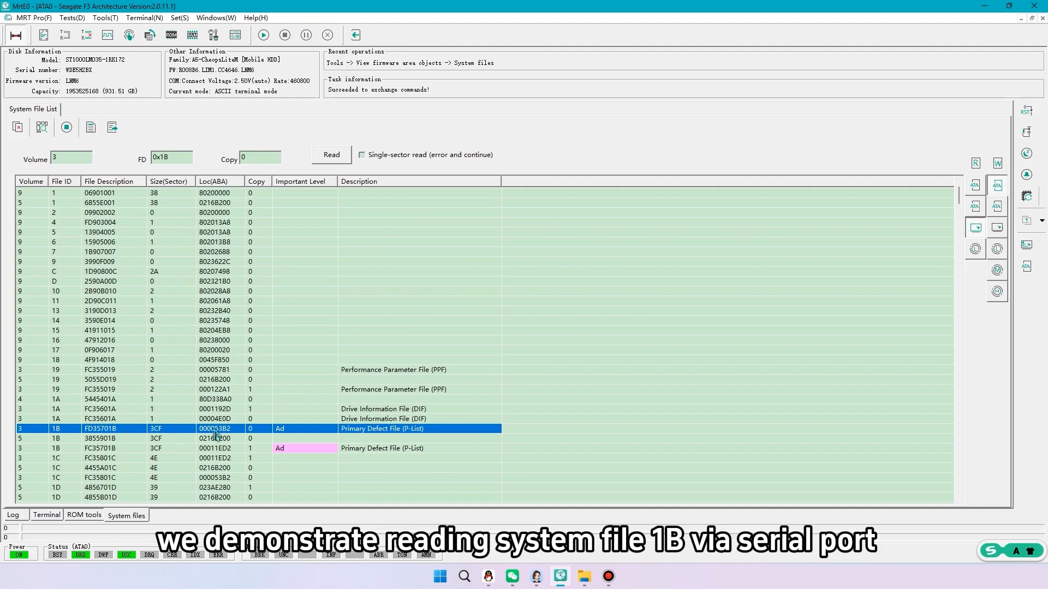
Read Volume 3 file 1B and save it as Volume_3 FID_01B.Bin
click(330, 154)
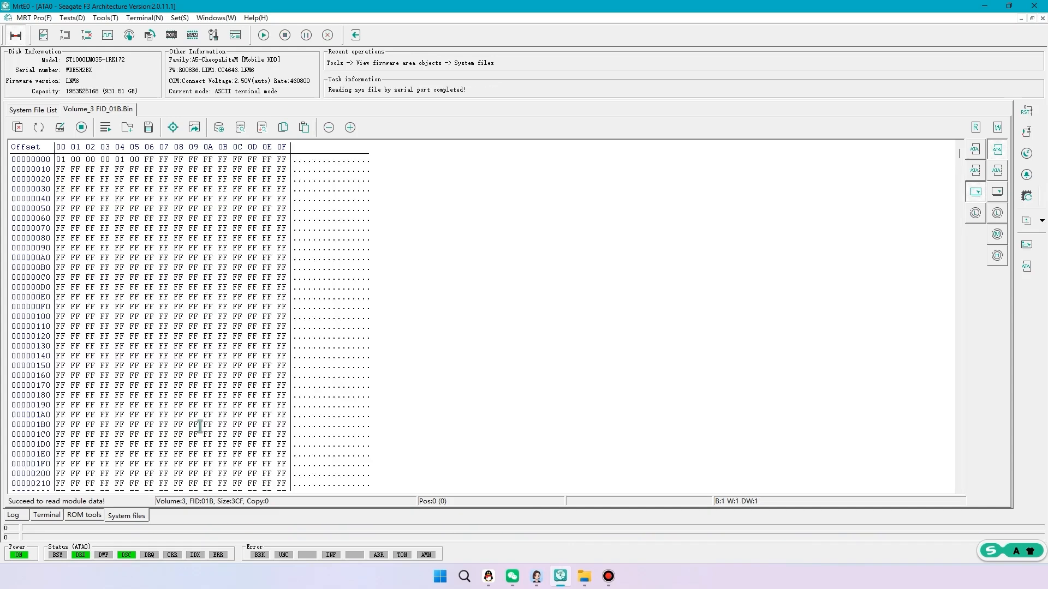
click(147, 127)
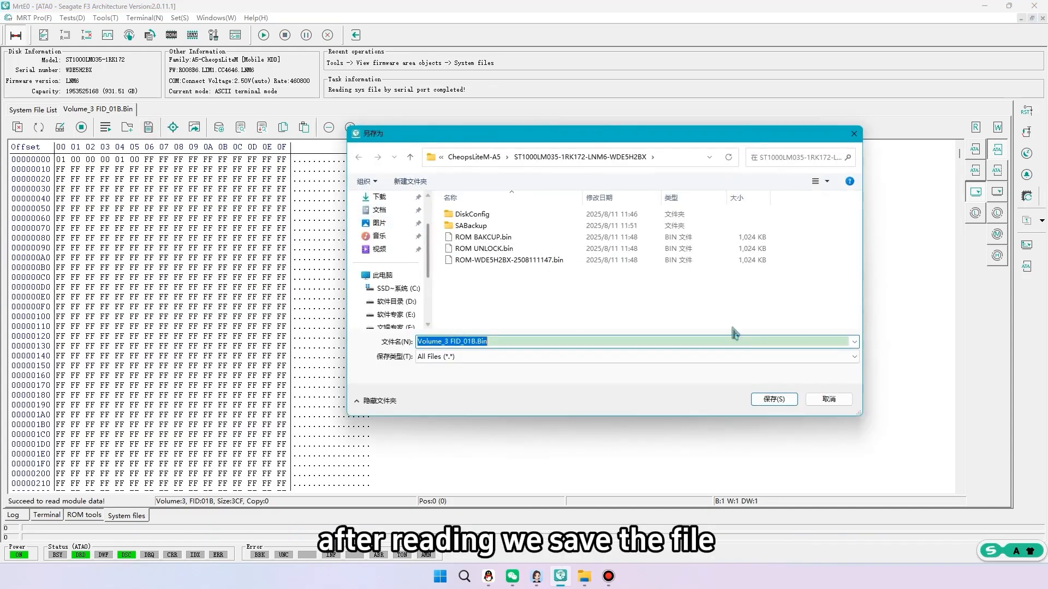
click(772, 399)
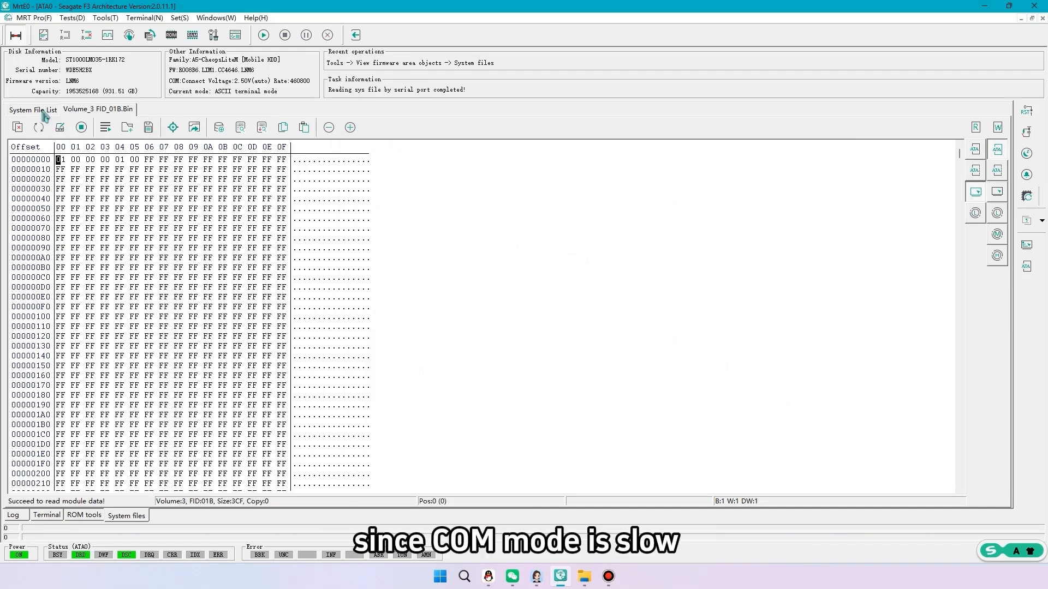
click(33, 109)
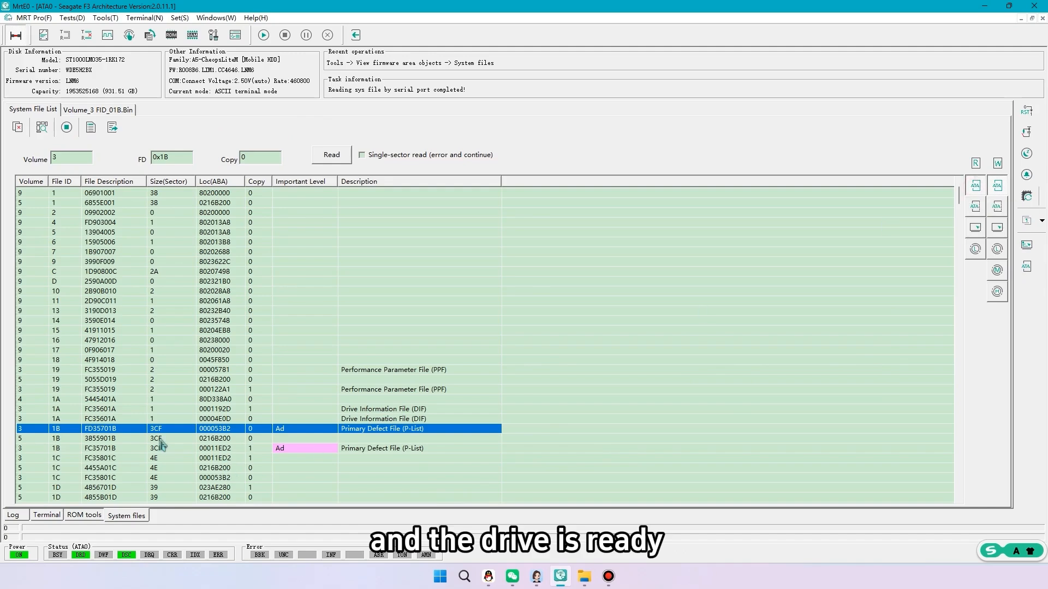
Save system file 28 as Volume_3 FID_028.Bin and read file 35
scroll(down, 3)
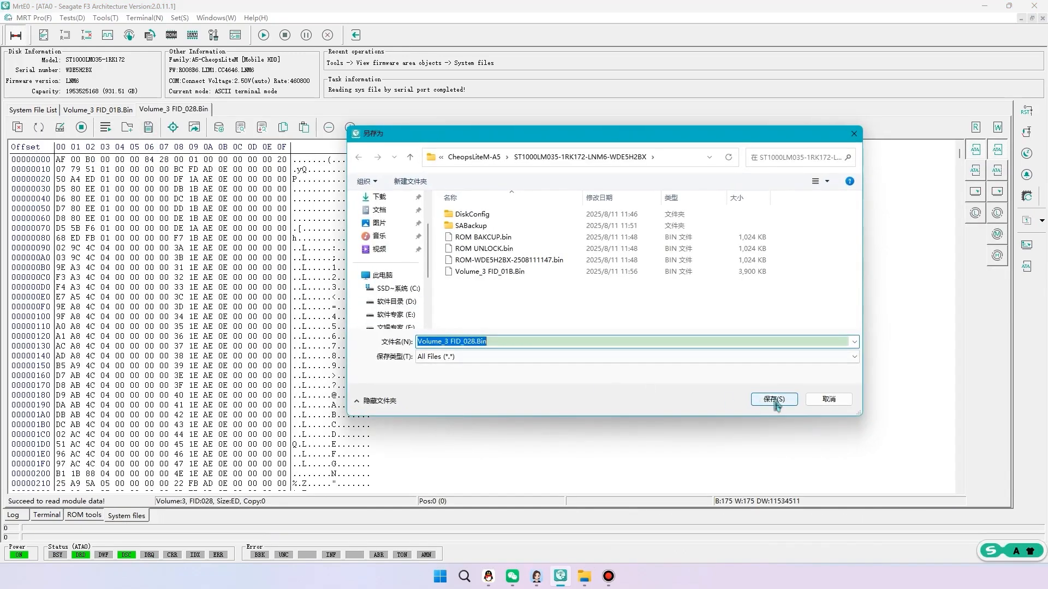
click(773, 400)
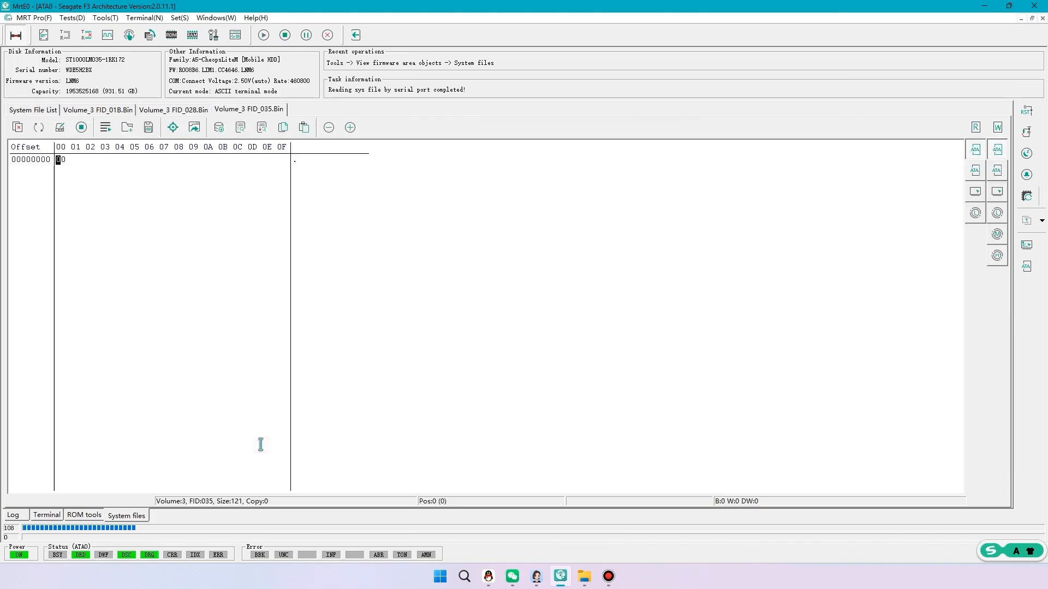
click(149, 127)
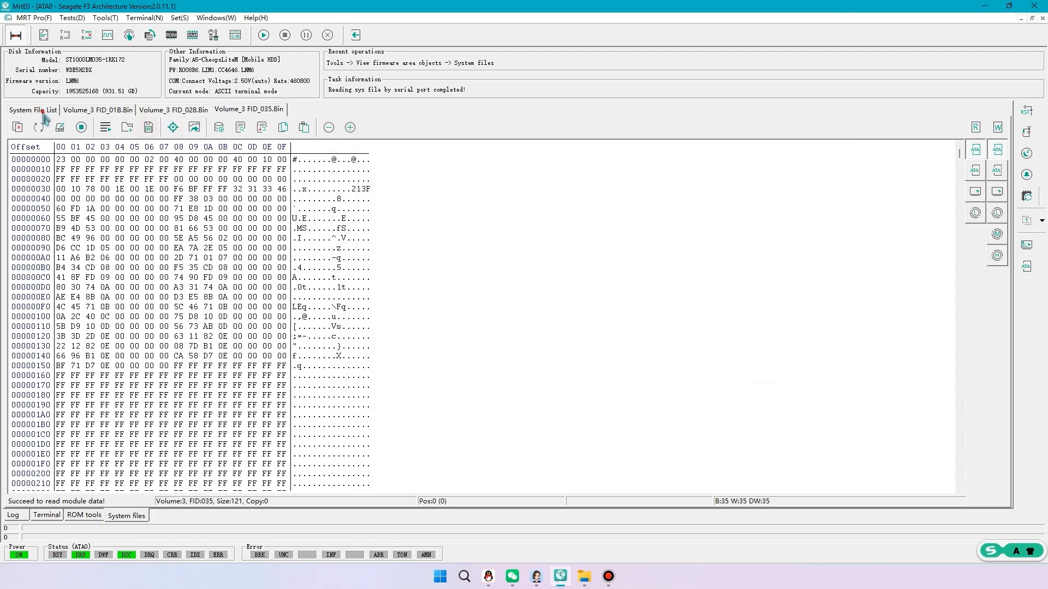
click(33, 109)
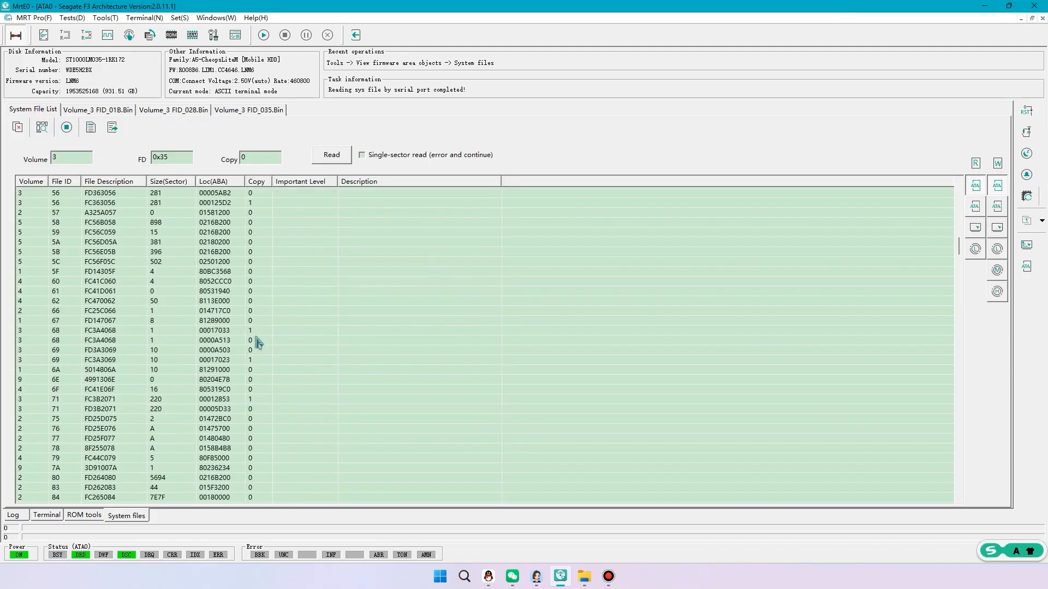
Read Volume 0 system file 20D and target Volume 3 file 348
scroll(down, 3)
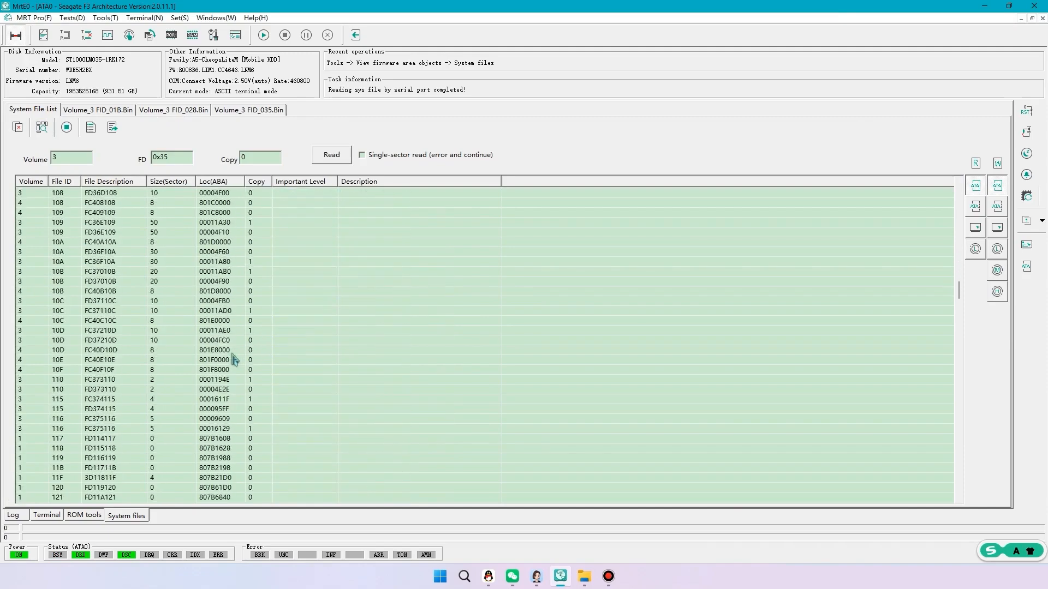
scroll(down, 3)
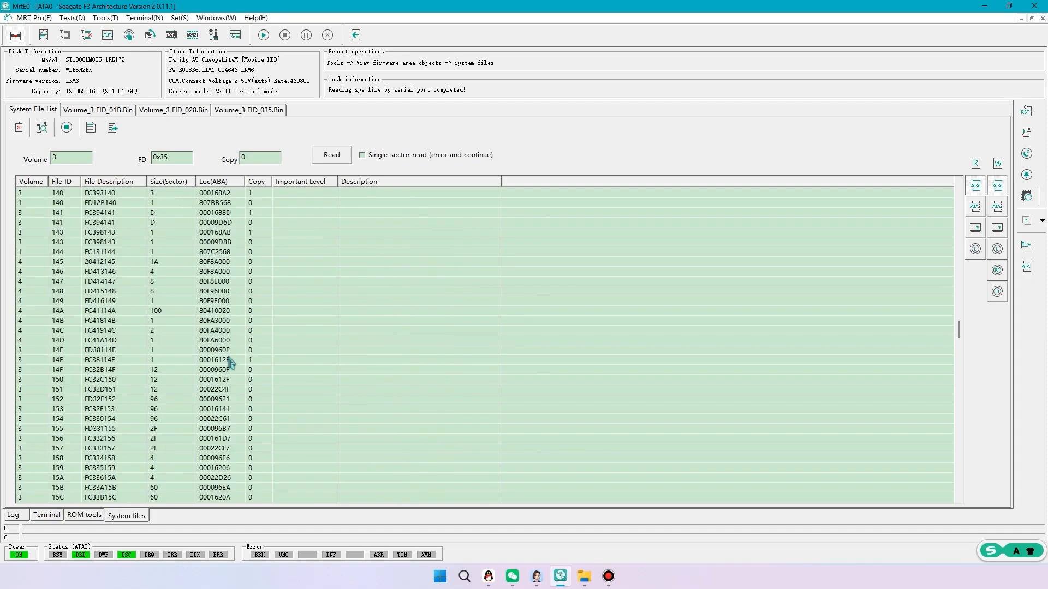
scroll(down, 3)
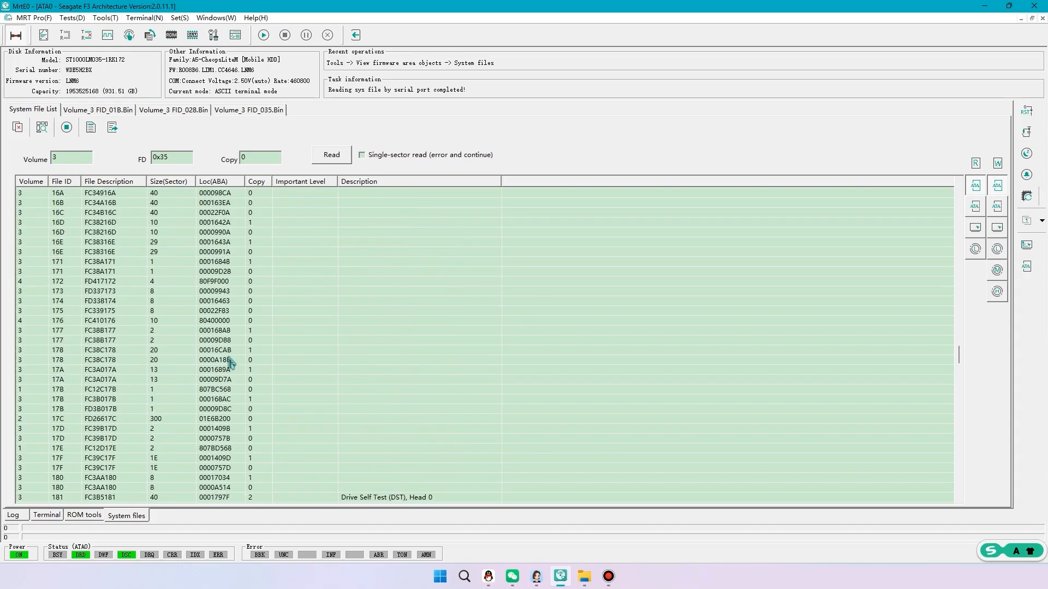
scroll(down, 3)
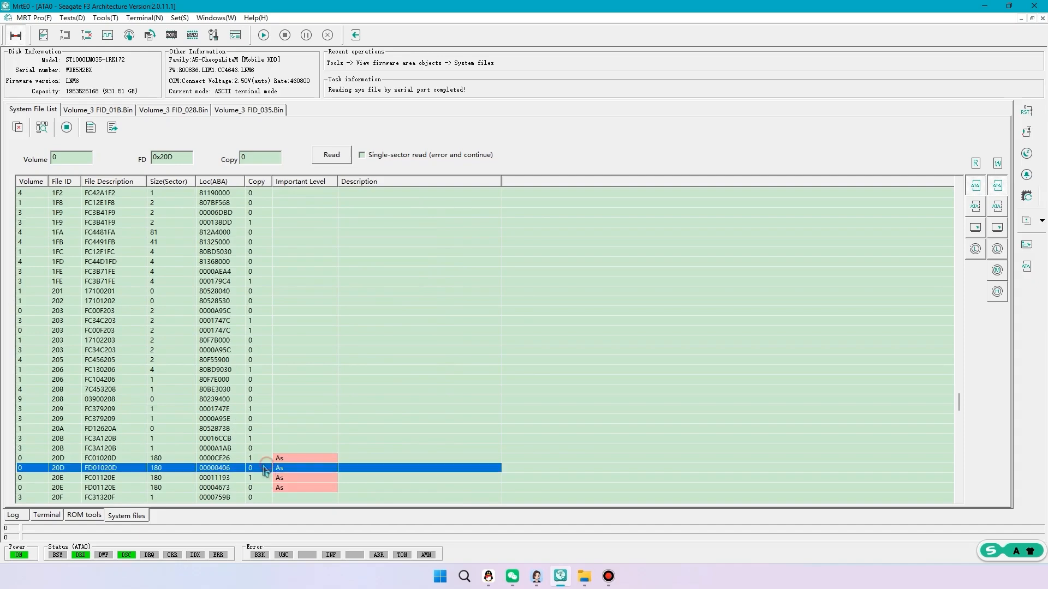
double_click(100, 467)
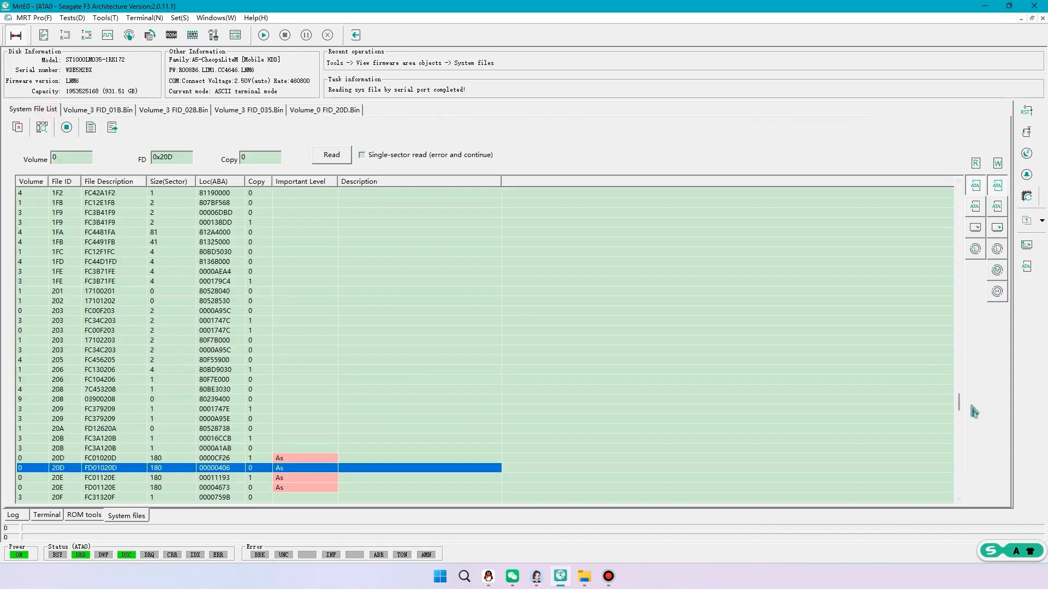
scroll(down, 3)
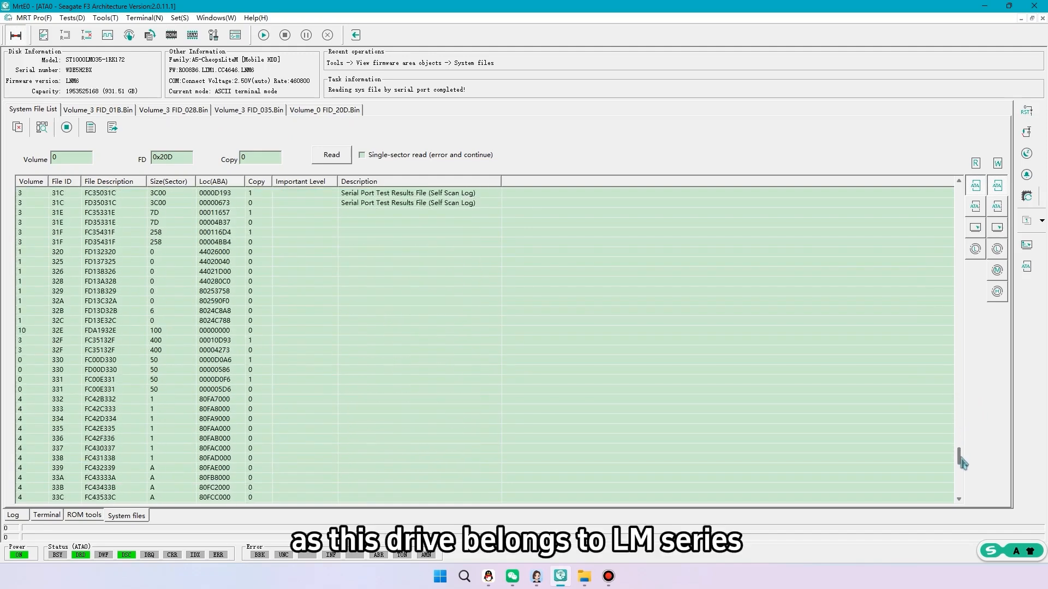
click(100, 448)
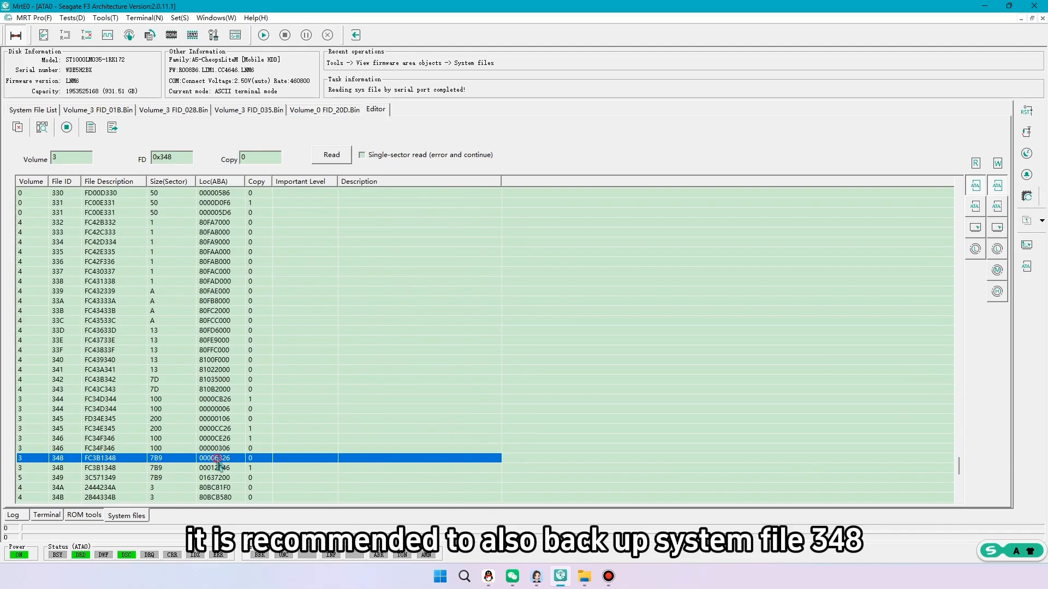
Read system file 348 as Volume_3 FID_348.Bin and exit the F3 Architecture utility
click(330, 154)
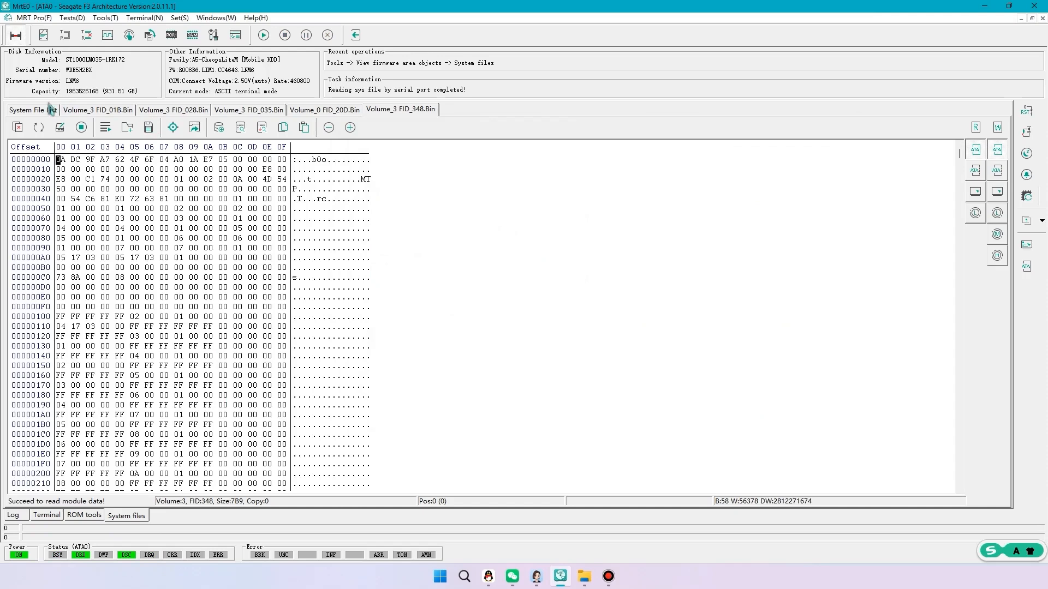
click(31, 109)
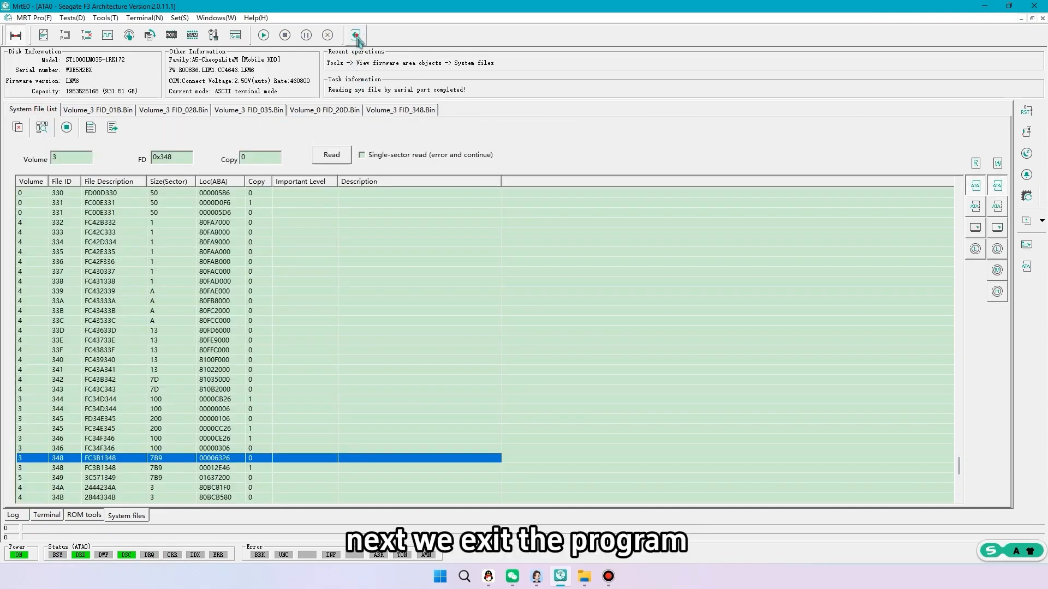
click(355, 35)
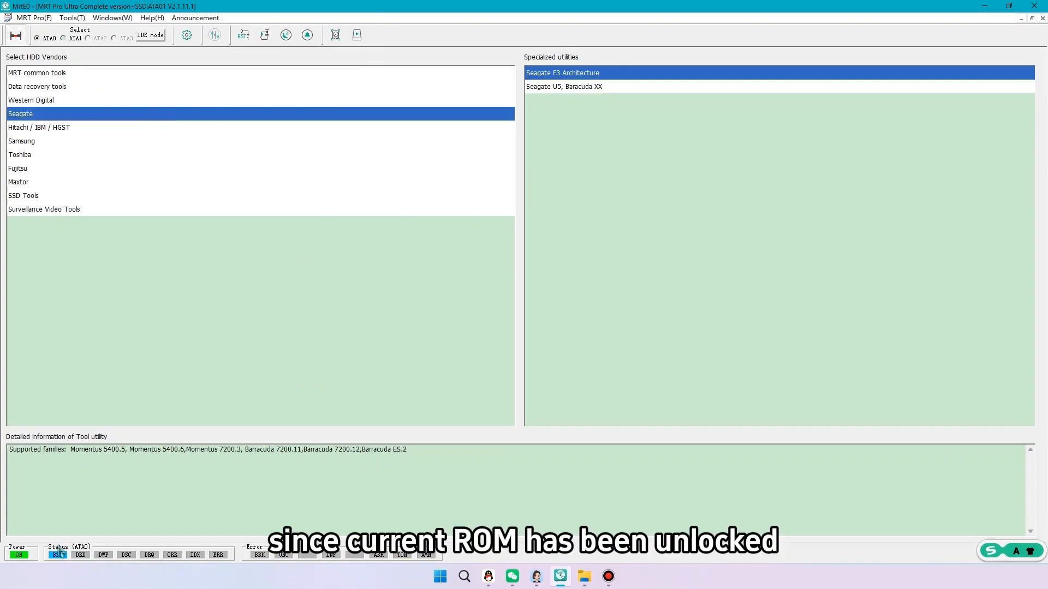
mouse_move(366, 68)
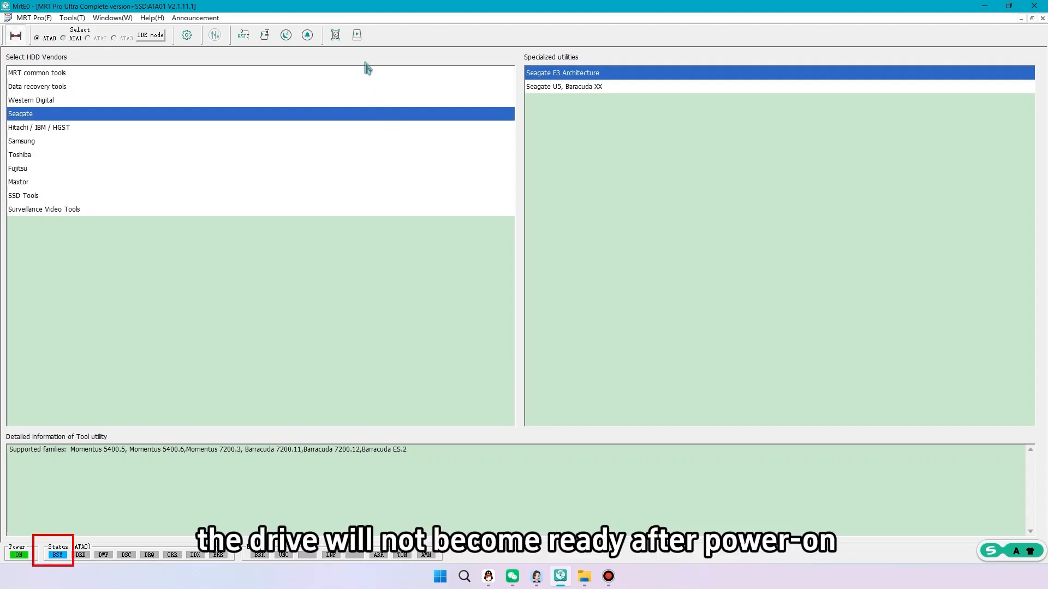
mouse_move(356, 35)
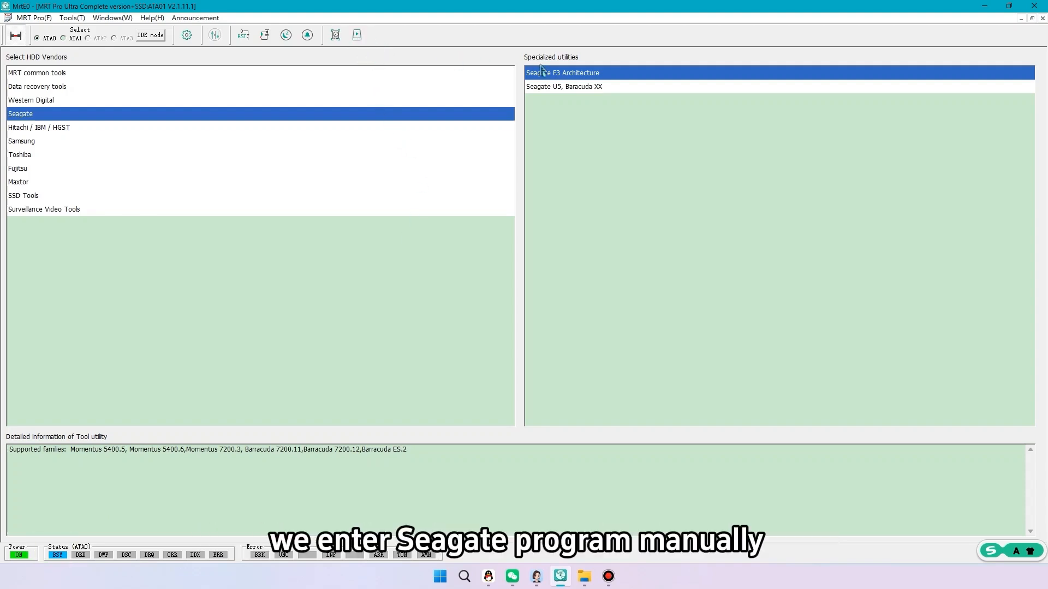
Relaunch Seagate F3 Architecture despite the failed device identification prompt
double_click(563, 72)
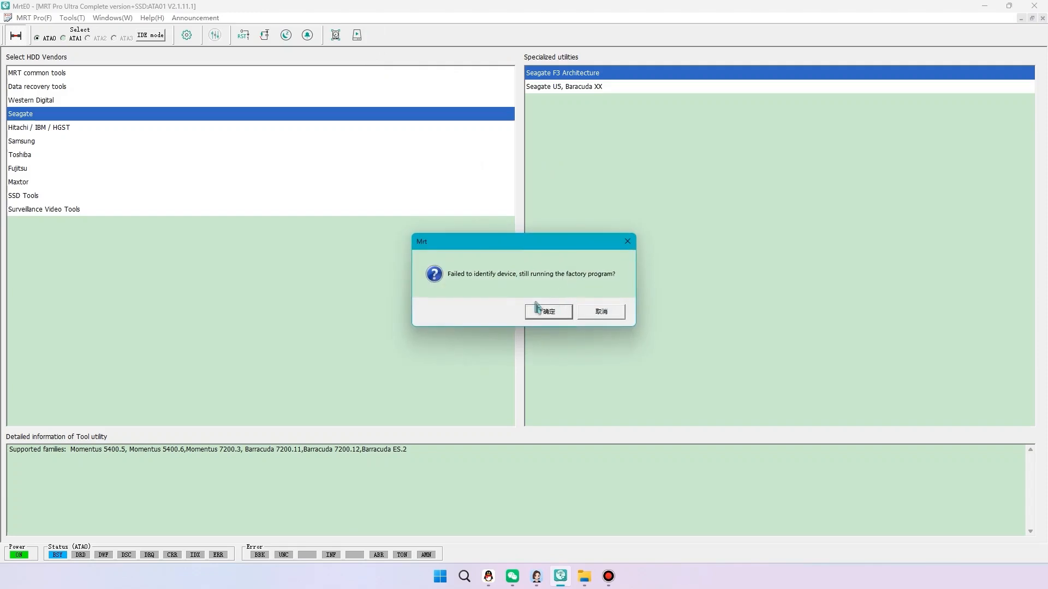
click(547, 311)
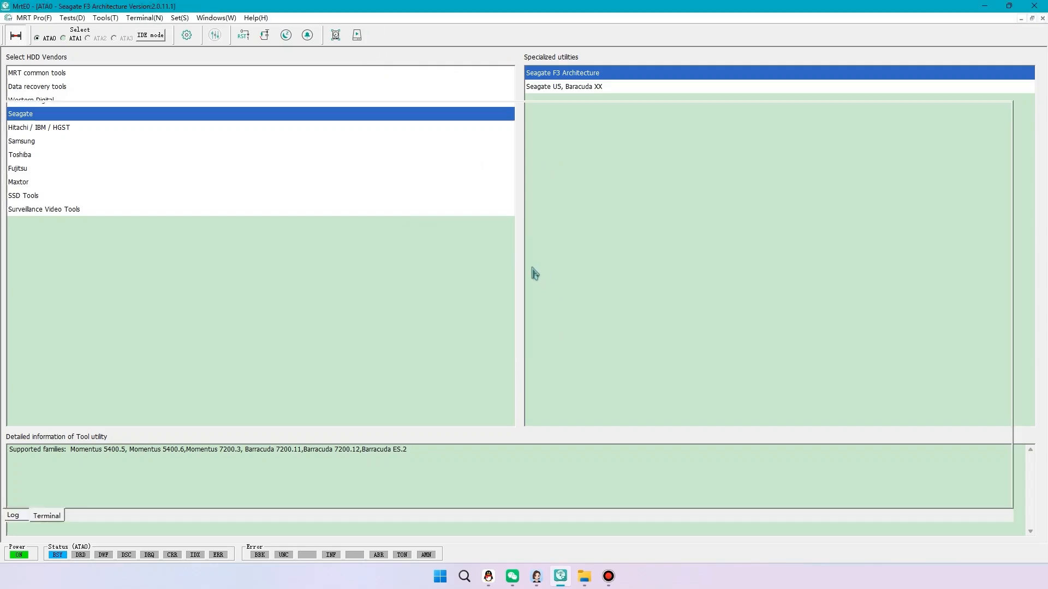
double_click(562, 72)
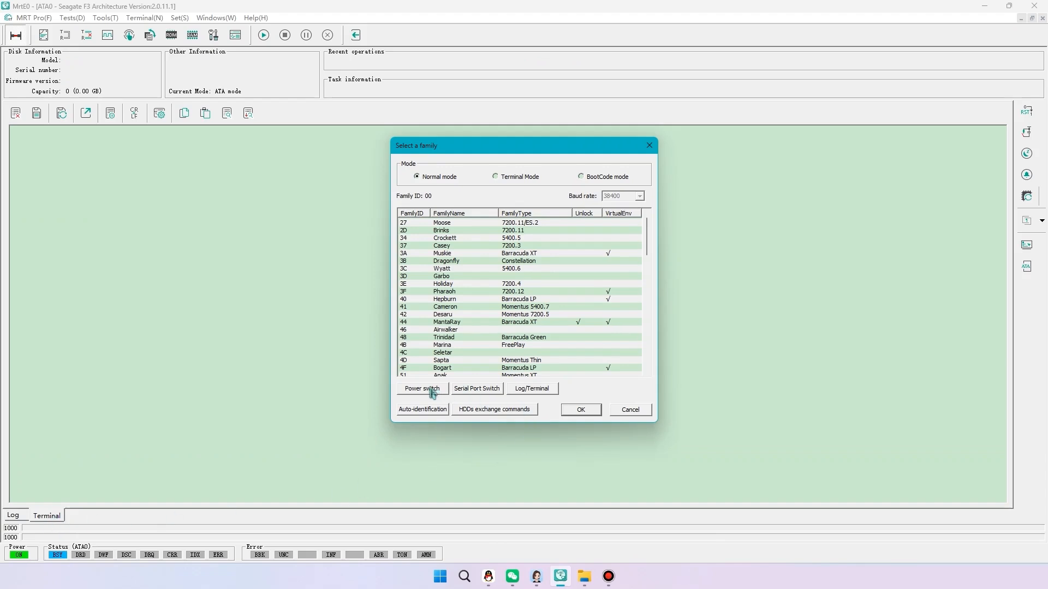
Power-cycle and wake the drive, then auto-identify it as family A5 CheopsLiteM
click(421, 388)
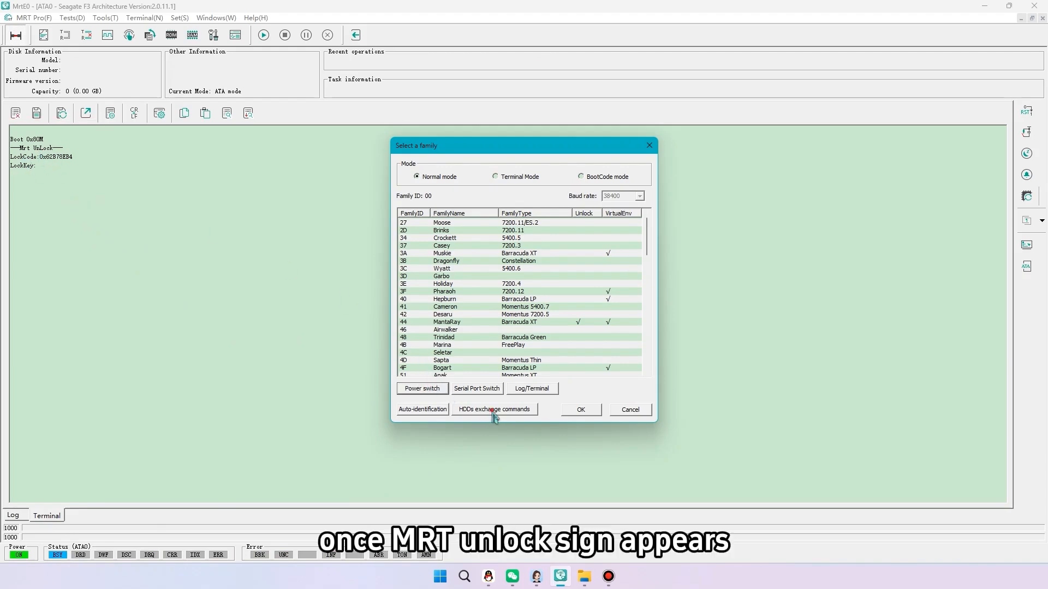
click(494, 409)
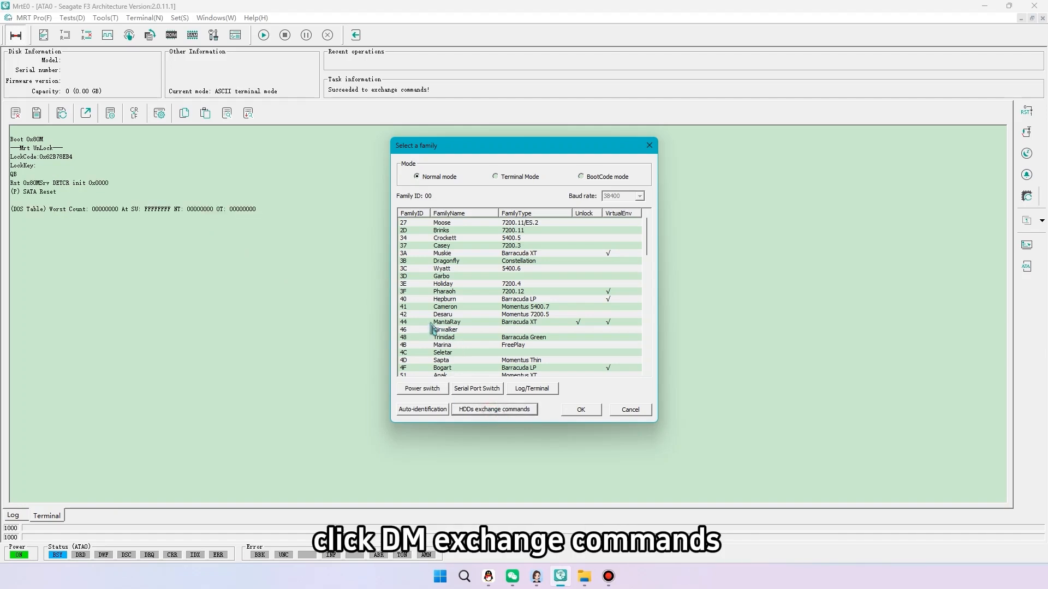
click(421, 409)
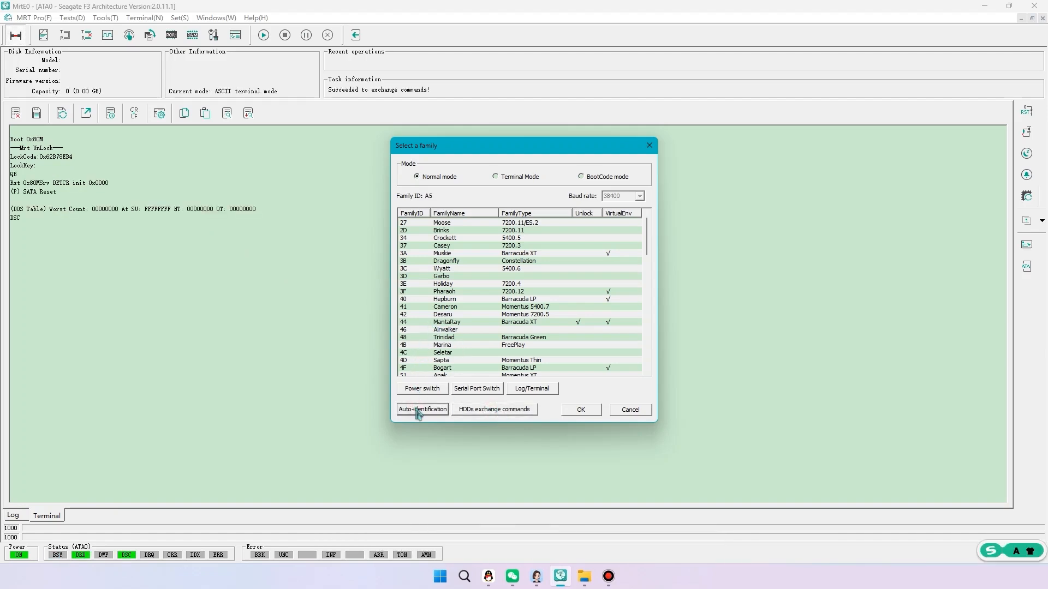
click(421, 409)
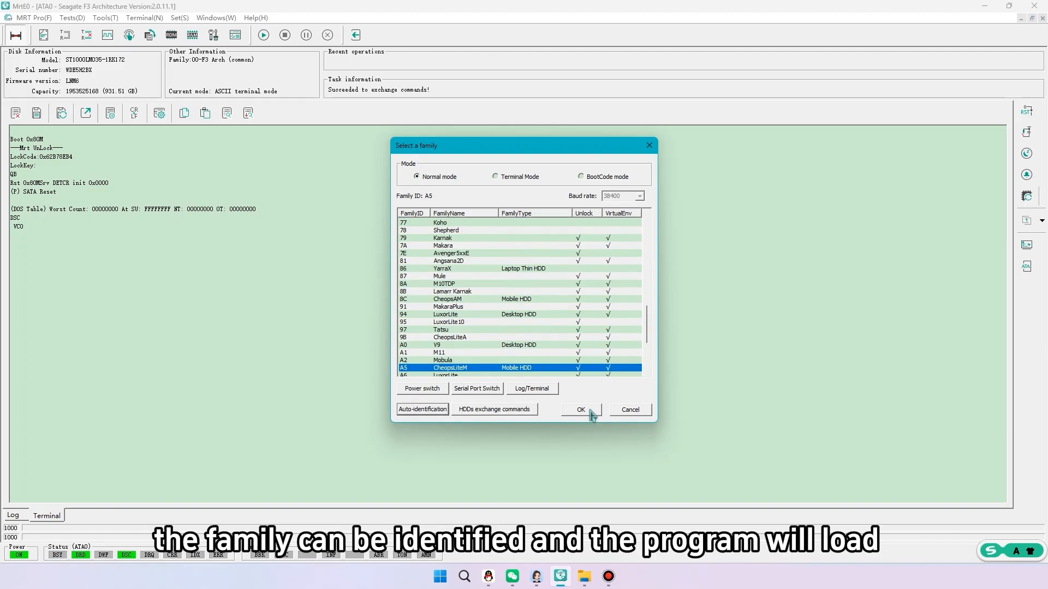
click(580, 409)
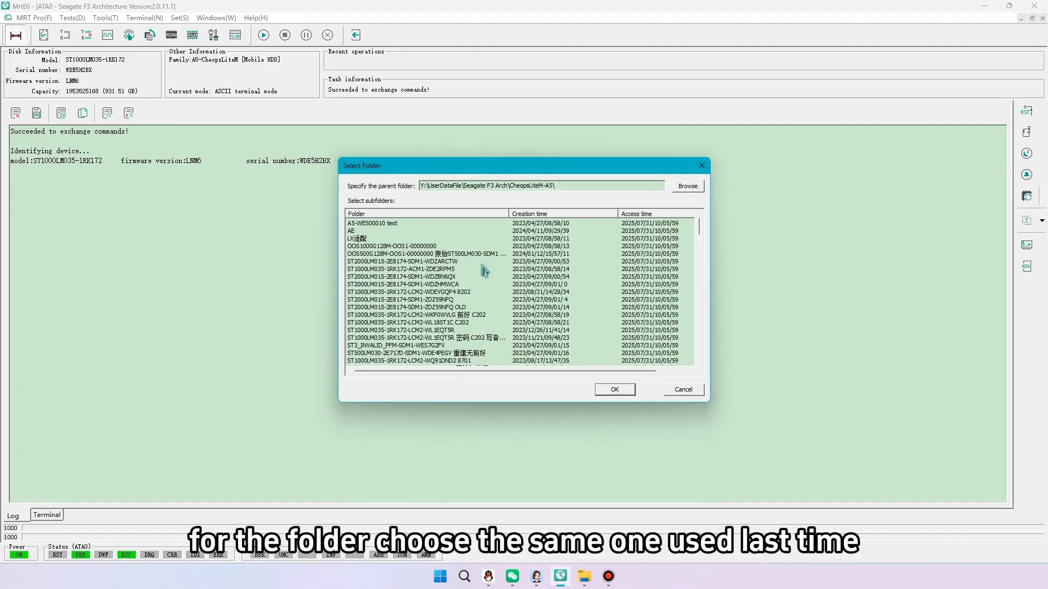
mouse_move(551, 222)
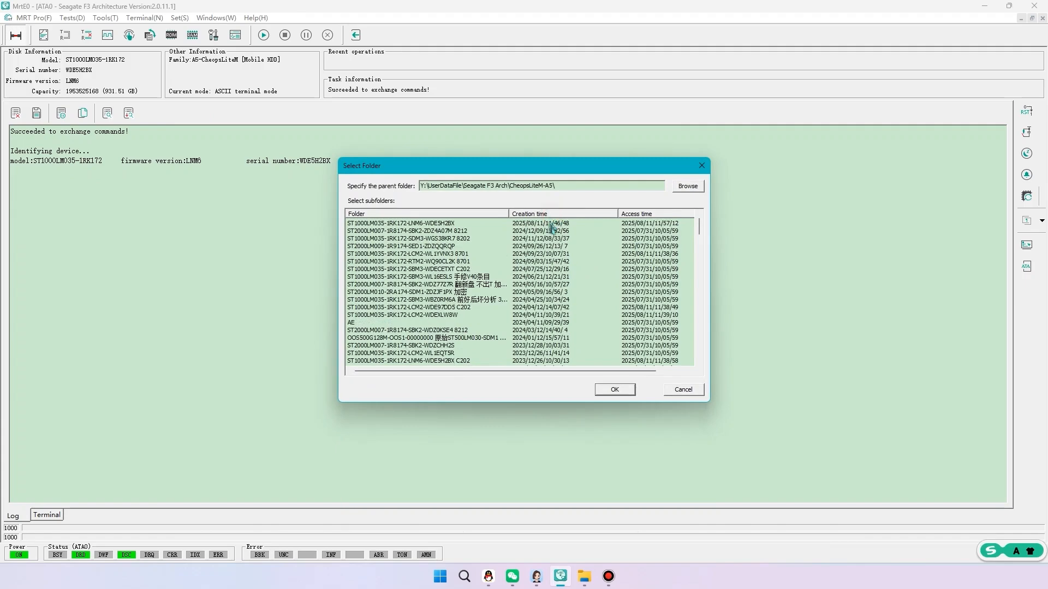
Reuse the earlier ST1000LM035 working folder for this drive
click(428, 222)
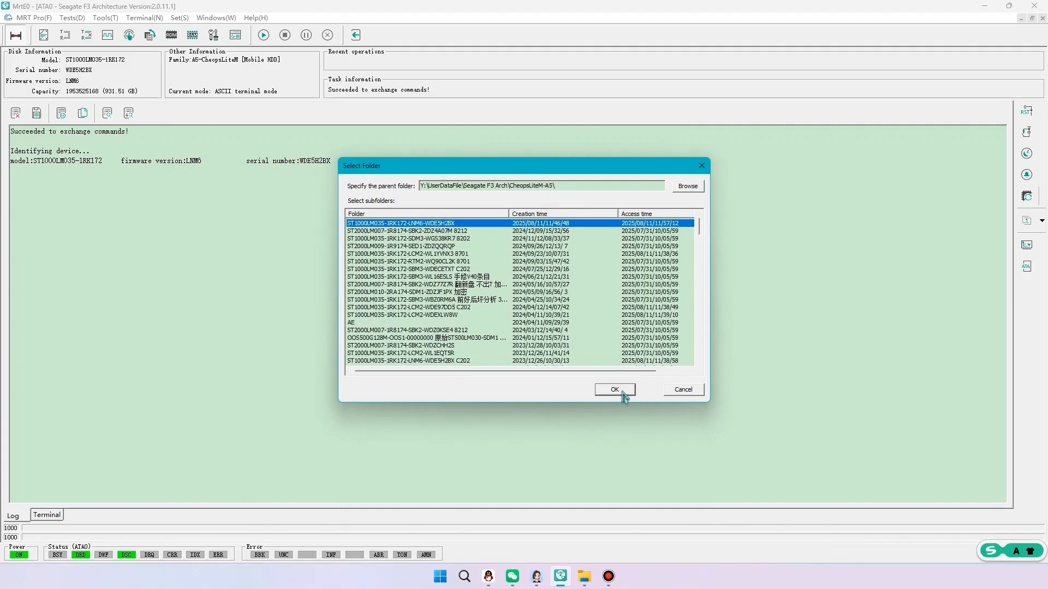
click(613, 389)
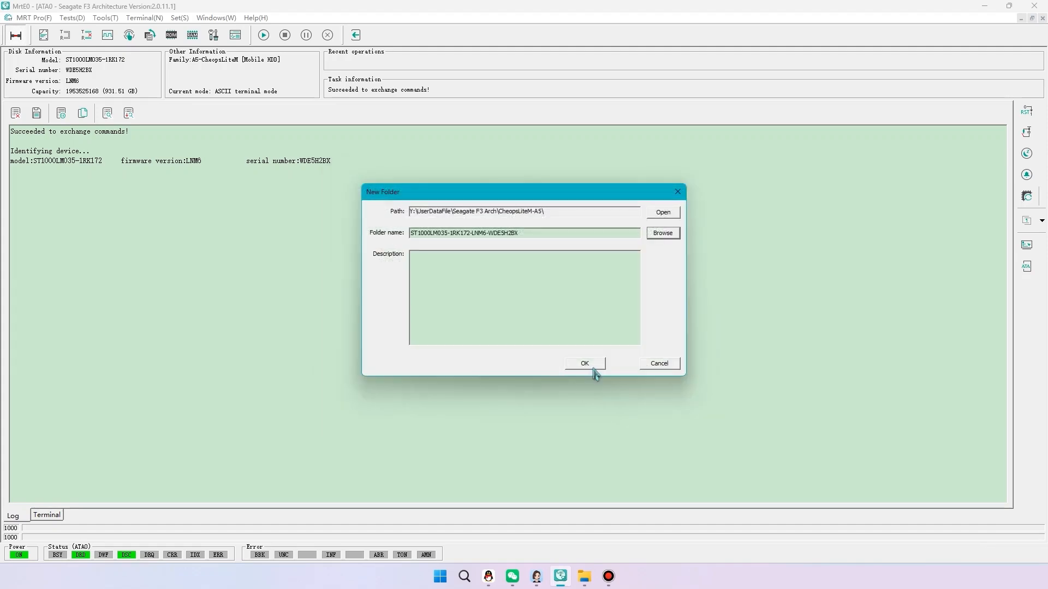
click(582, 362)
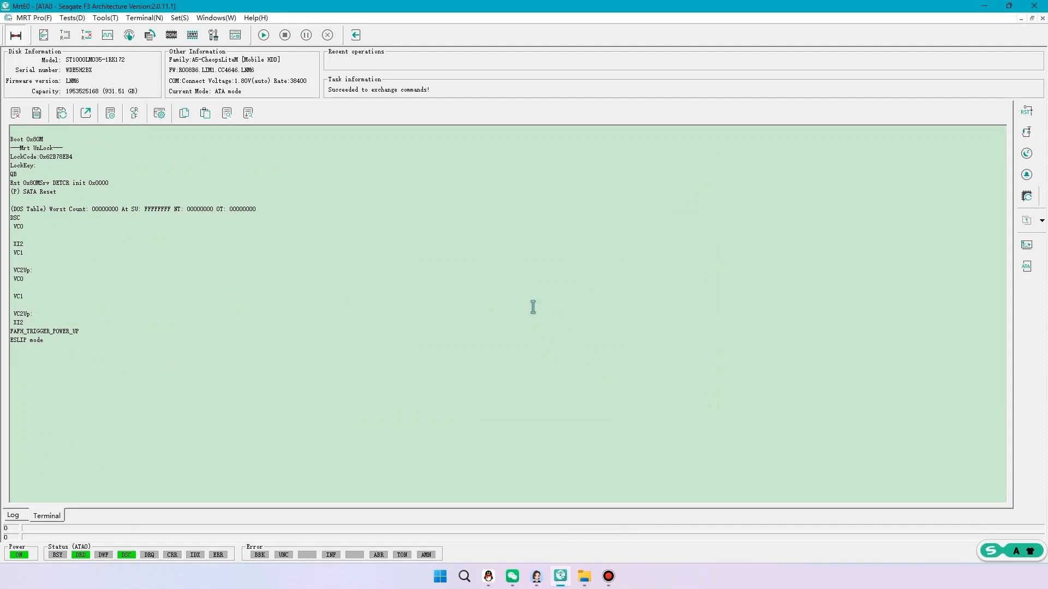
mouse_move(4, 456)
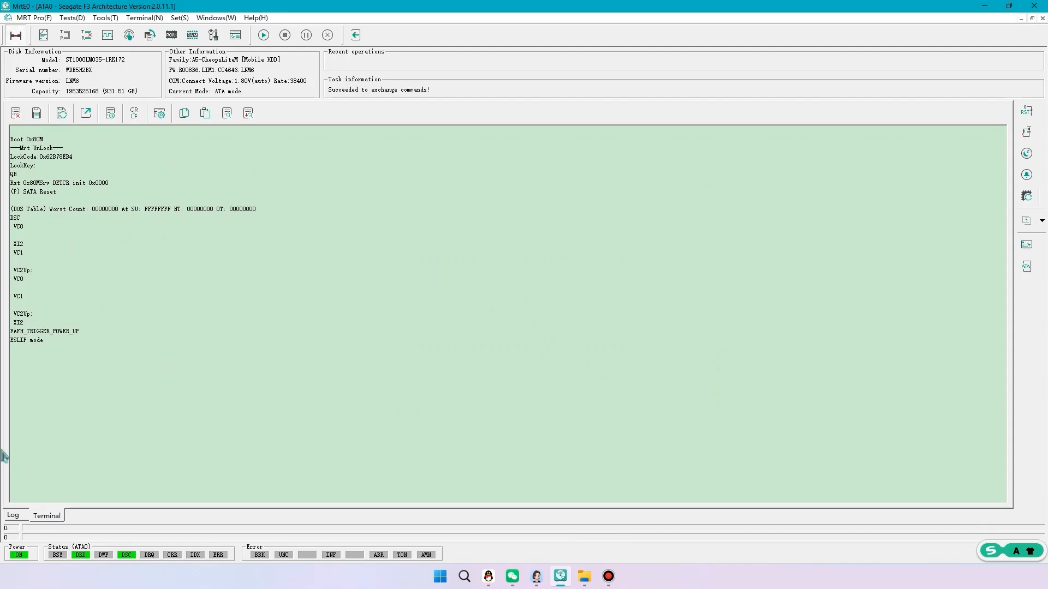
mouse_move(144, 180)
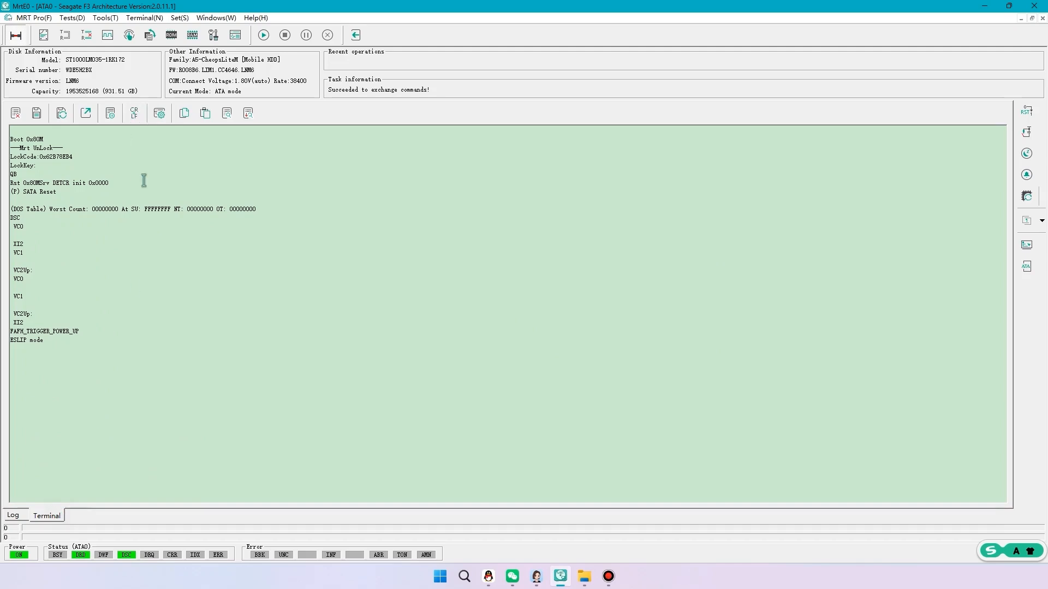
Bring up the F3 utility's Tools list to start a basic data check
click(103, 18)
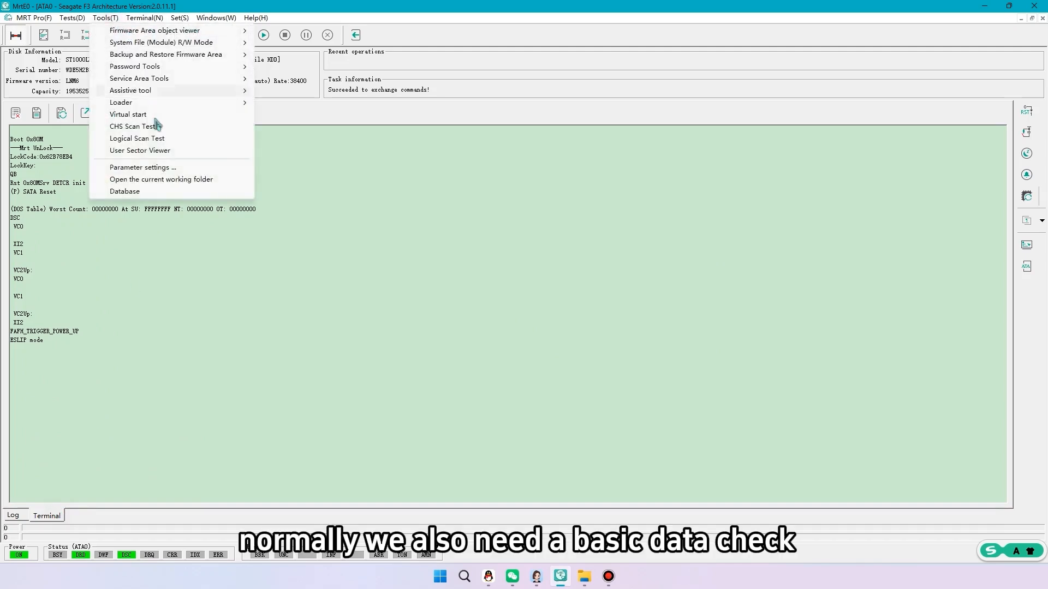
Read sector 0 and the drive's last sector in the User Sector Viewer, then go to the Logical Scan Test
click(140, 151)
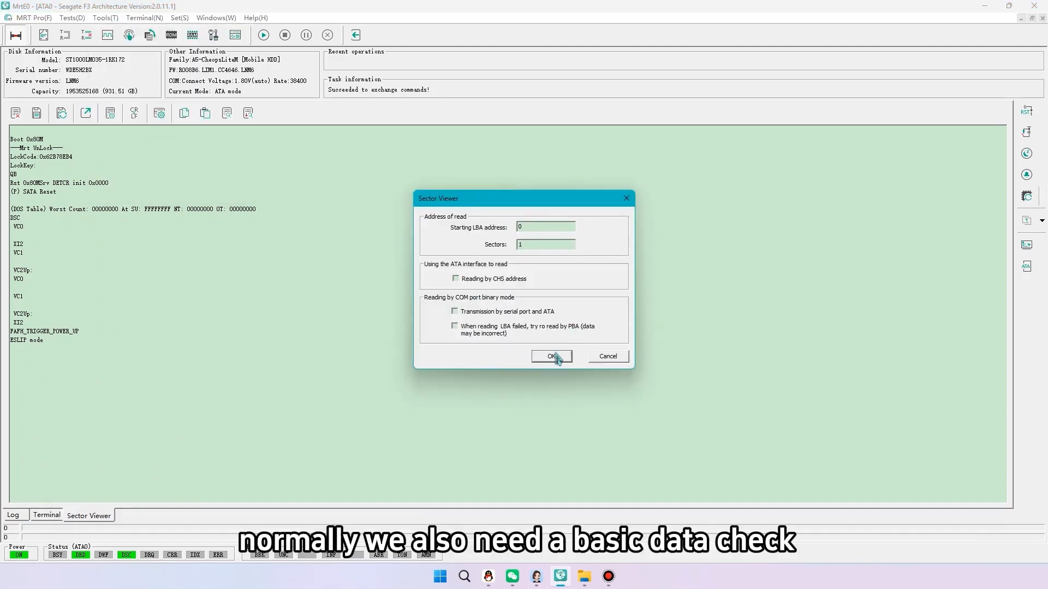
click(550, 356)
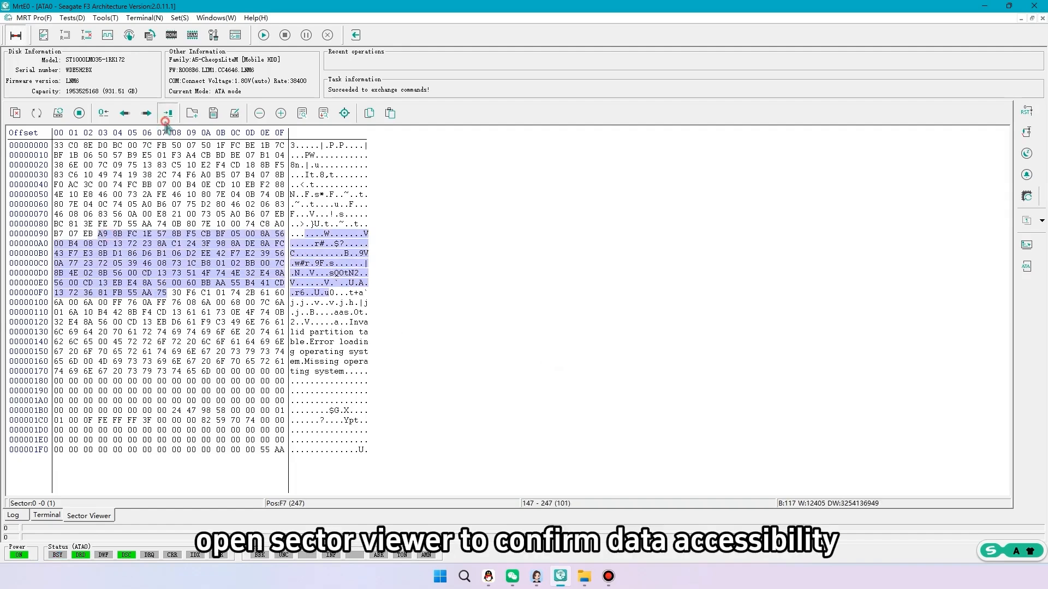
click(103, 18)
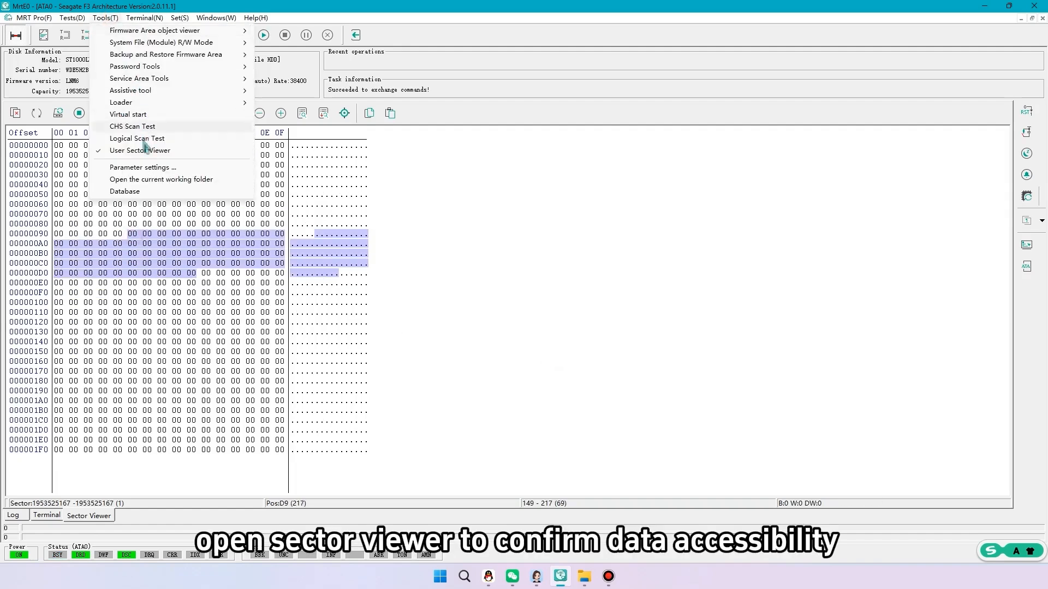
click(136, 139)
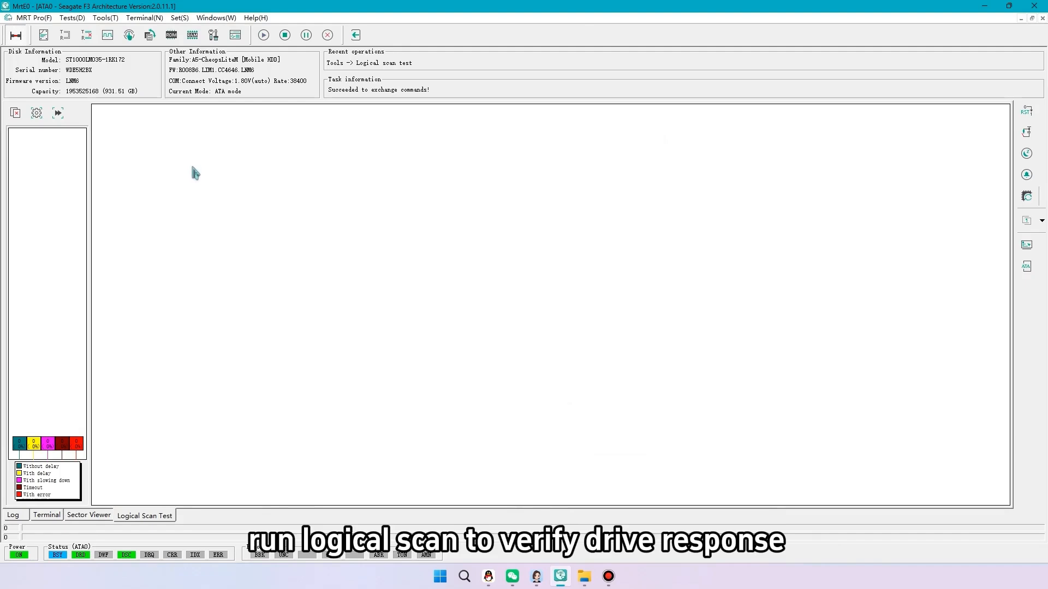
Start the logical scan across the drive surface
click(58, 113)
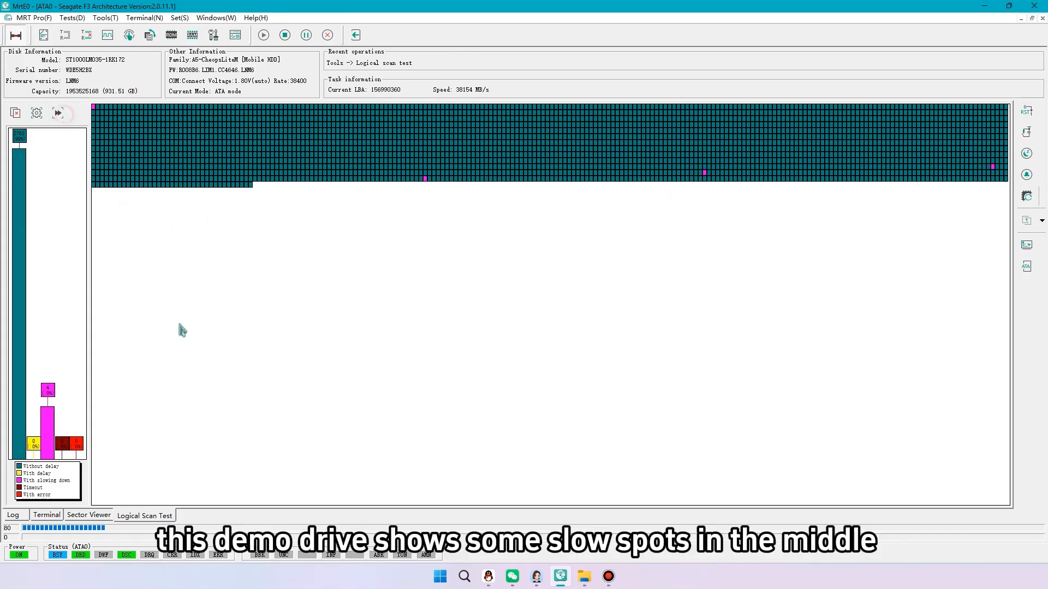
mouse_move(280, 53)
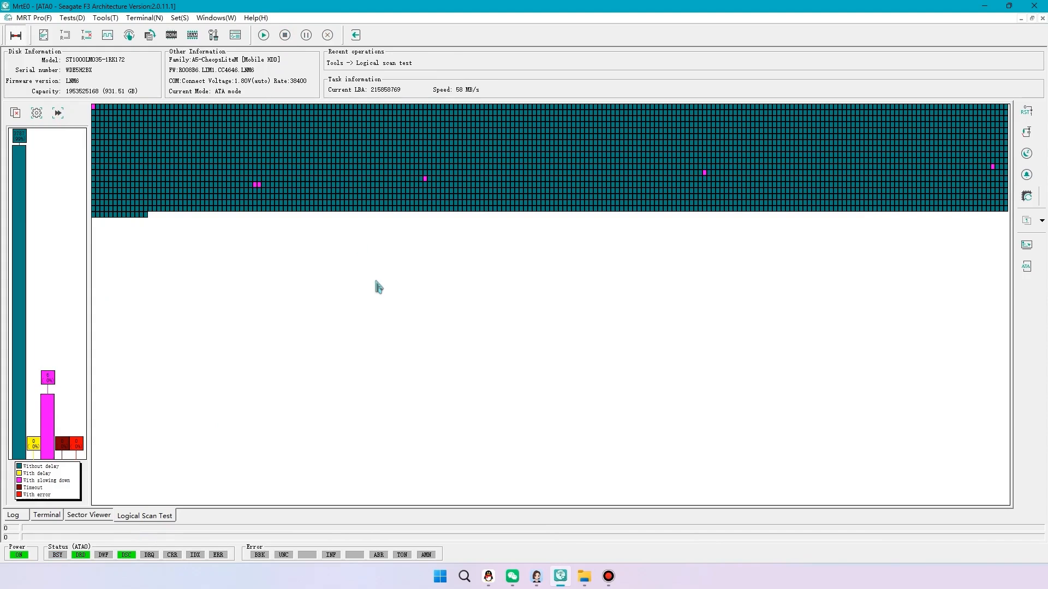
mouse_move(293, 406)
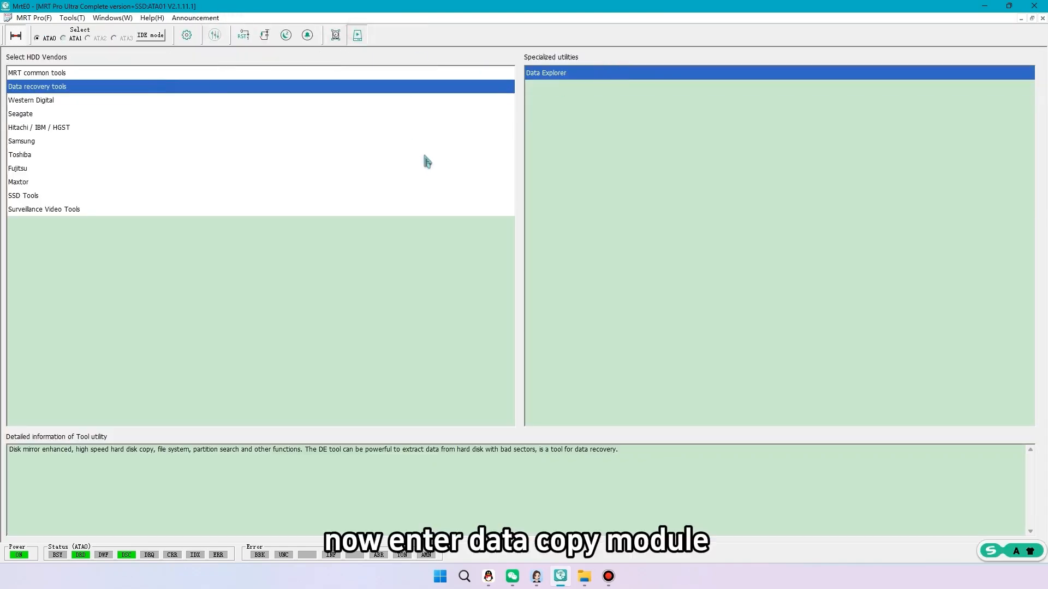
Launch Data Explorer and create a task named TEST with MRT ATA0 as the source device
double_click(546, 73)
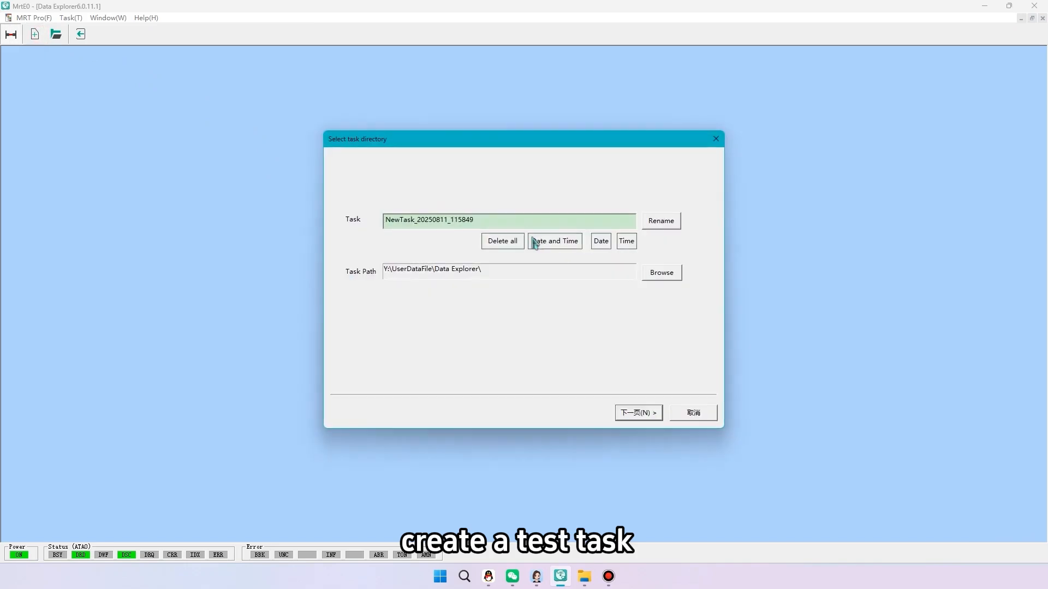
text(TEST)
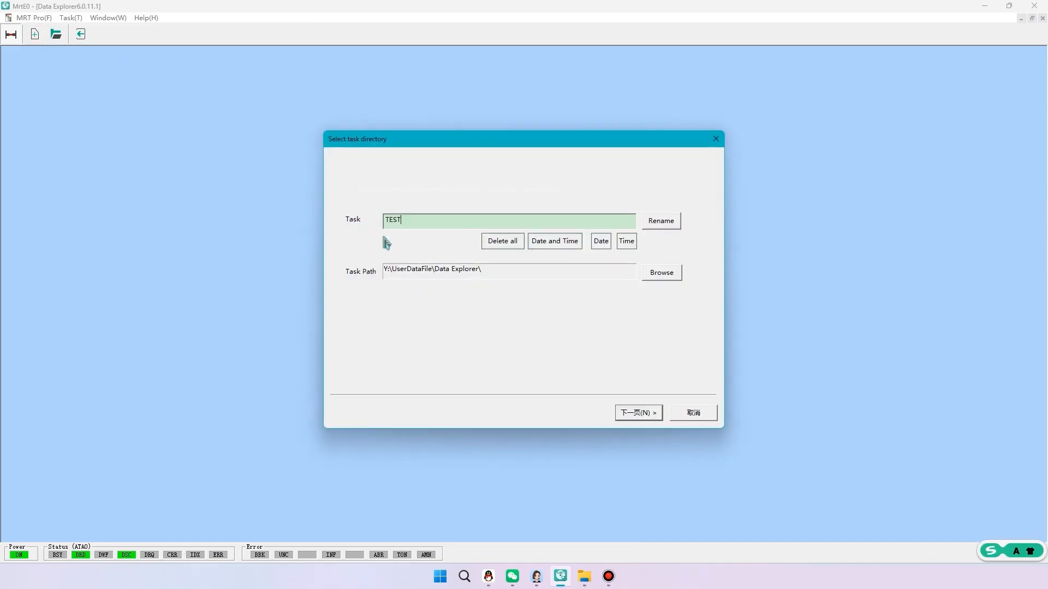
click(637, 412)
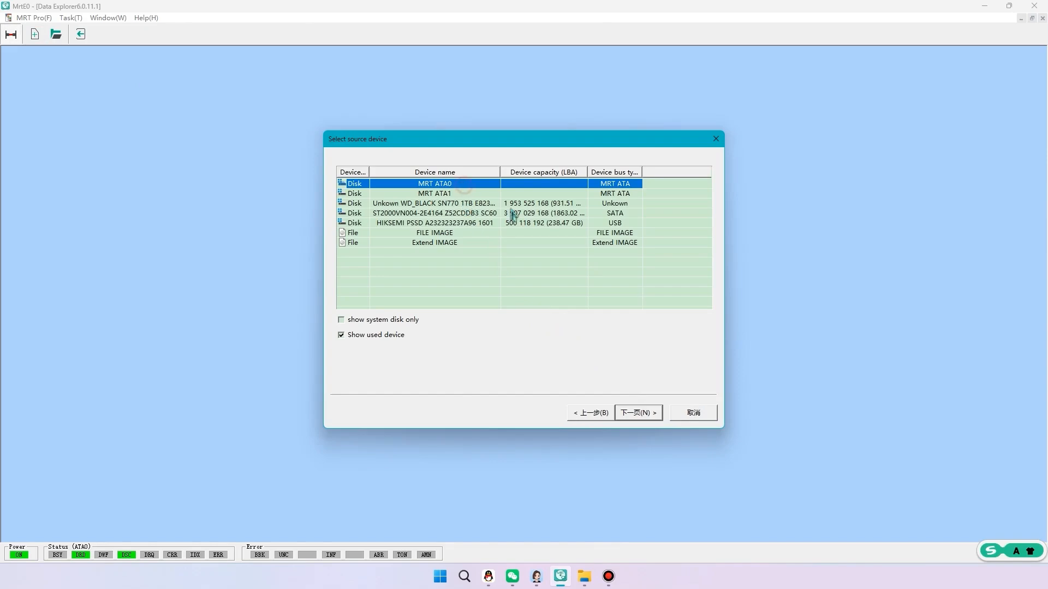
click(636, 412)
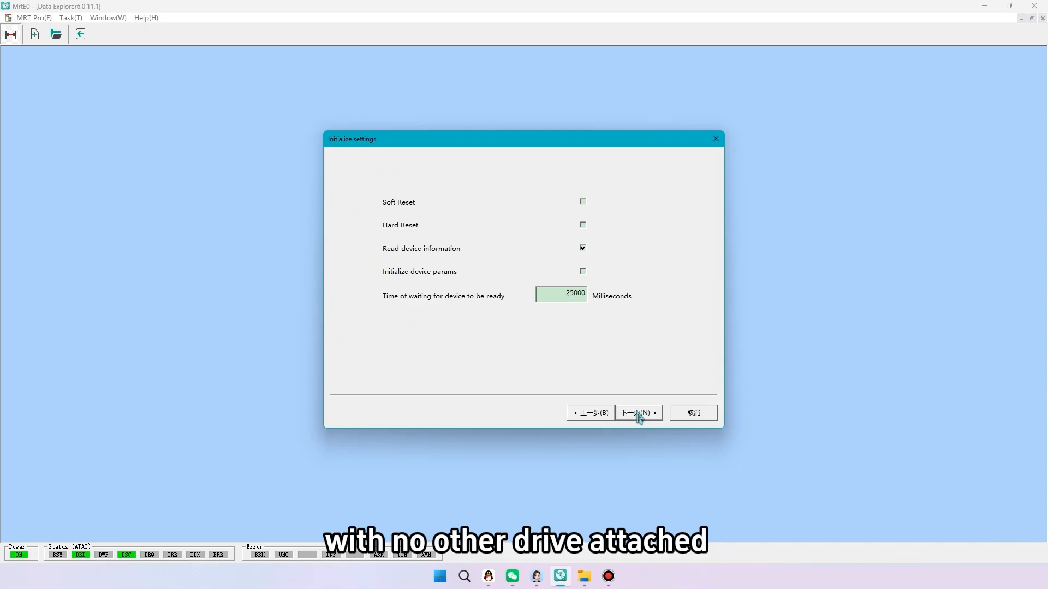
Keep Data copy with List of ranges, target a FILE IMAGE in the task directory, and finish the task
click(637, 412)
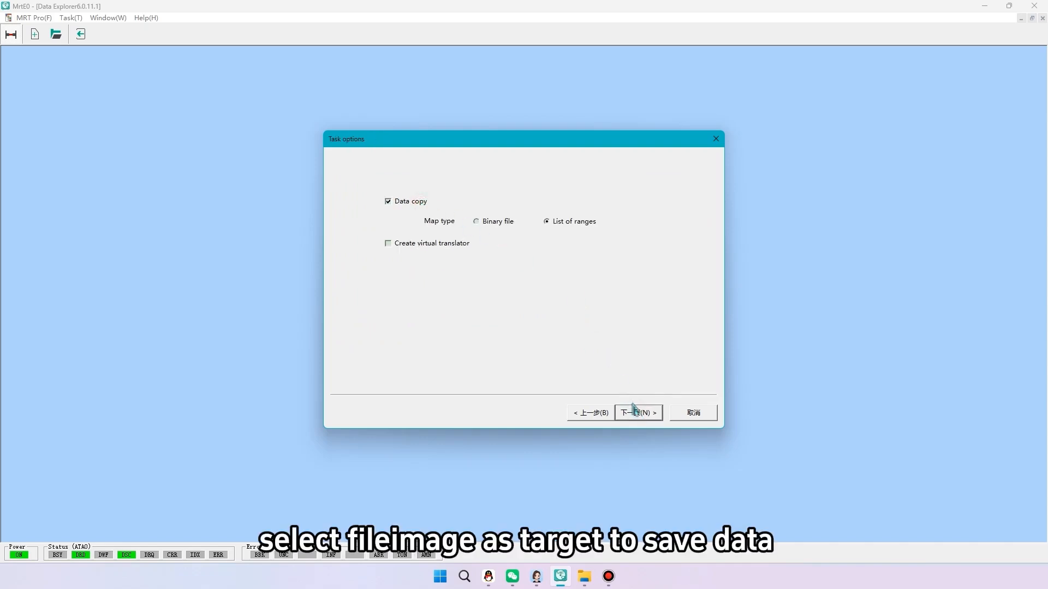
click(636, 412)
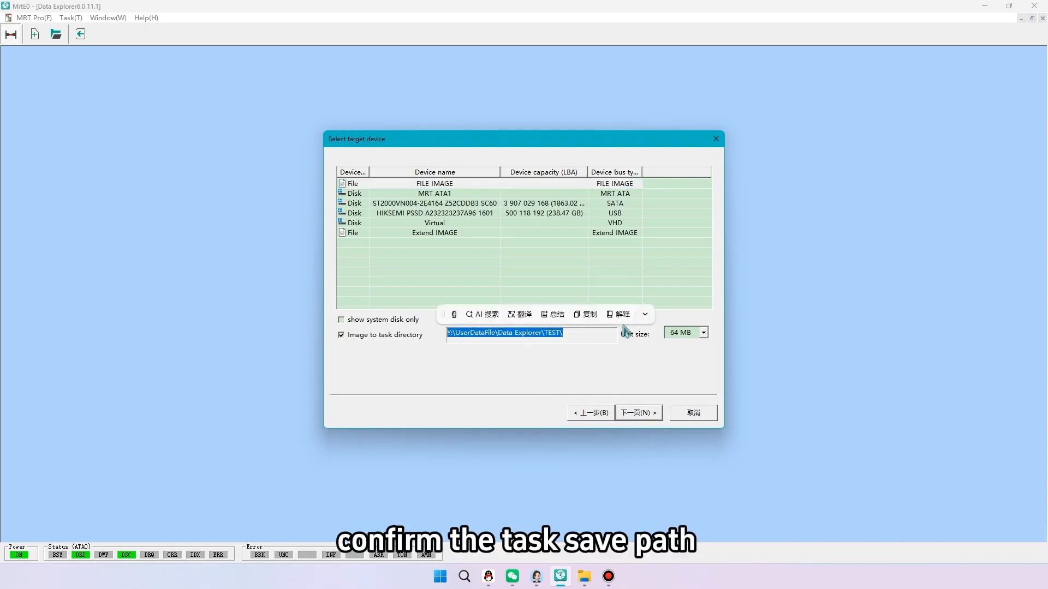
mouse_move(673, 318)
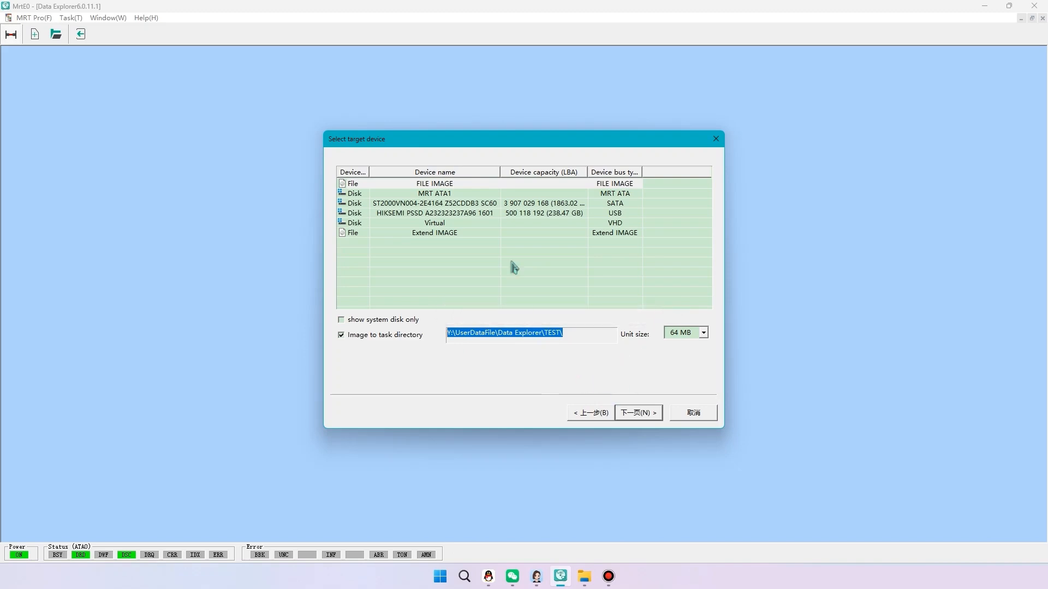
click(636, 412)
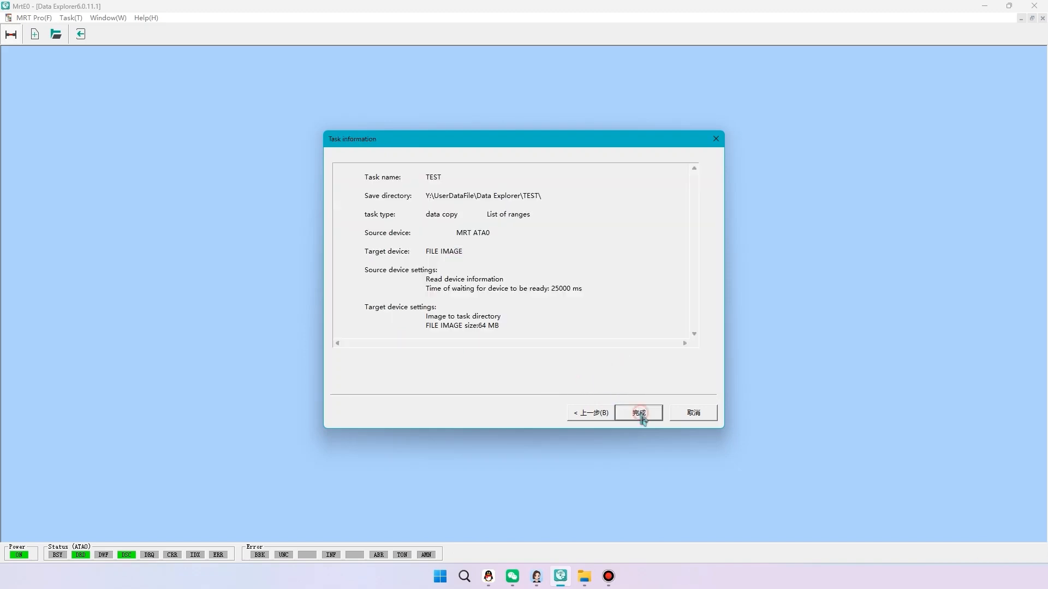
click(637, 413)
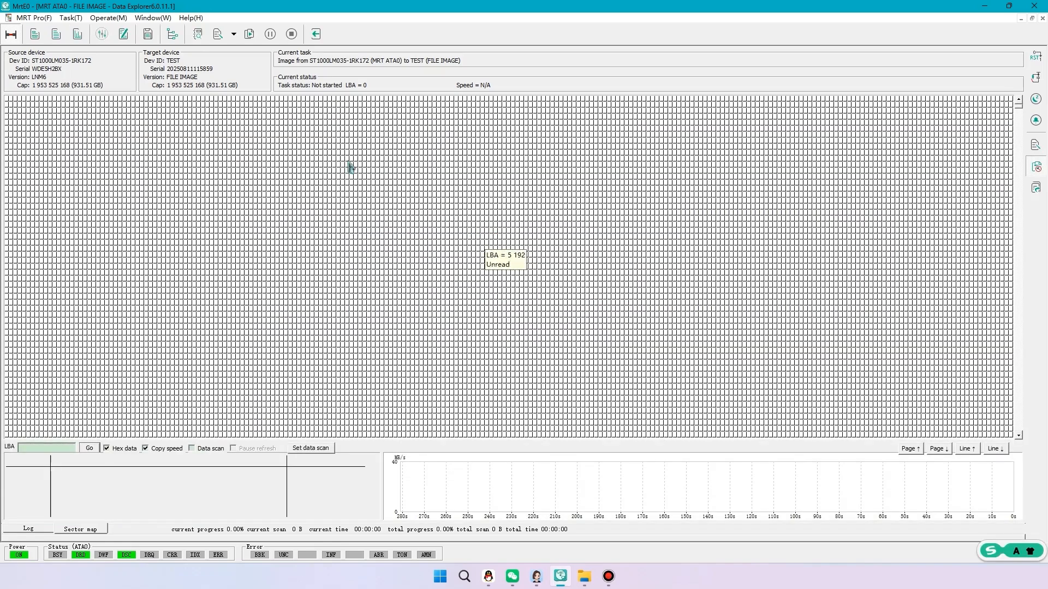
click(216, 34)
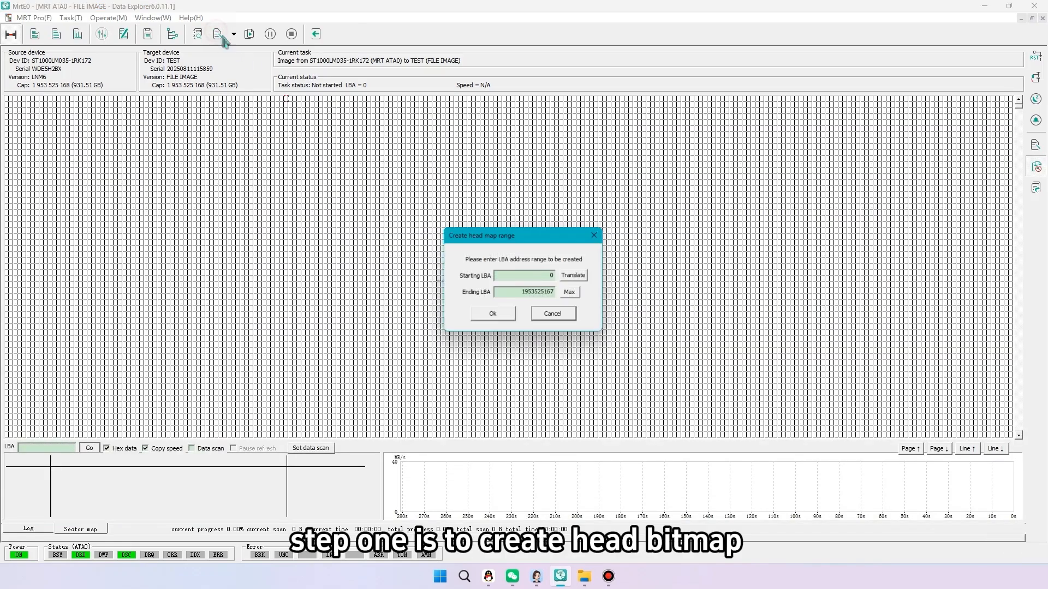
click(492, 313)
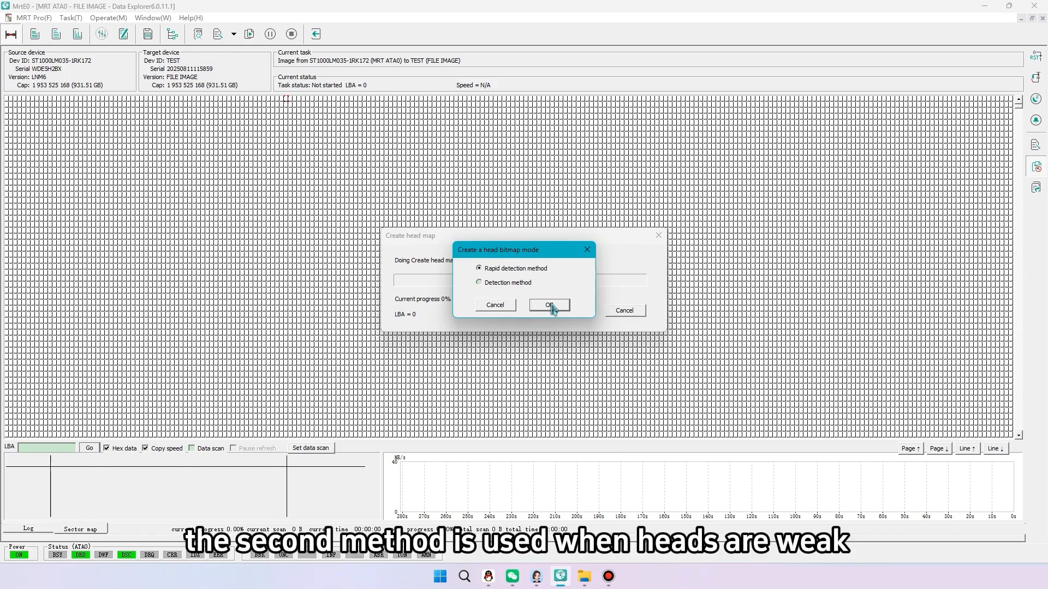
click(547, 306)
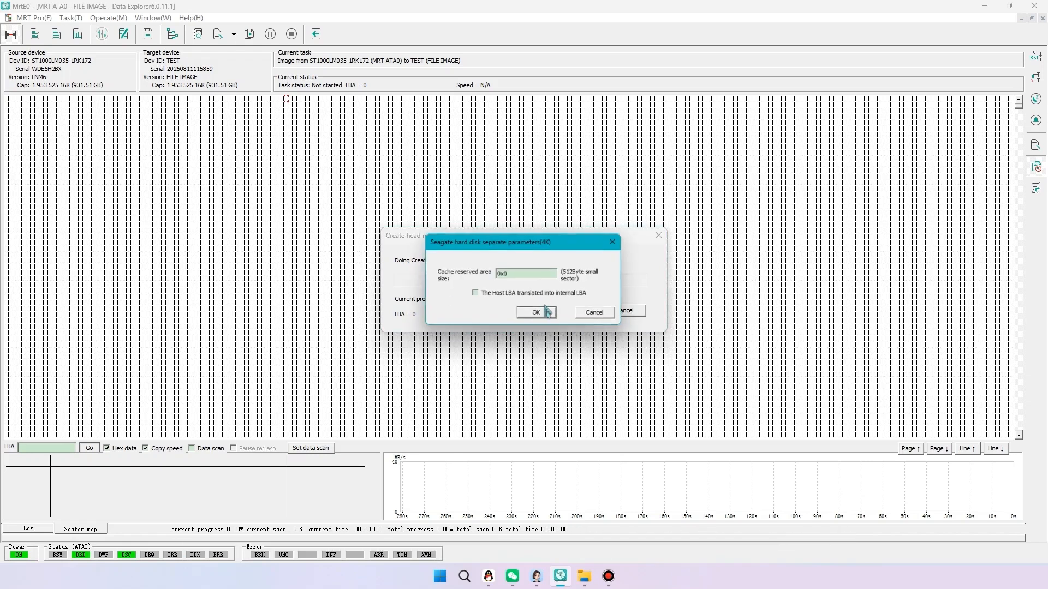
triple_click(526, 273)
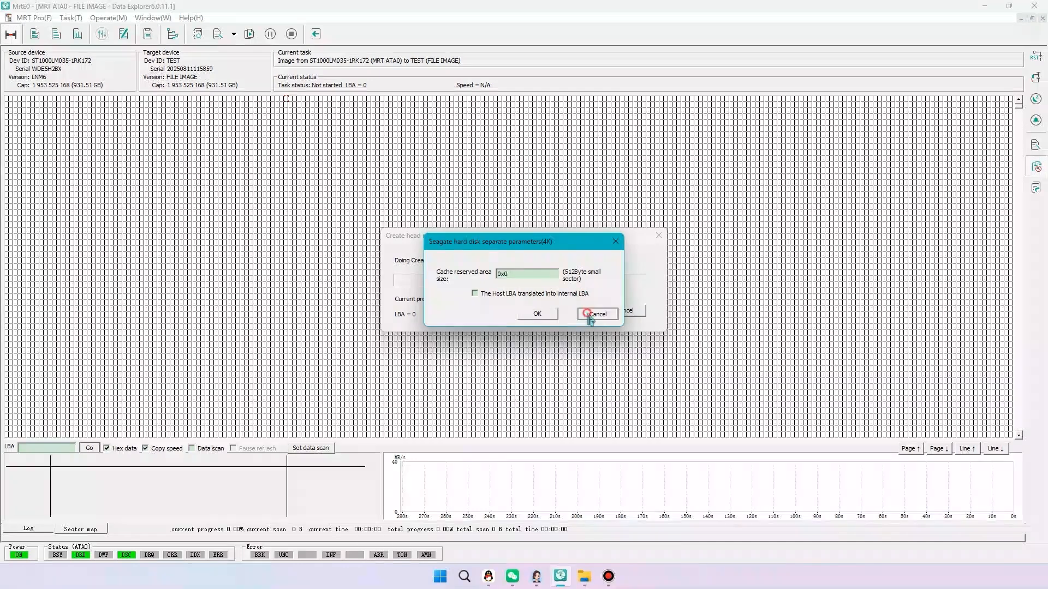
click(593, 315)
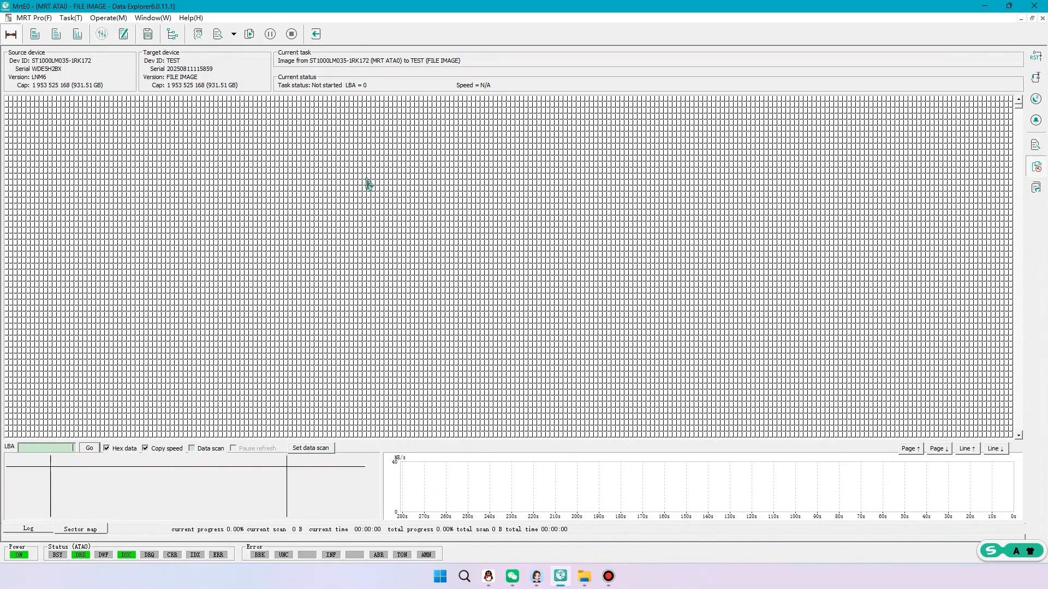
click(152, 17)
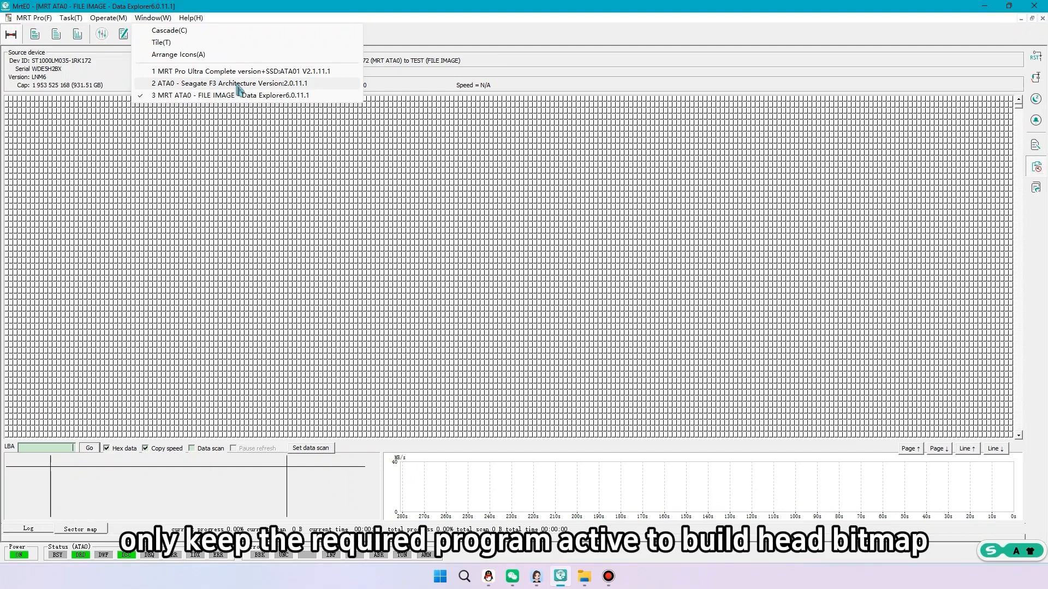
Switch to the 2 ATA0 - Seagate F3 Architecture window
click(230, 83)
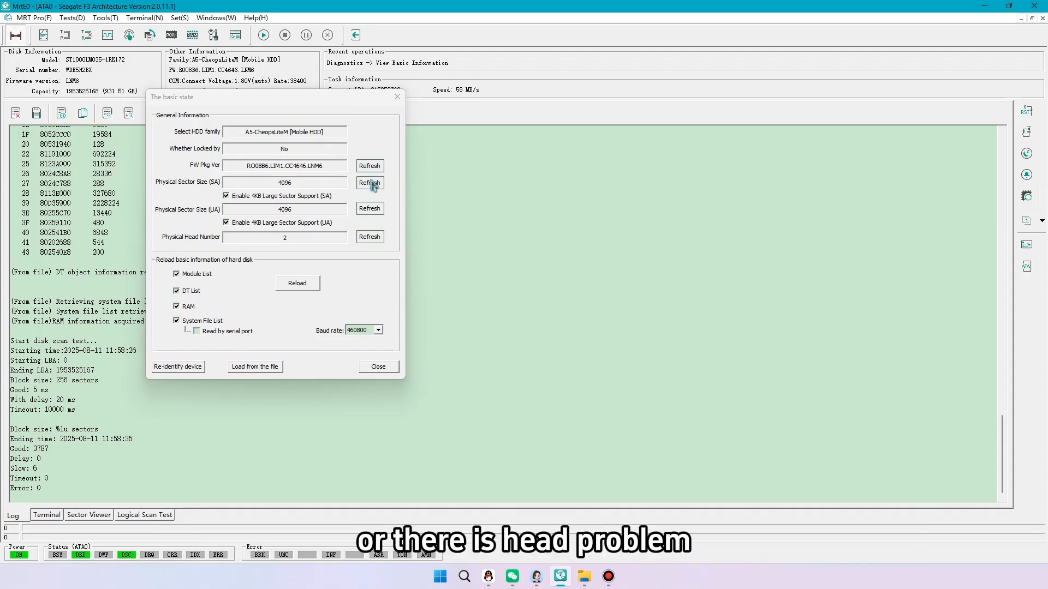
Refresh the service-area physical sector size (4096 bytes) and the physical head count (2 heads)
click(369, 184)
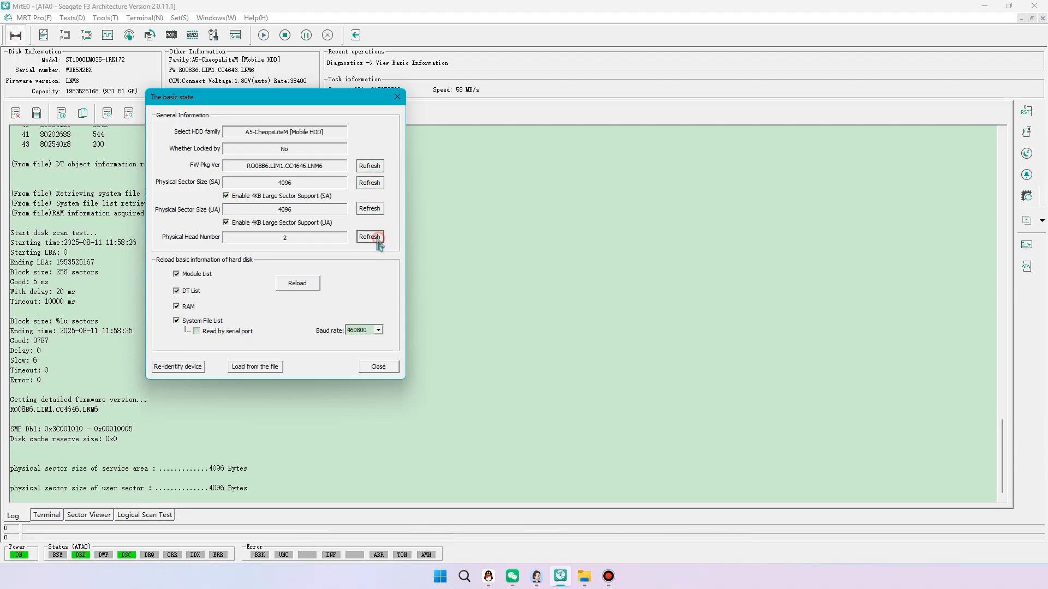
click(369, 237)
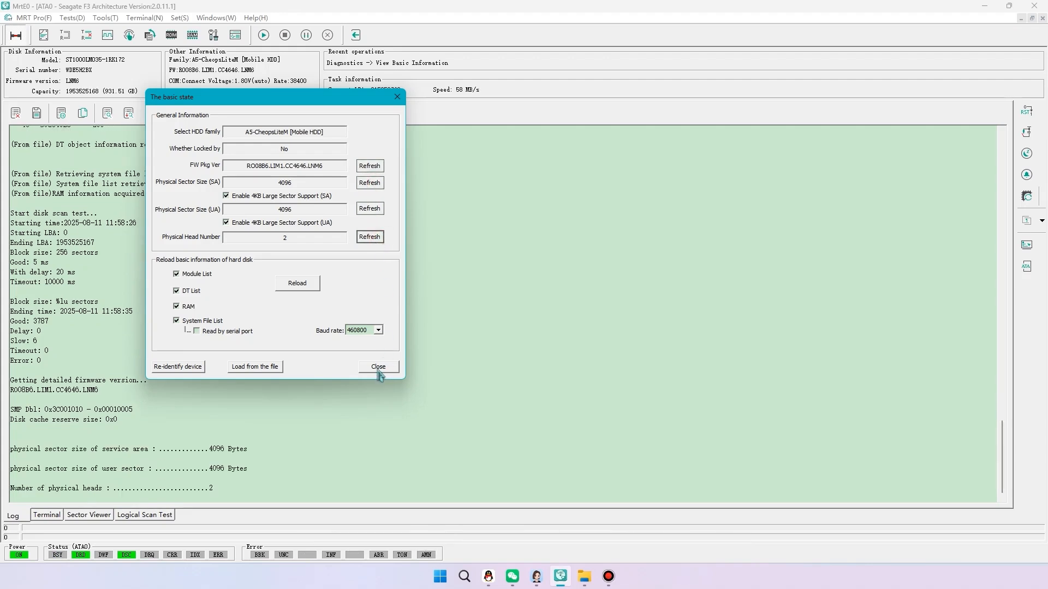
Close the basic state dialog and return to the Data Explorer imaging task
click(378, 366)
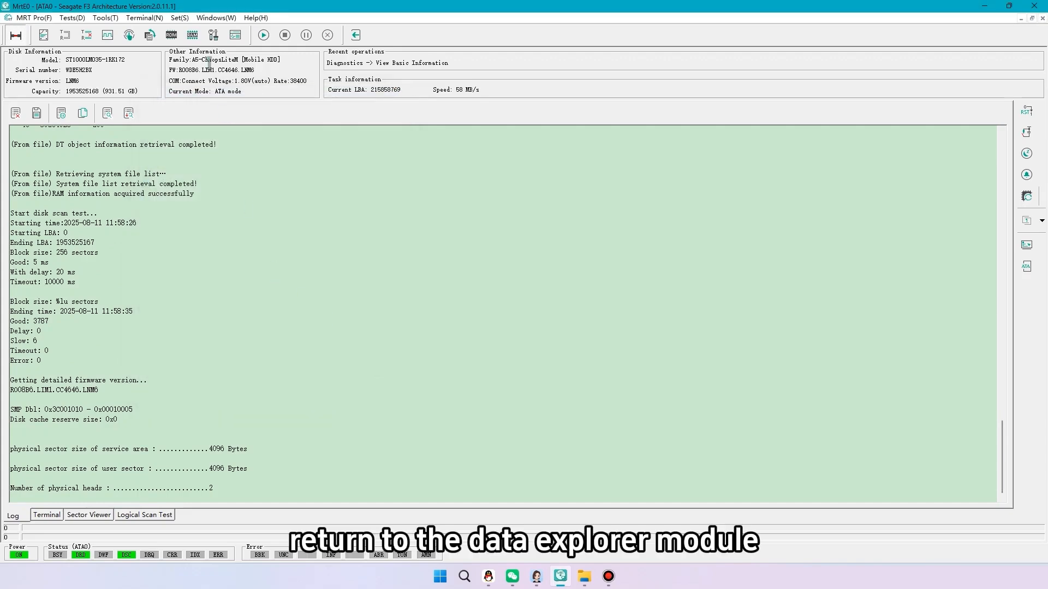
click(215, 18)
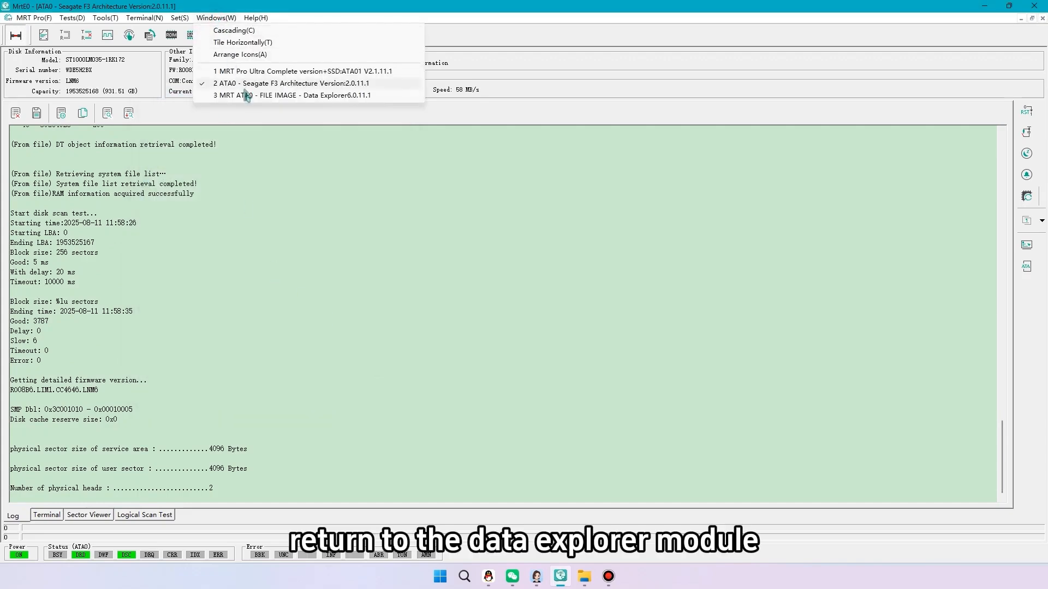
click(292, 95)
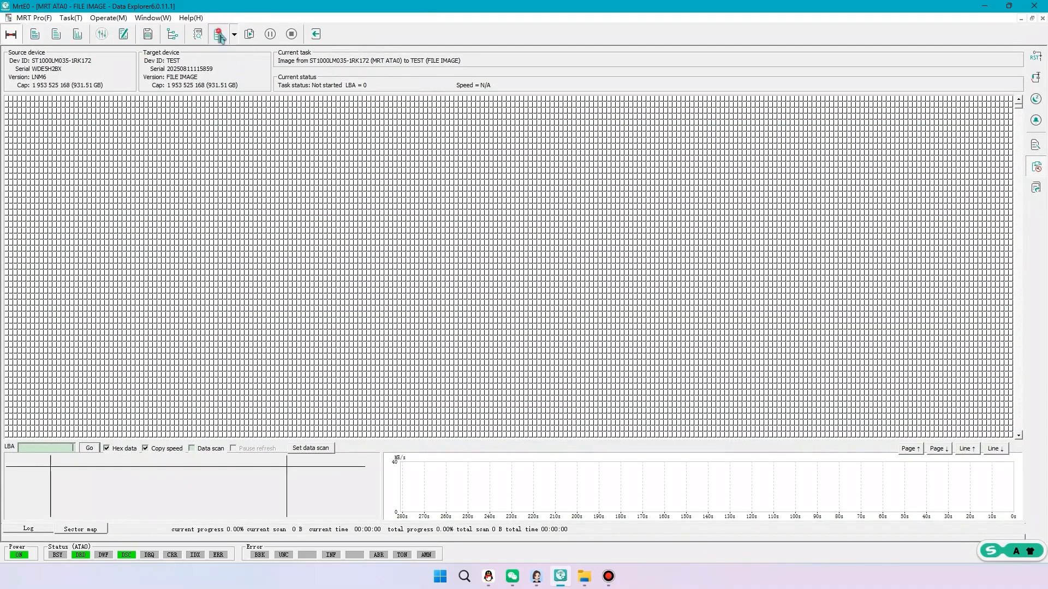
Create the head map with rapid detection, confirming separate copy for Head 0 and Head 1
click(217, 34)
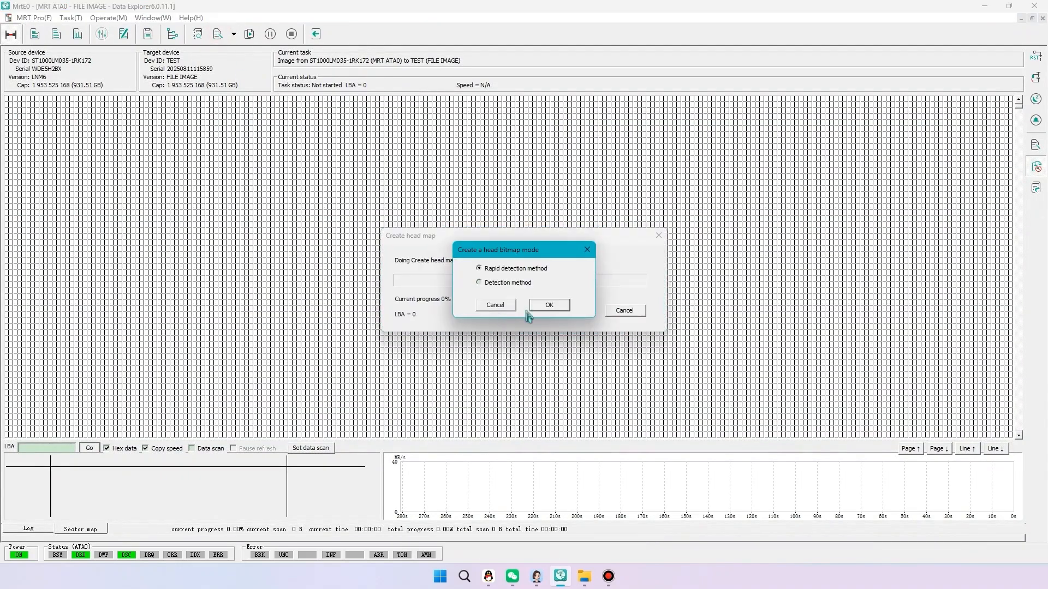
click(548, 304)
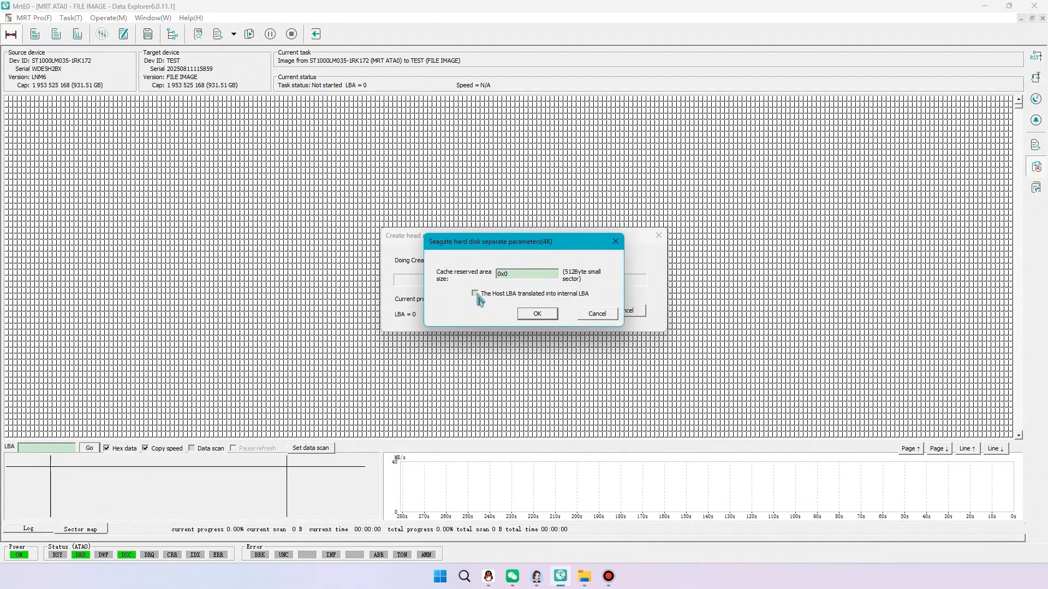
click(536, 313)
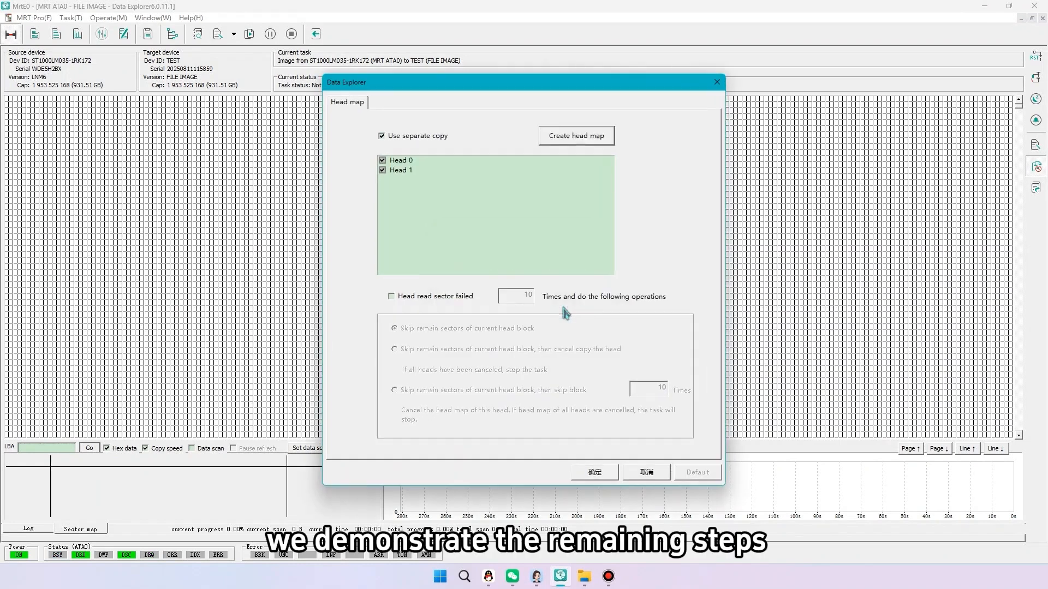
click(592, 471)
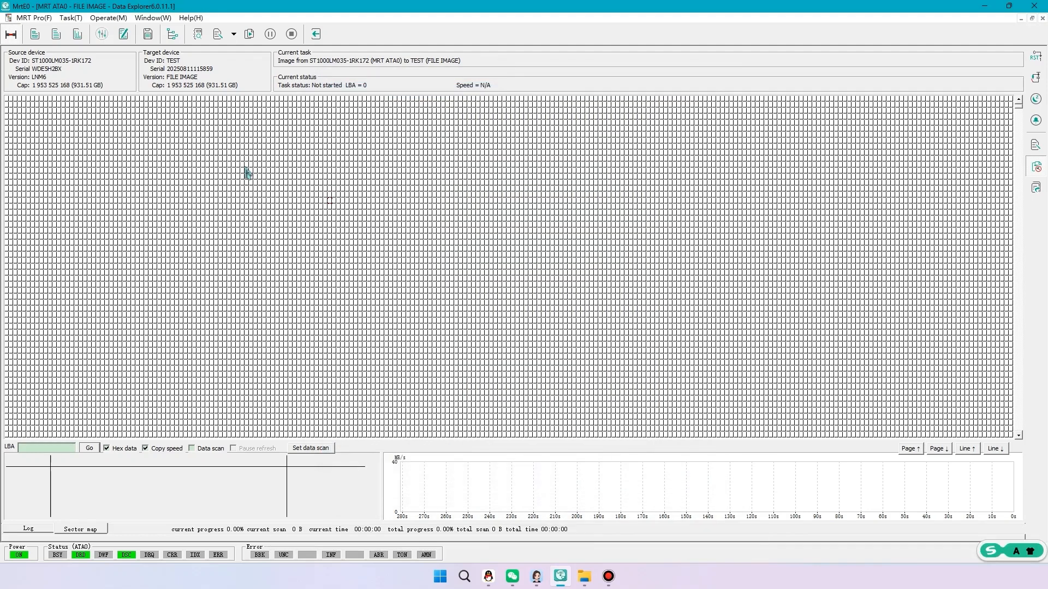
mouse_move(33, 33)
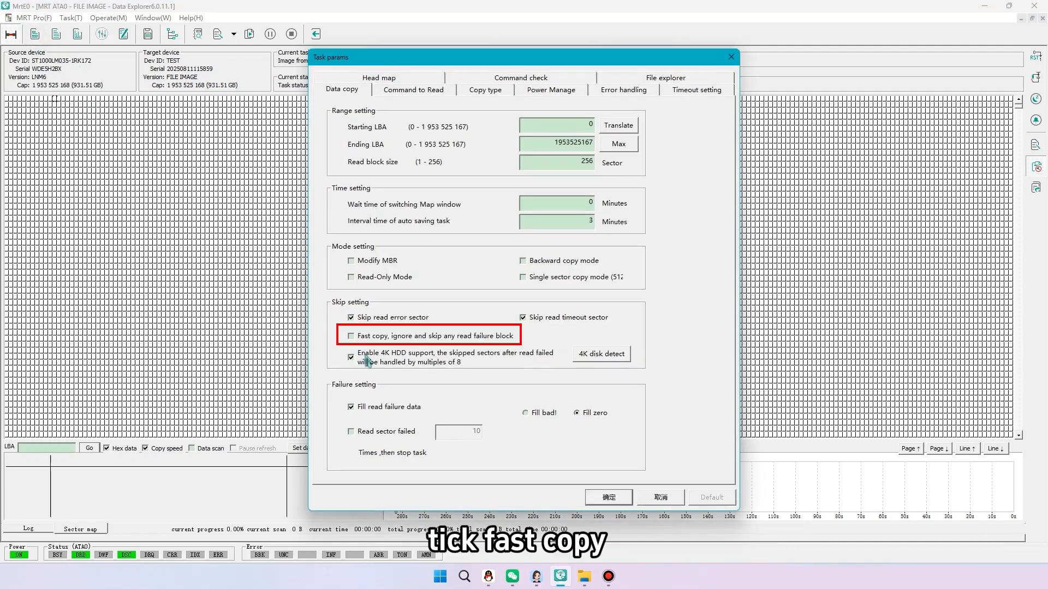
Enable Fast copy with read block size 100, set 40 skipped sectors after errors, then show the File explorer view
click(351, 335)
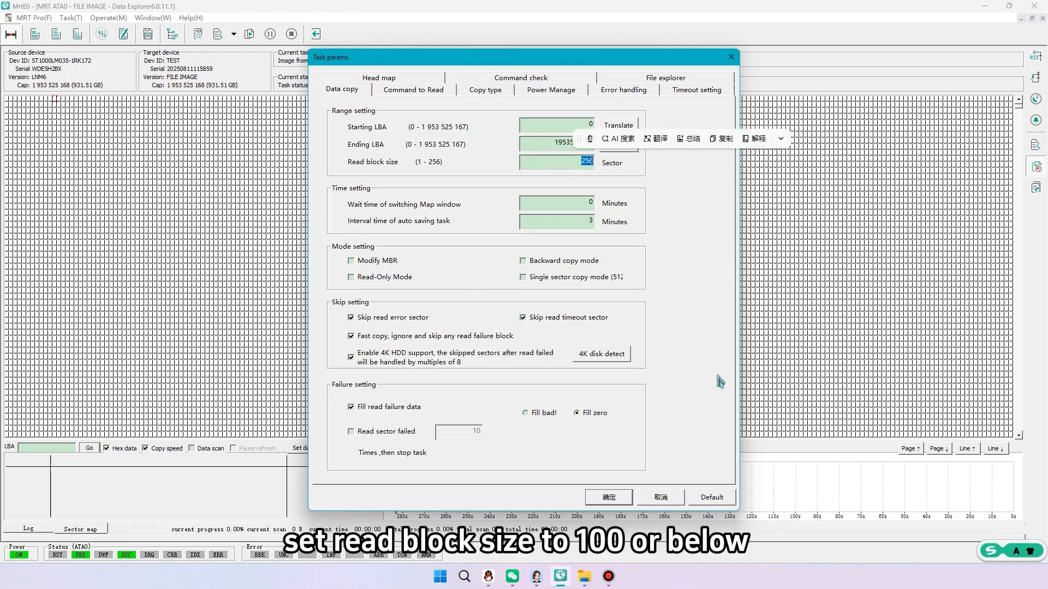
text(100)
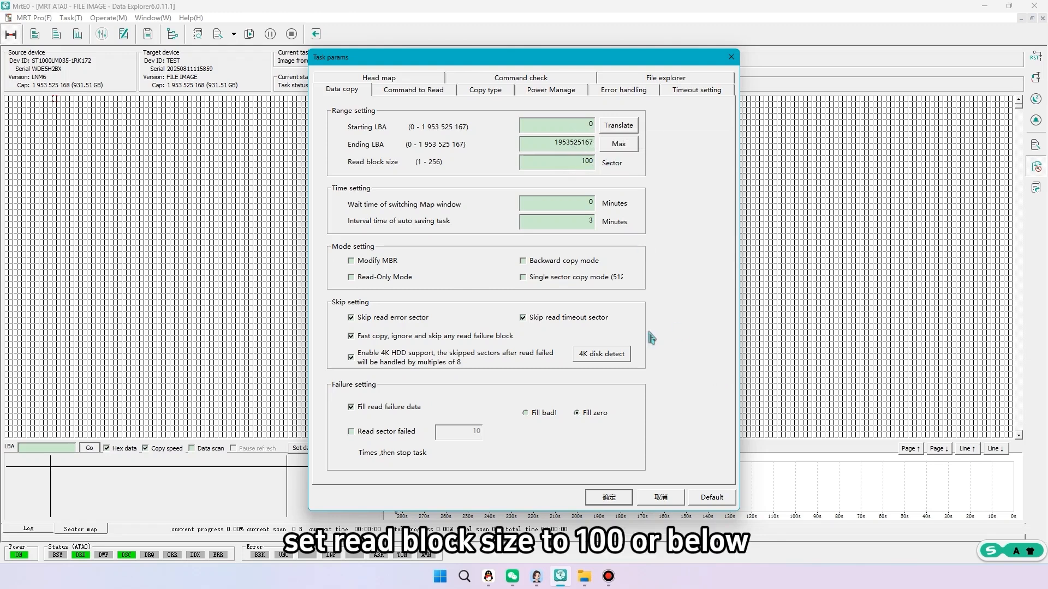
click(622, 90)
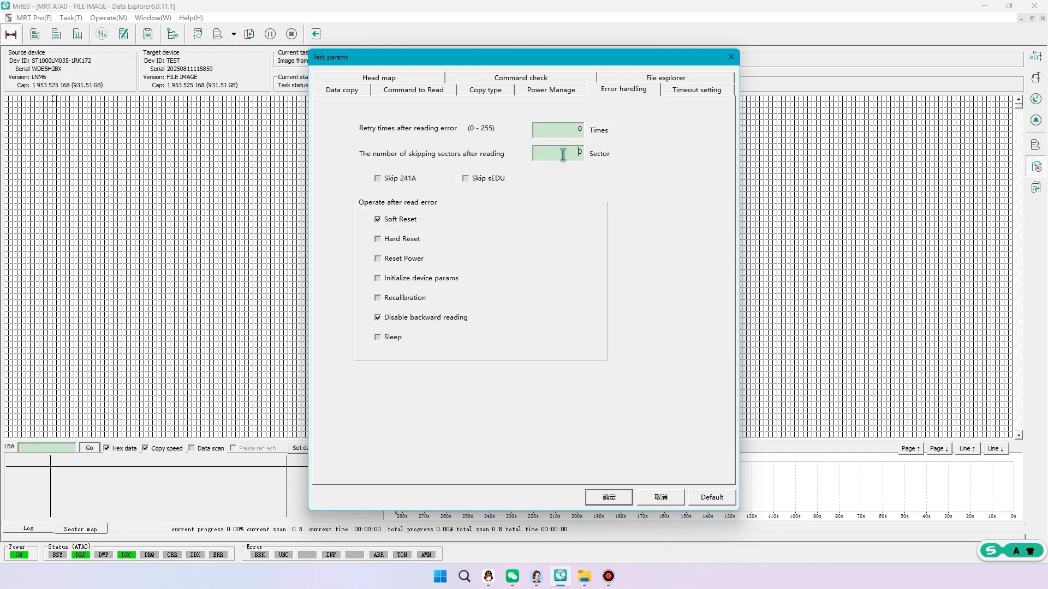
text(400)
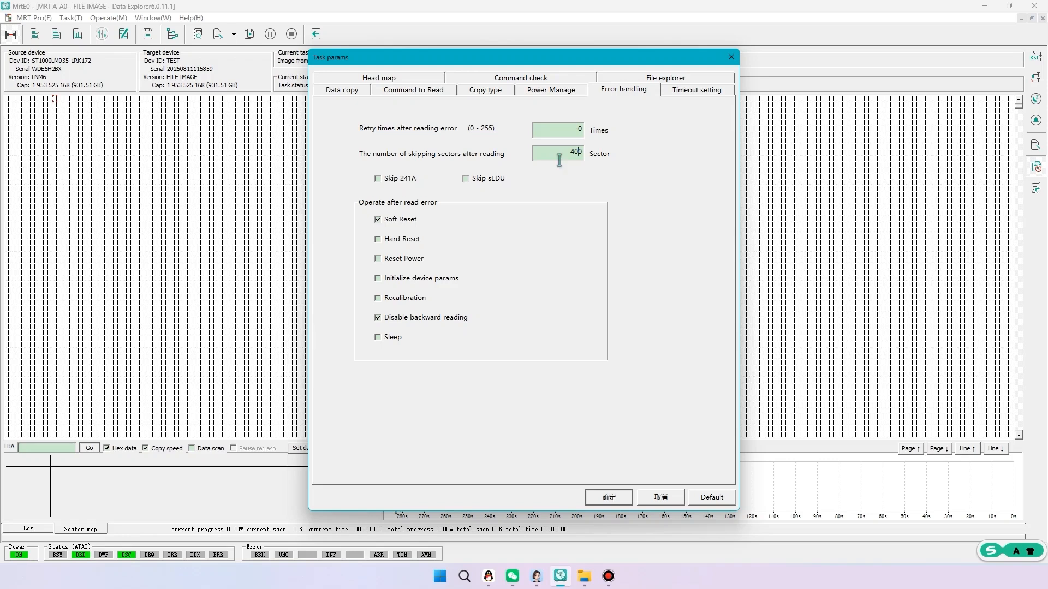
click(695, 89)
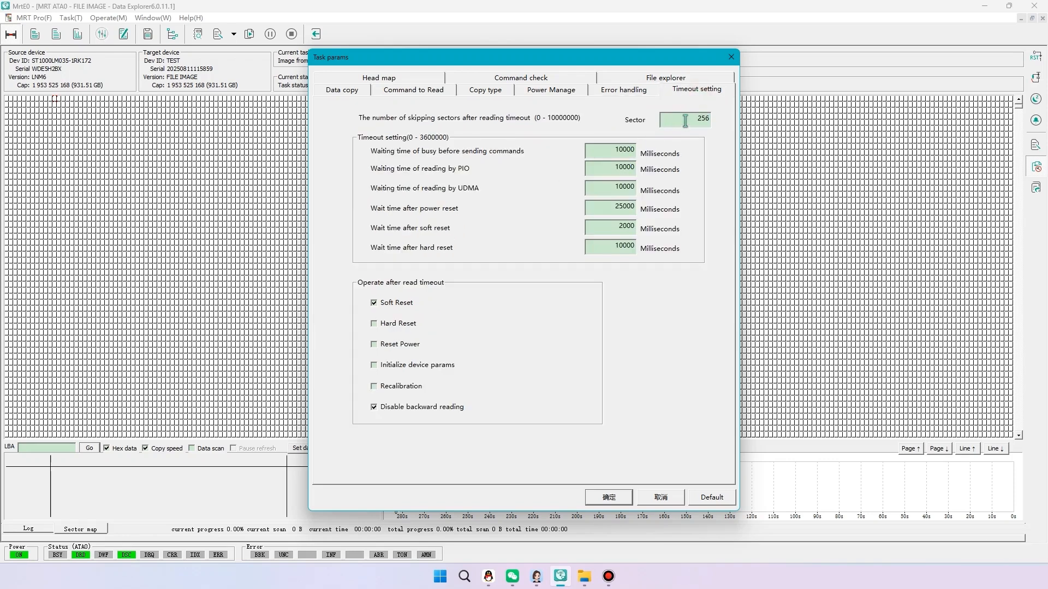
click(607, 496)
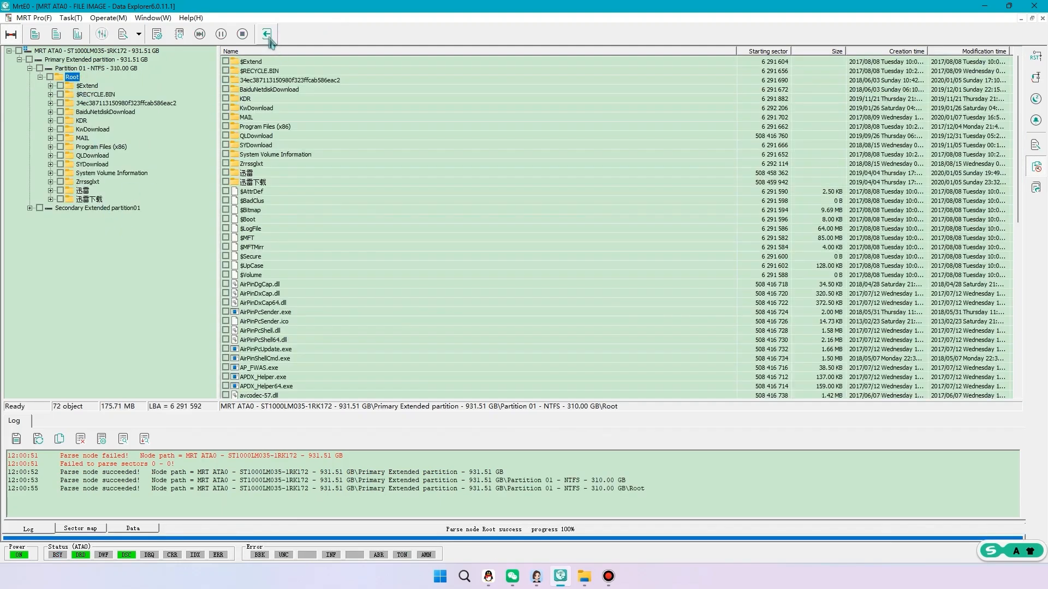
Stop the running imaging task from its sector map and switch to the Seagate F3 utility window
click(265, 34)
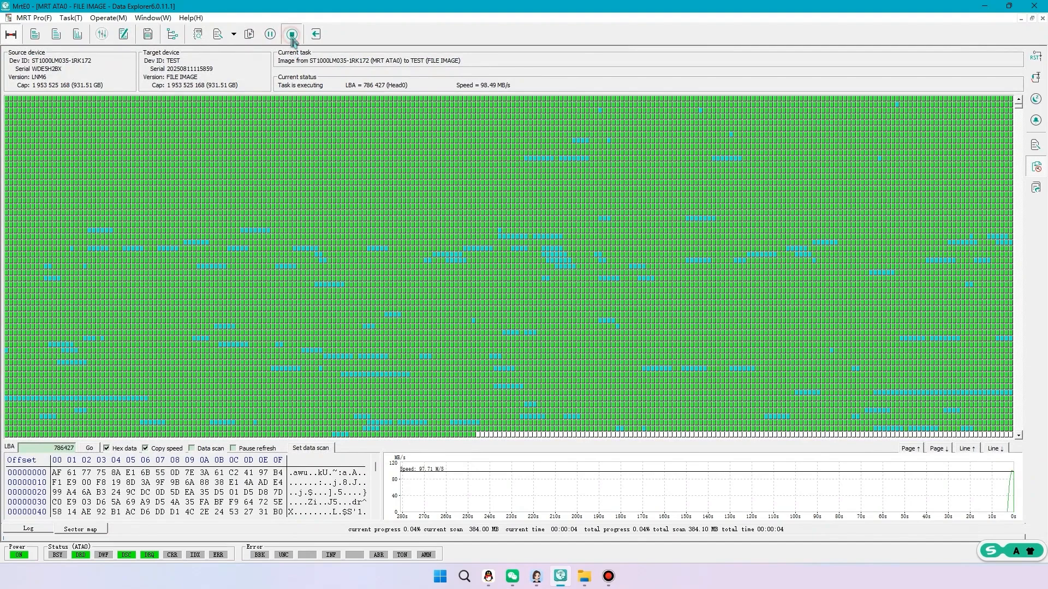
click(290, 34)
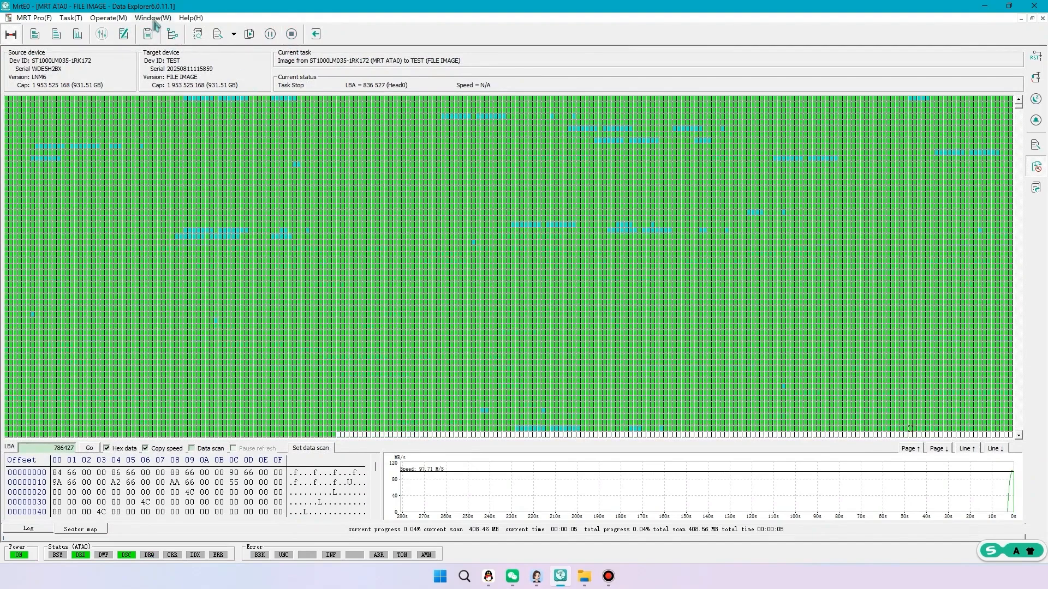
click(152, 17)
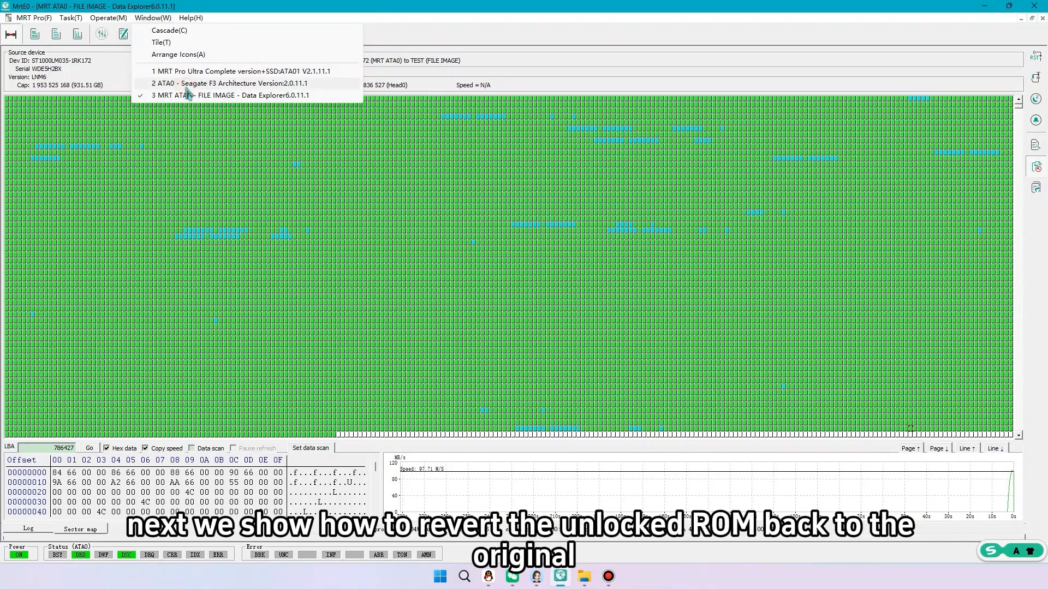
click(230, 83)
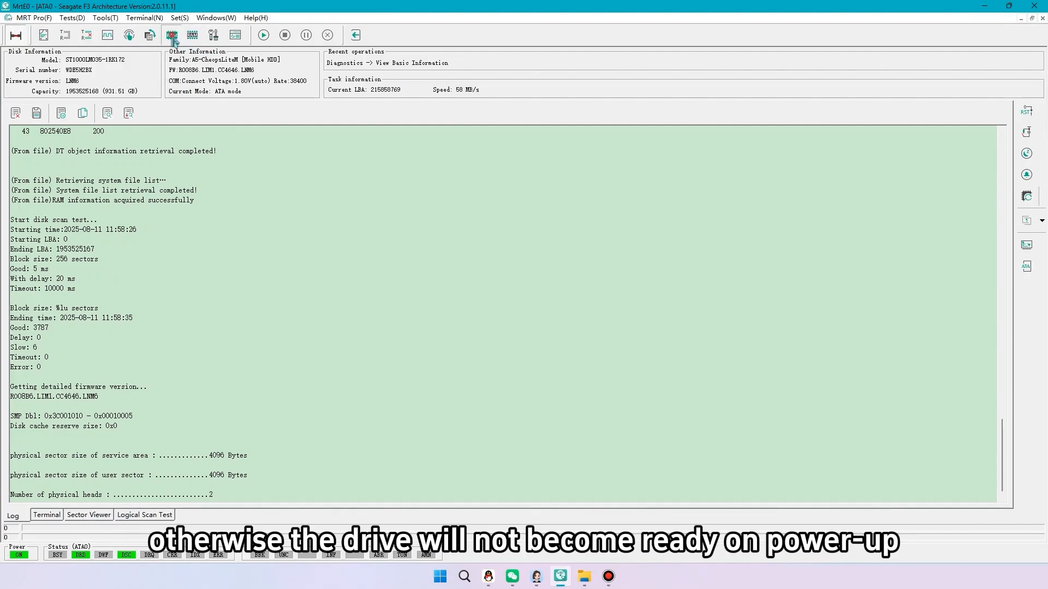
Read ROM from file, loading the original 'ROM BACKCUP.bin' backup into the ROM editor
click(172, 35)
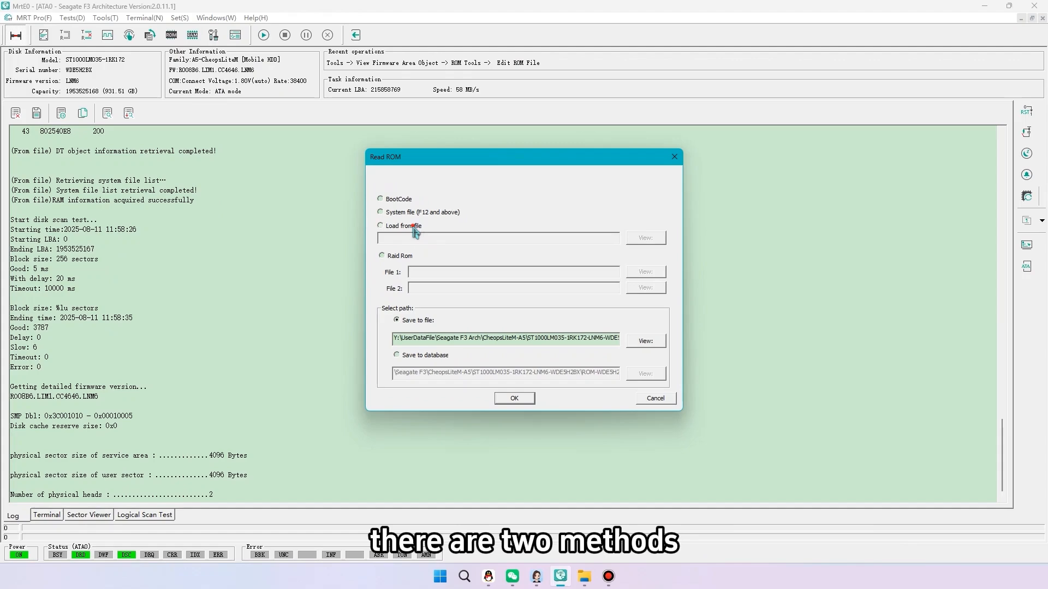
click(644, 237)
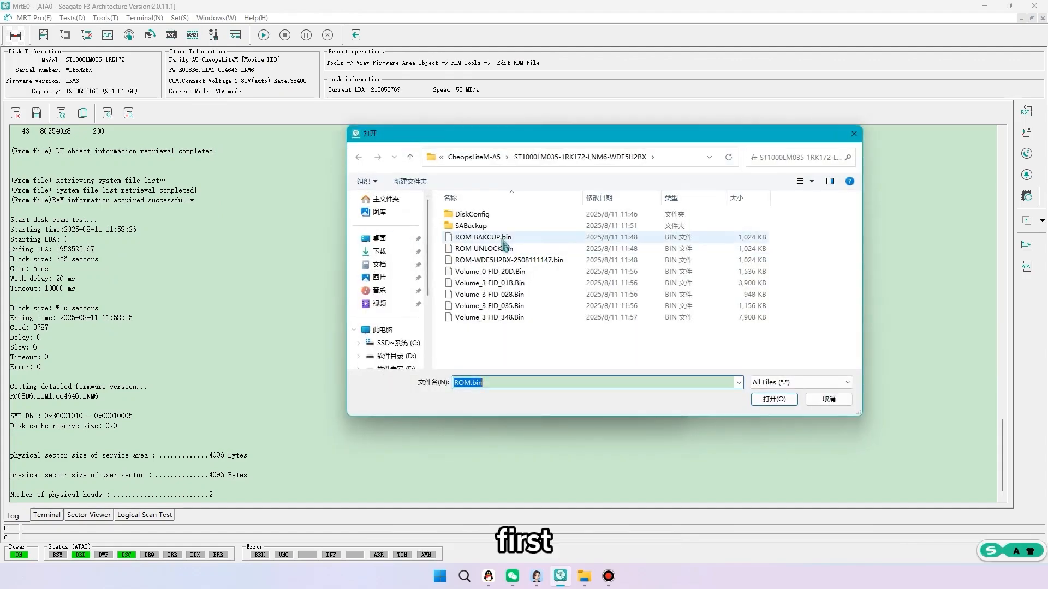
click(507, 259)
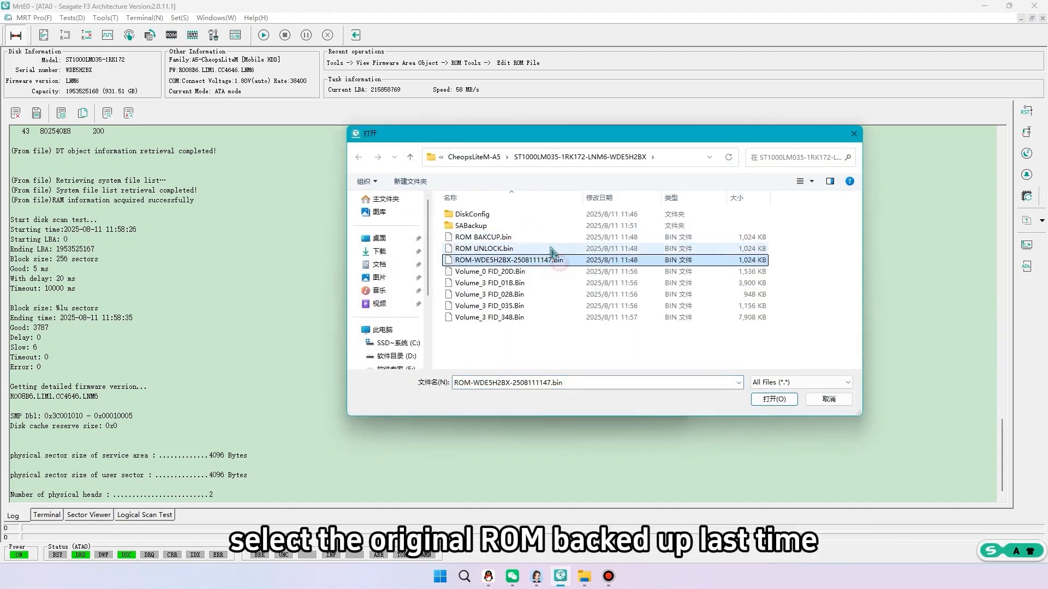
click(772, 400)
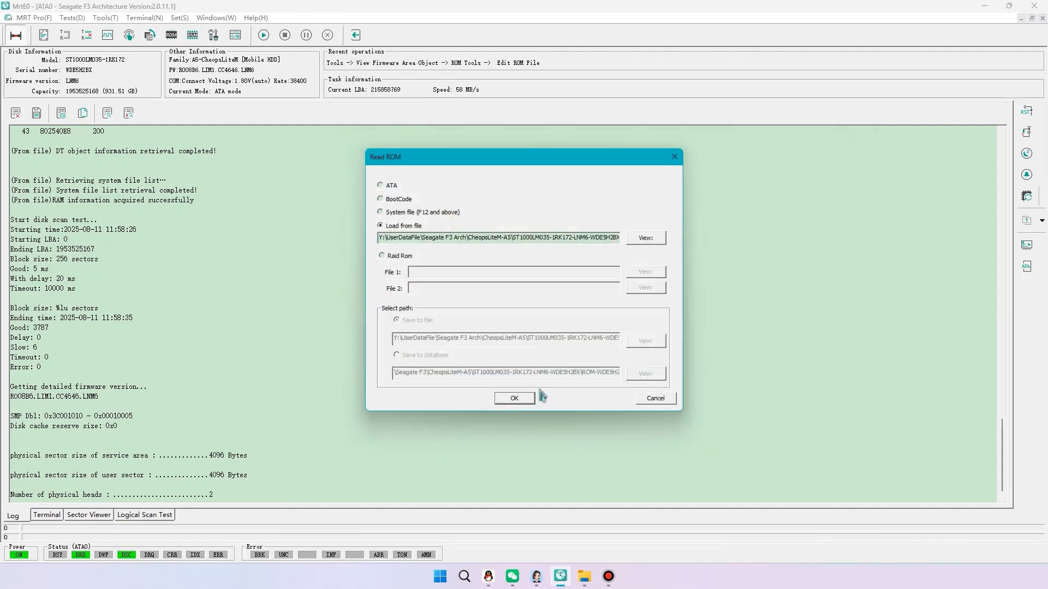
click(512, 397)
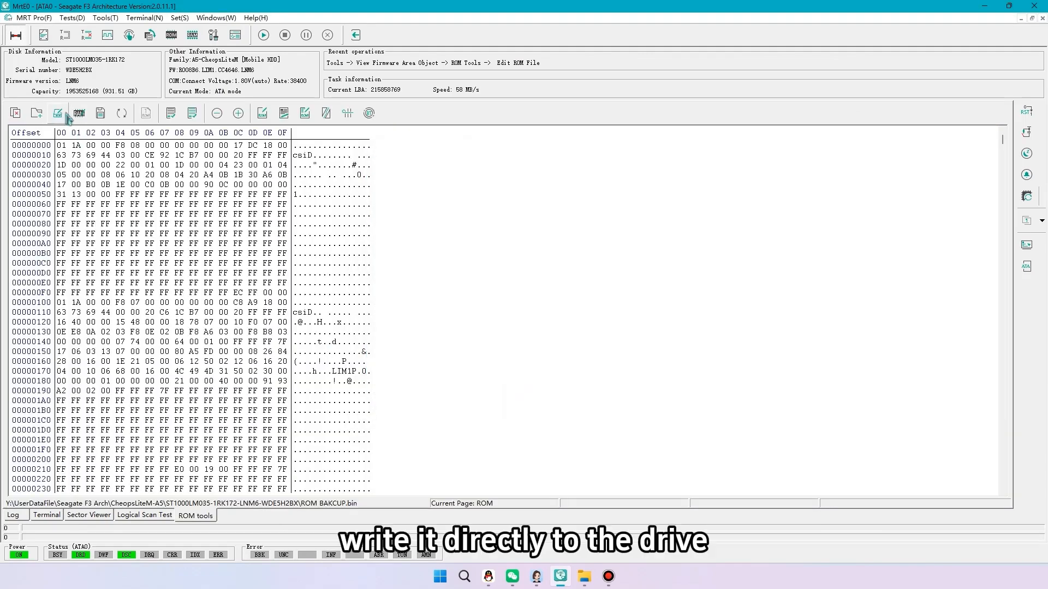
mouse_move(58, 113)
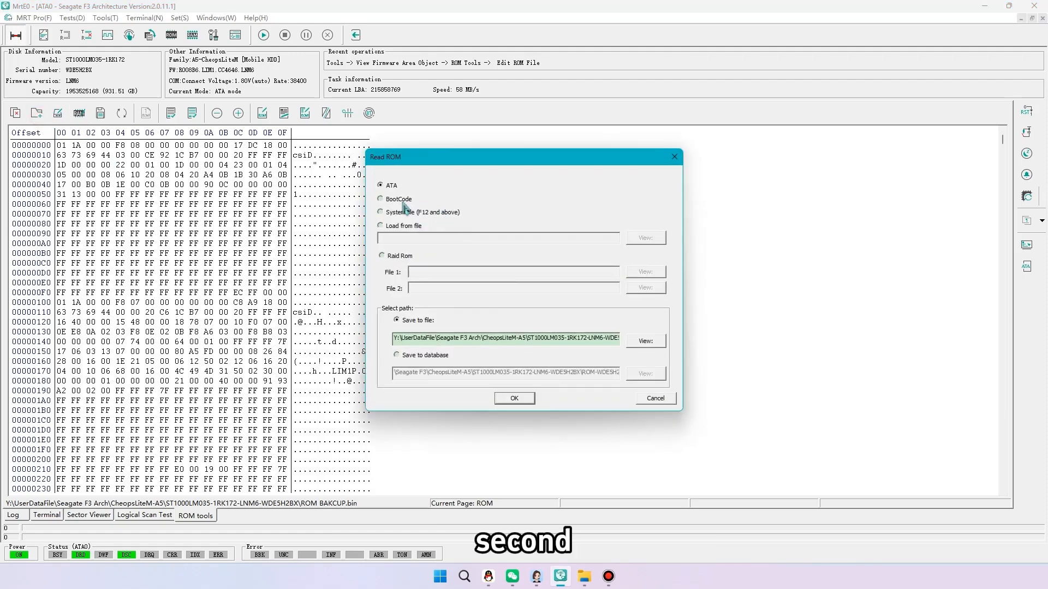
Read the drive's current unlocked ROM in BootCode mode into a new timestamped backup
click(382, 199)
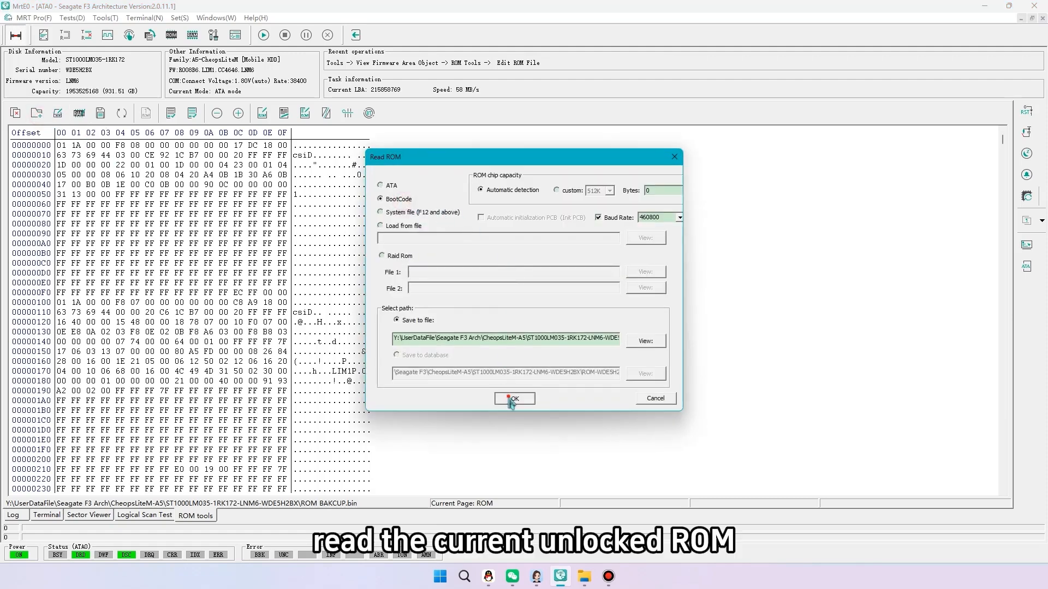
click(513, 399)
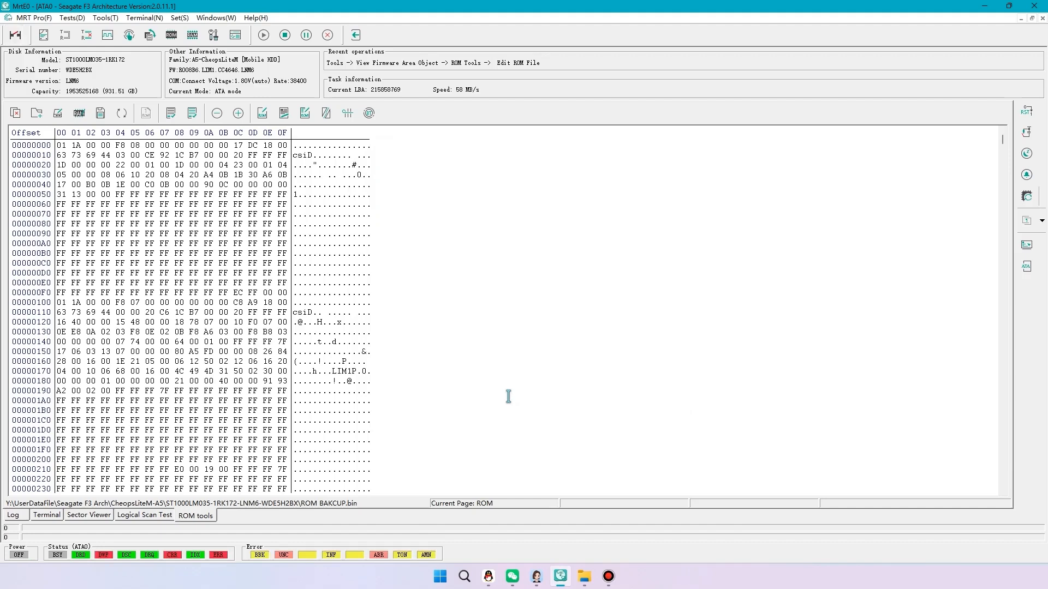
click(19, 556)
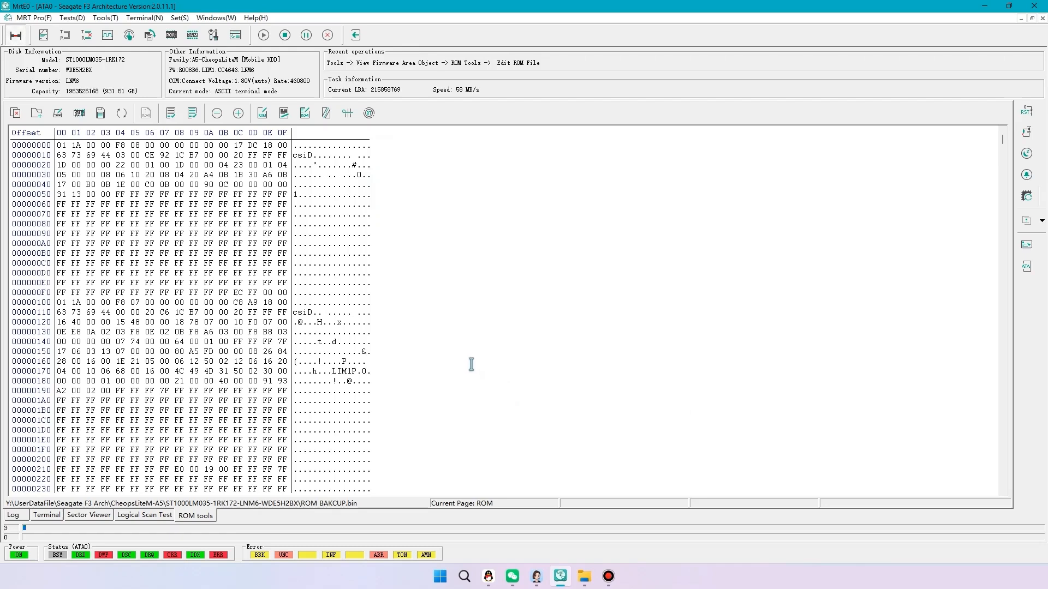
click(263, 35)
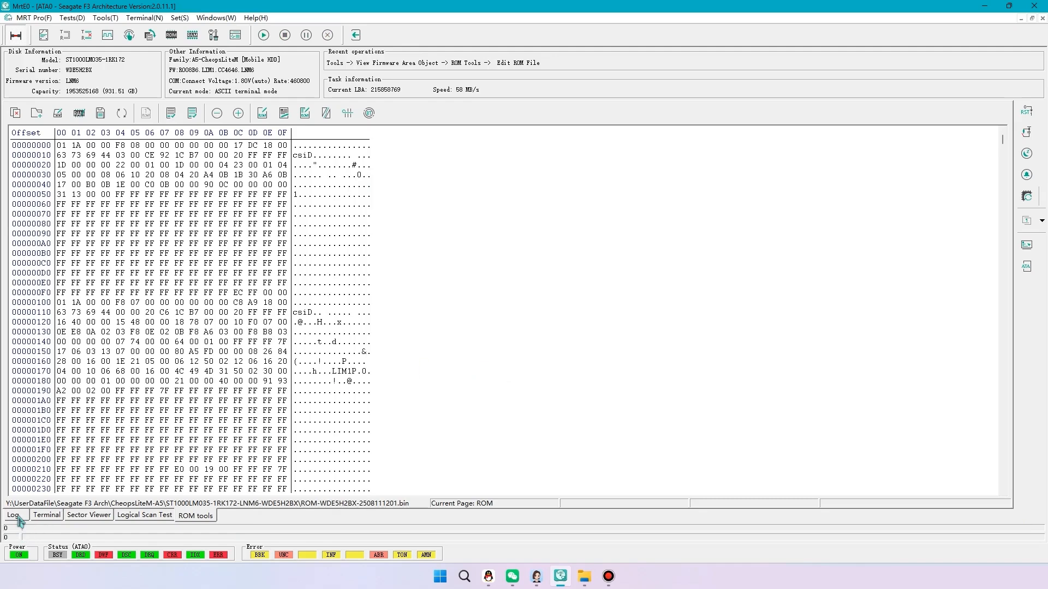
Confirm 'Succeed to backup ROM' in the Log and return to the ROM hex view
click(12, 515)
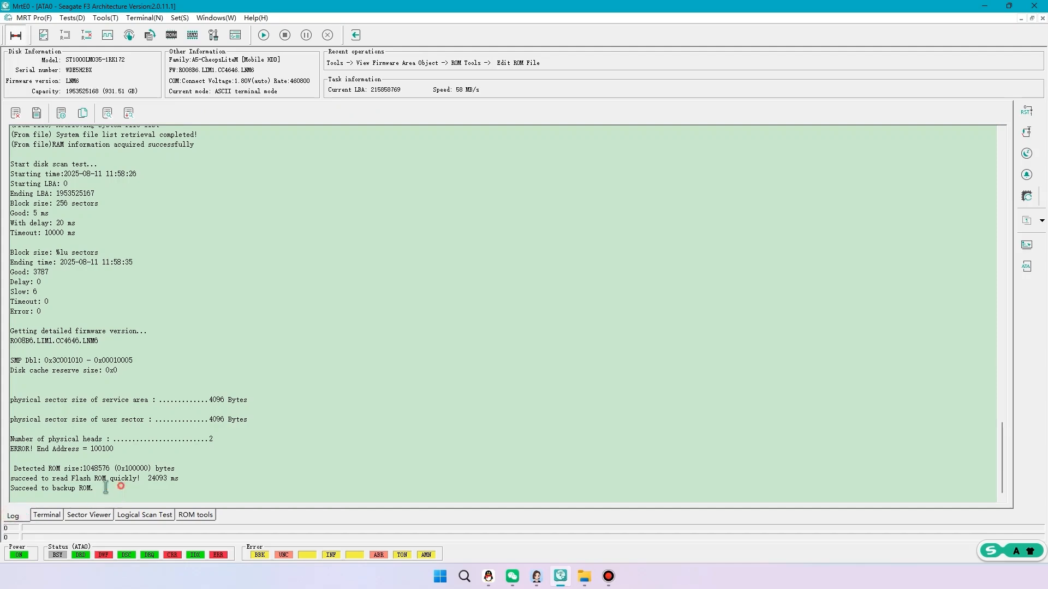
click(195, 514)
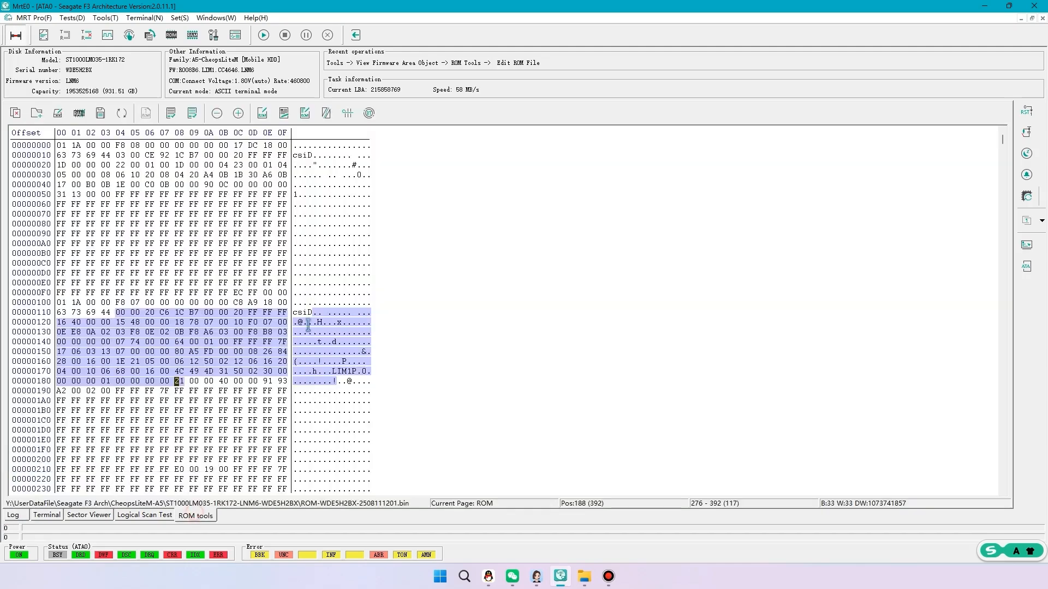
Delete the Firmware Unlock Code patch from the ROM and confirm its removal in the Log
click(347, 112)
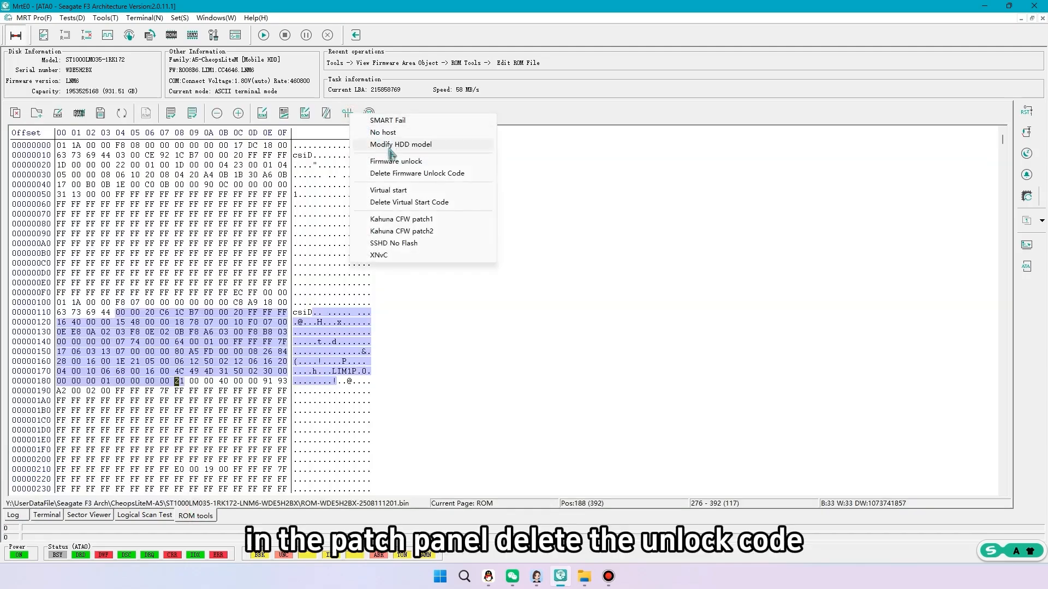
click(416, 173)
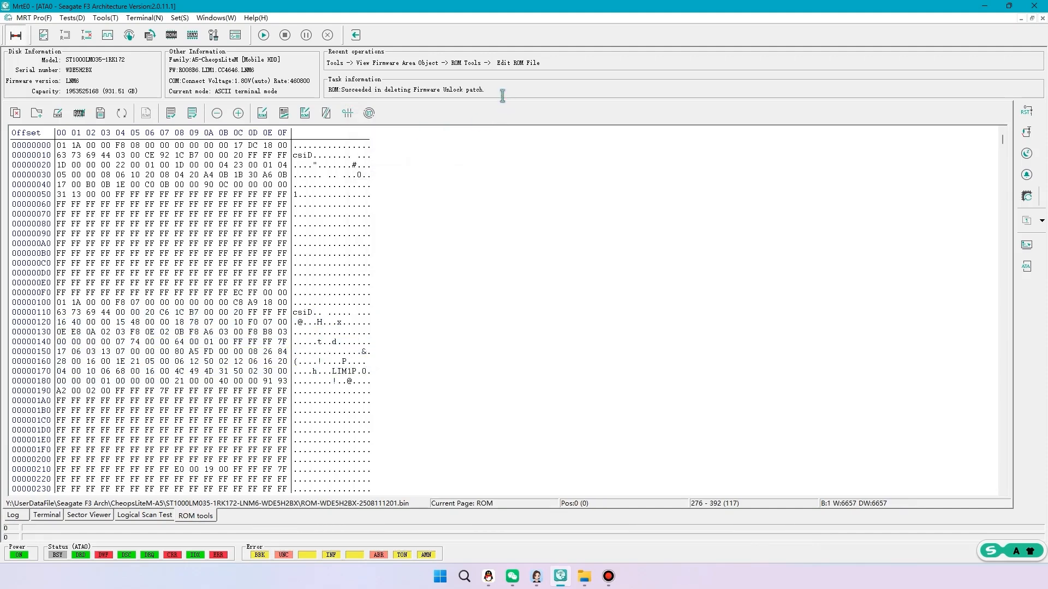
click(14, 514)
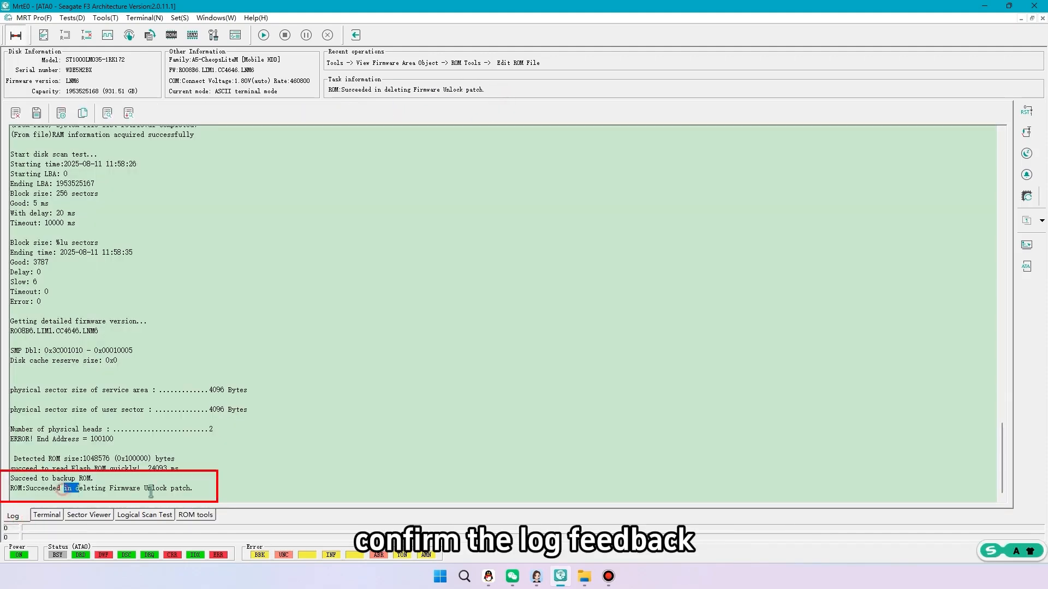
click(195, 514)
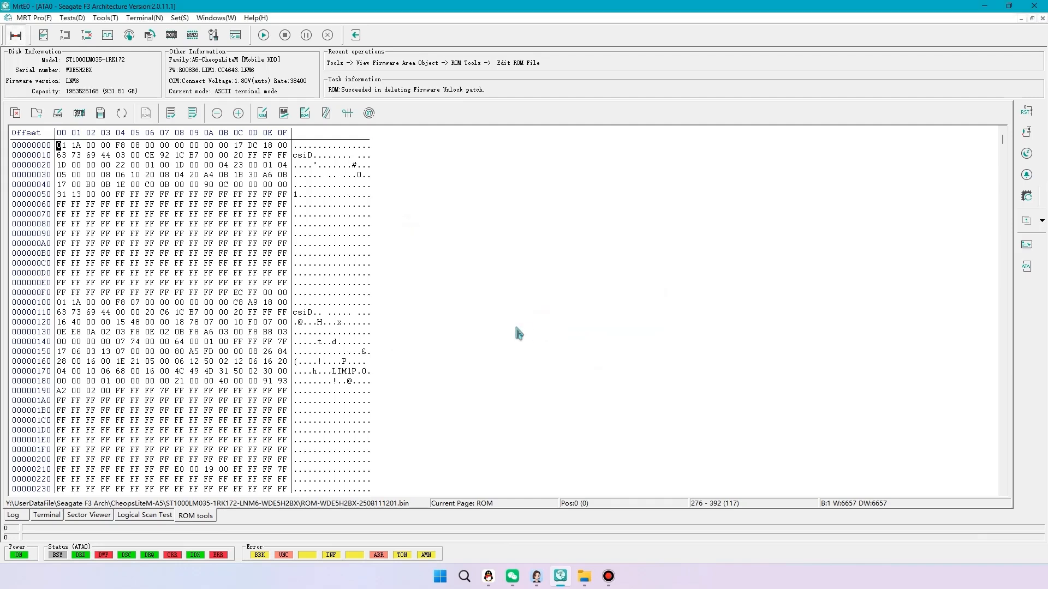
Write the restored ROM back to the drive with 'Succeed to write!' and exit the F3 utility
click(263, 35)
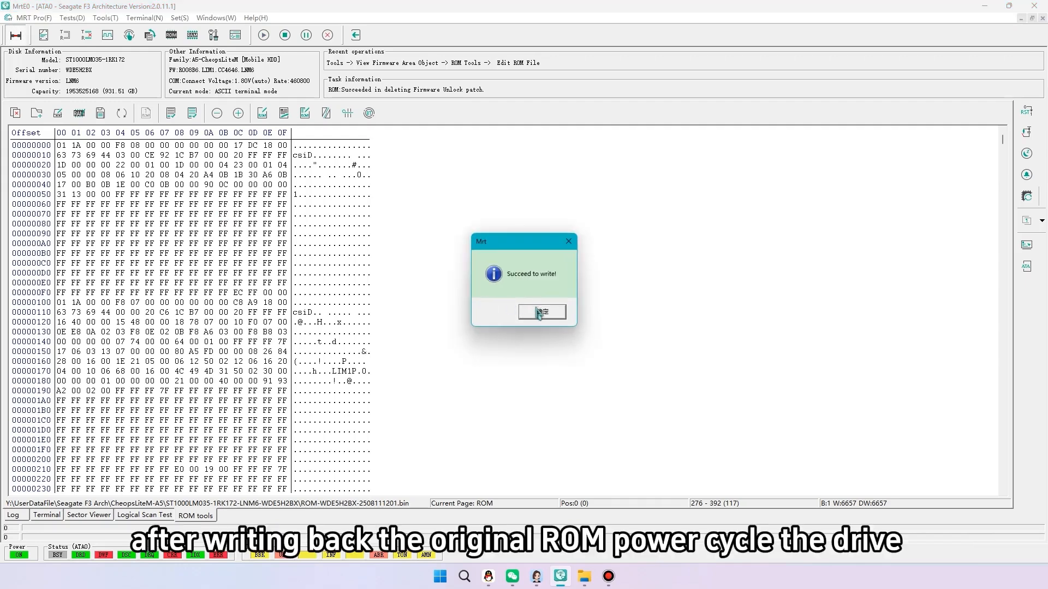
click(541, 312)
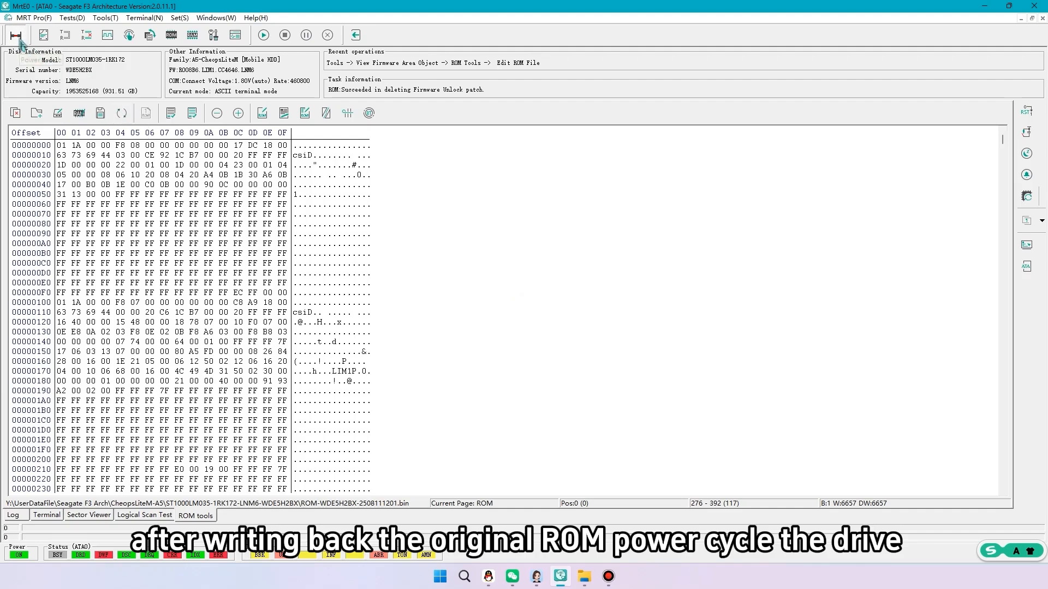
click(46, 514)
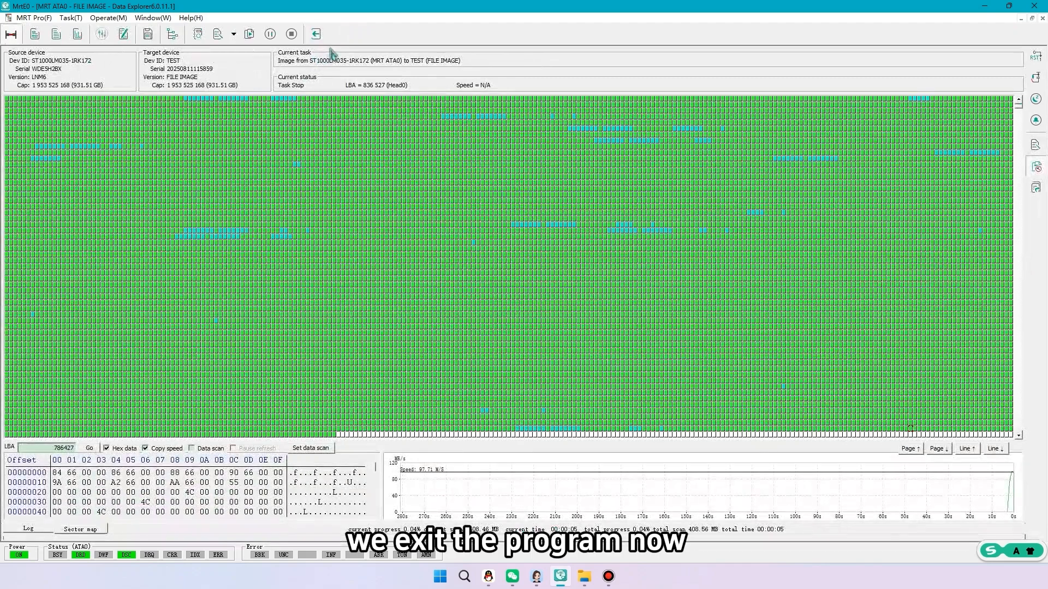
Exit Data Explorer and relaunch Seagate F3 Architecture from the vendor tools, showing family selection
click(315, 34)
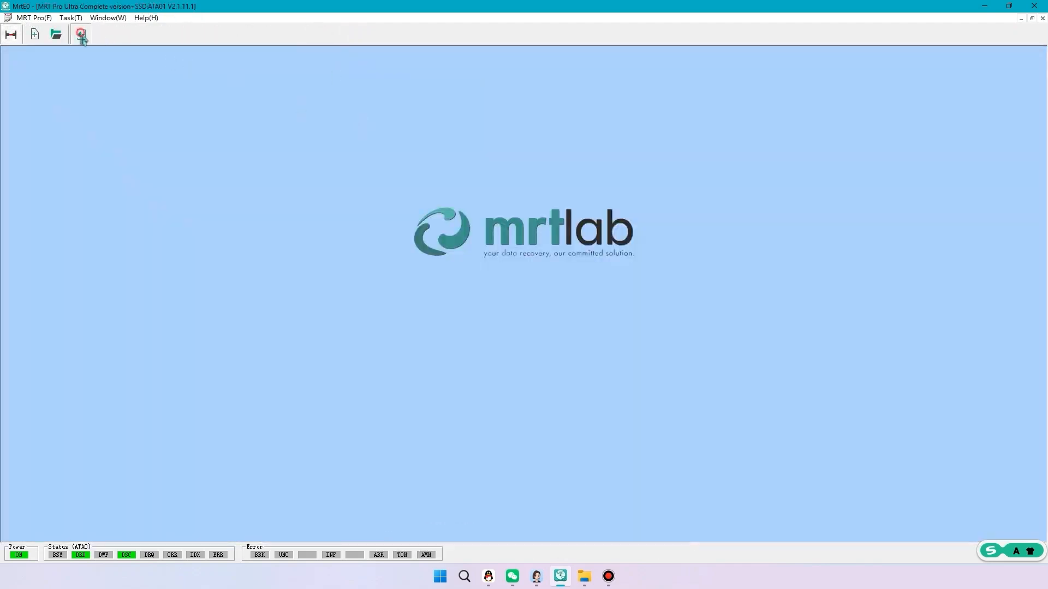
click(80, 34)
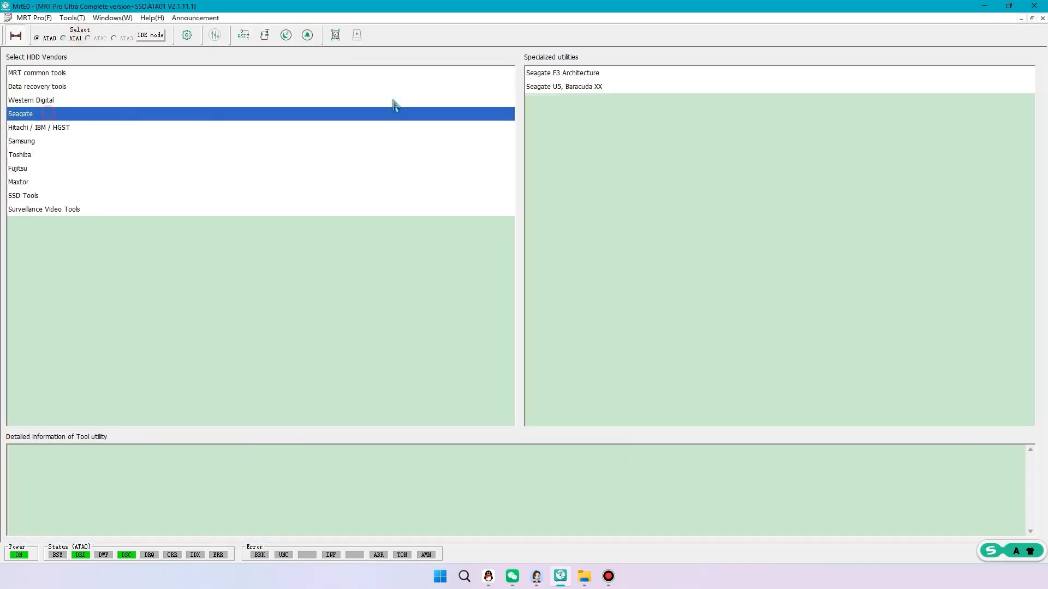
click(561, 73)
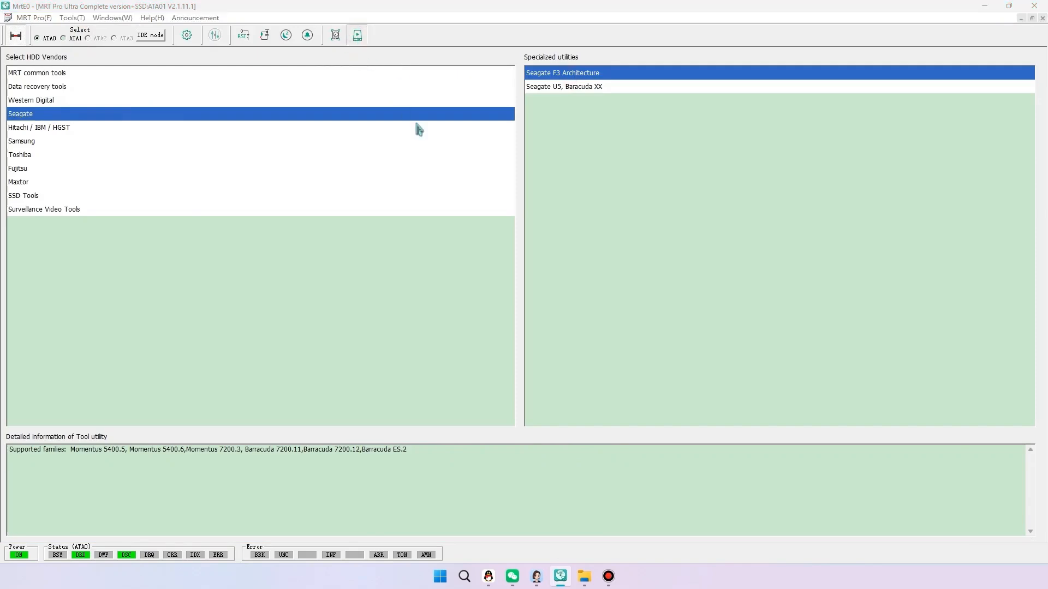
double_click(562, 73)
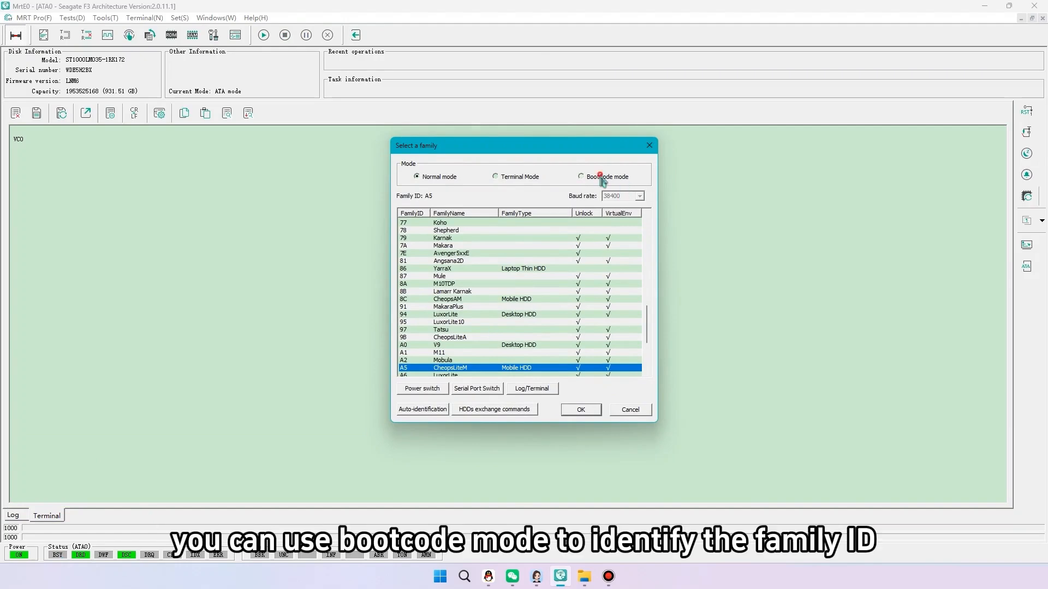
Identify the drive as A5-WDE5H2BX CheopsLiteM in BootCode mode and accept it, opening New Folder
click(579, 176)
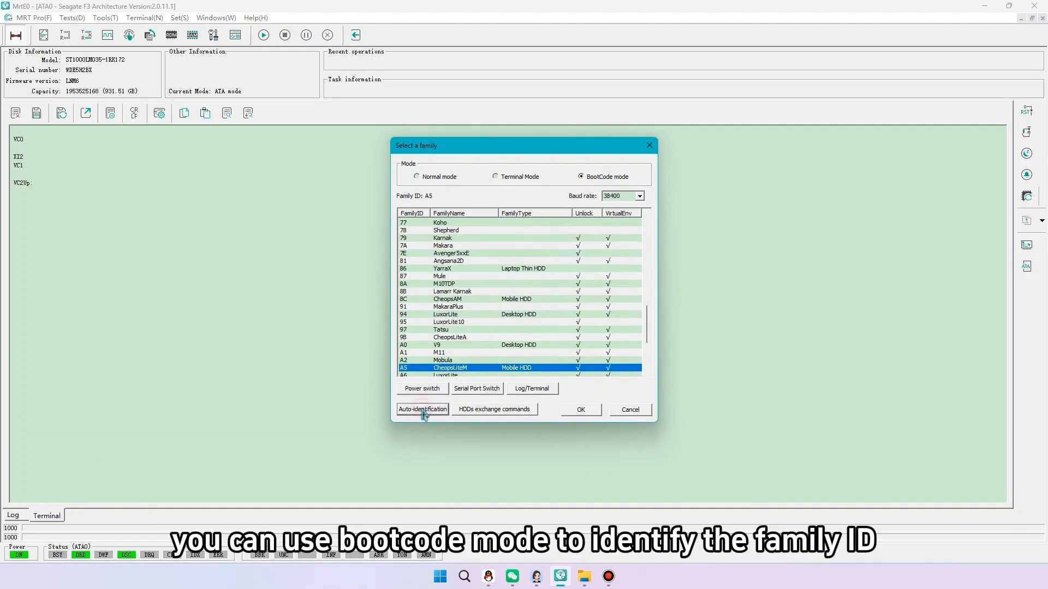
mouse_move(542, 321)
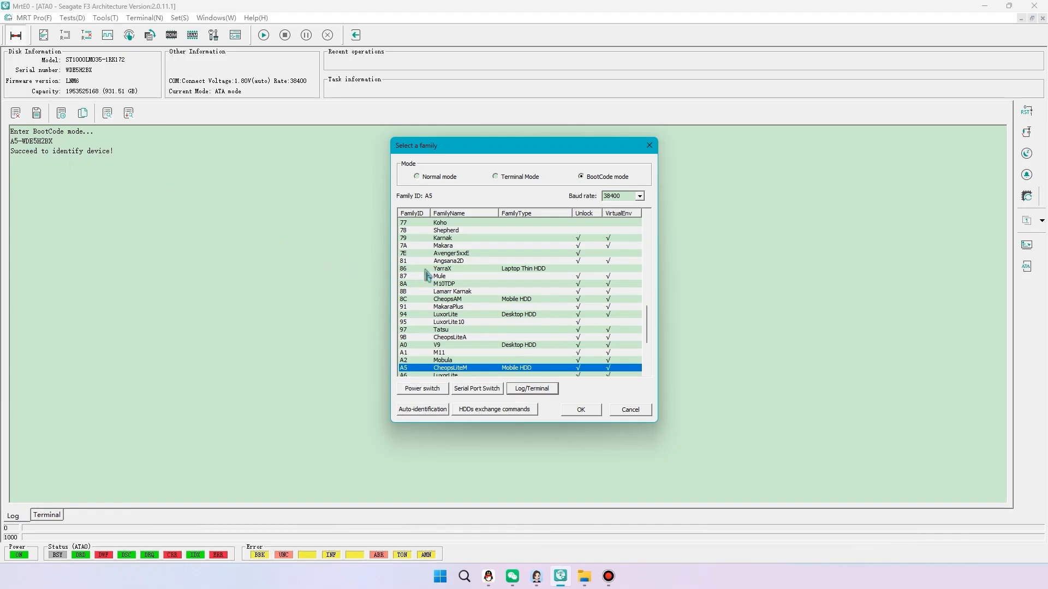
mouse_move(514, 362)
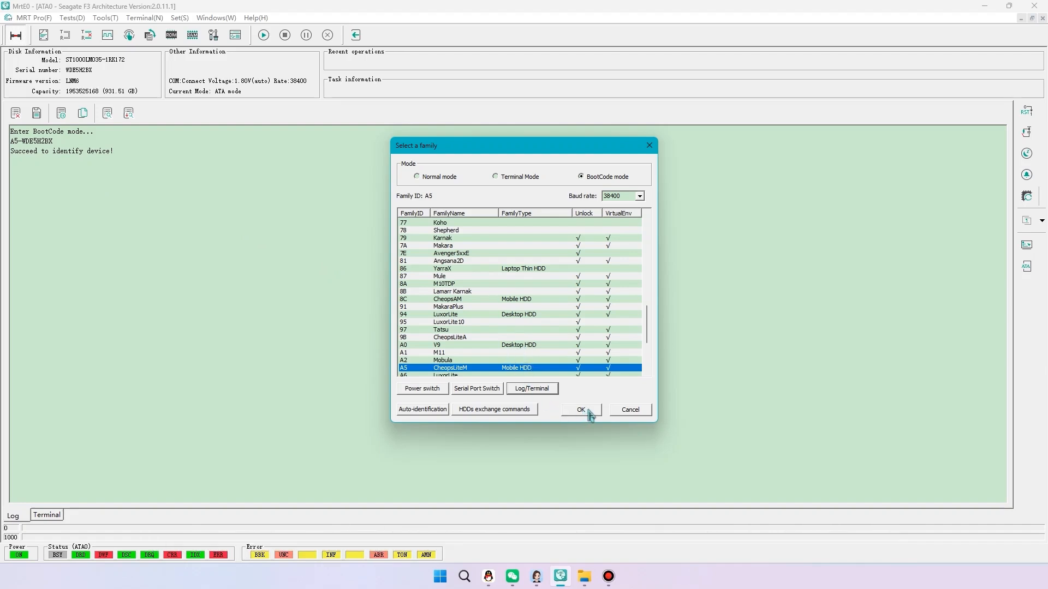
click(579, 409)
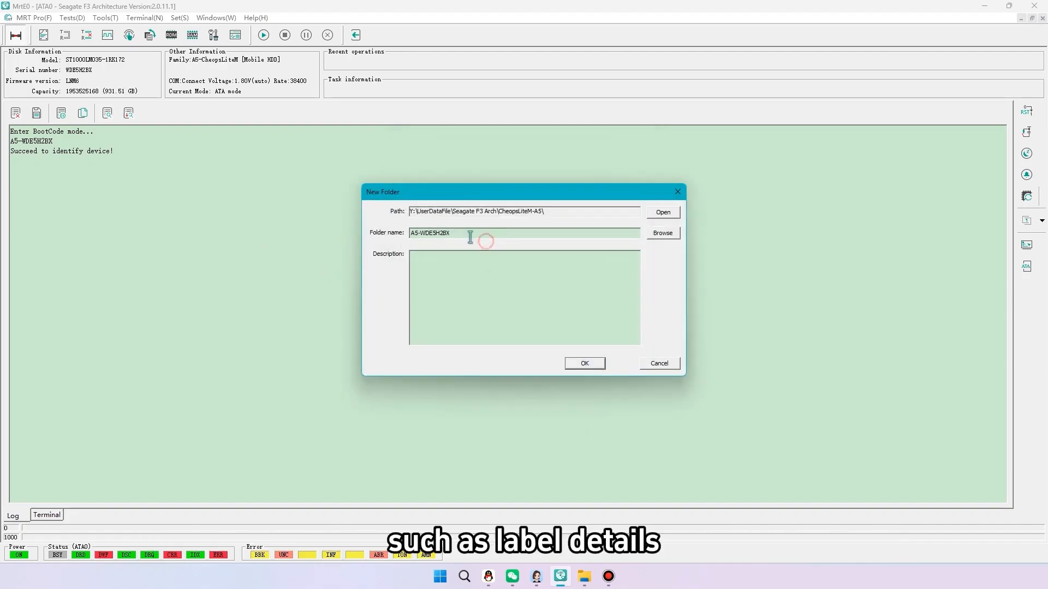